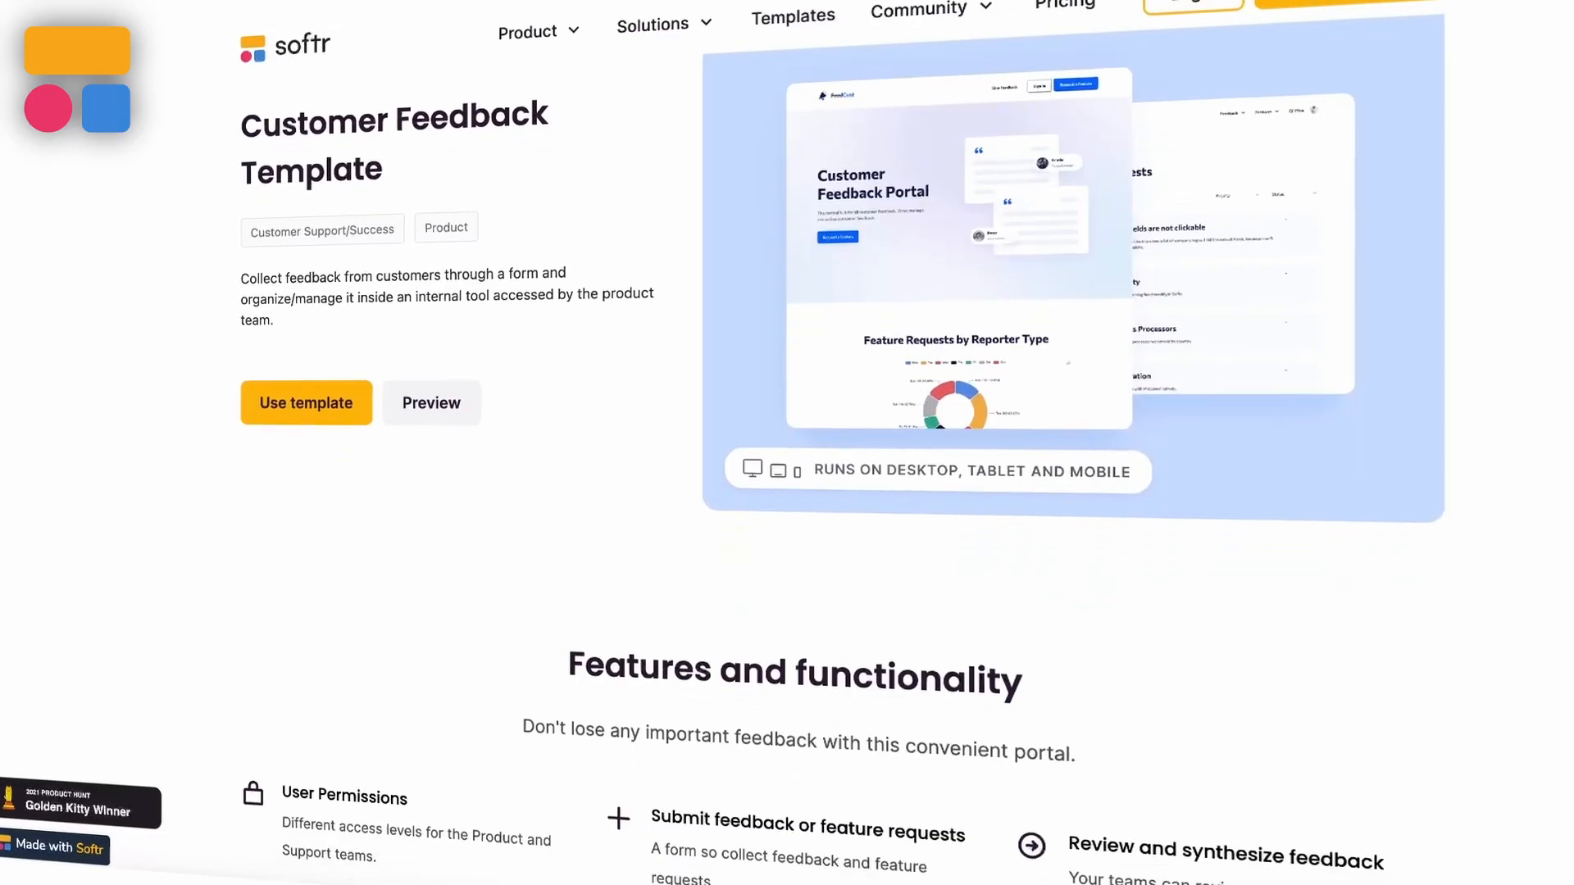
Scroll through the FeedCust Customer Feedback Portal preview and choose 'Use template'.
{"action": "scroll", "scroll_direction": "down", "scroll_amount": 3}
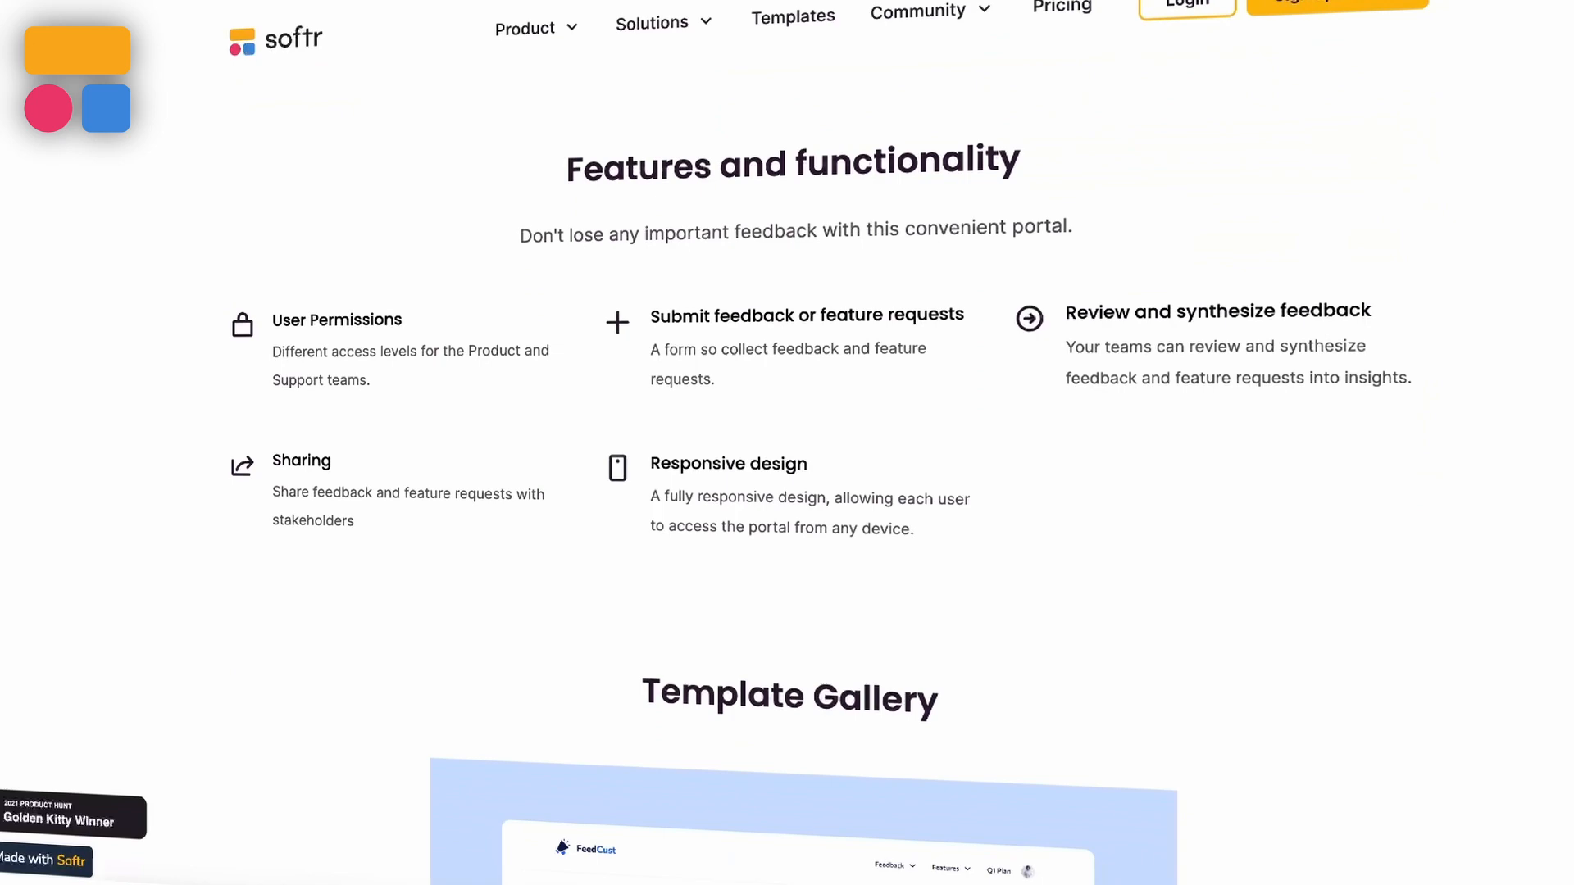
{"action": "scroll", "scroll_direction": "down", "scroll_amount": 3}
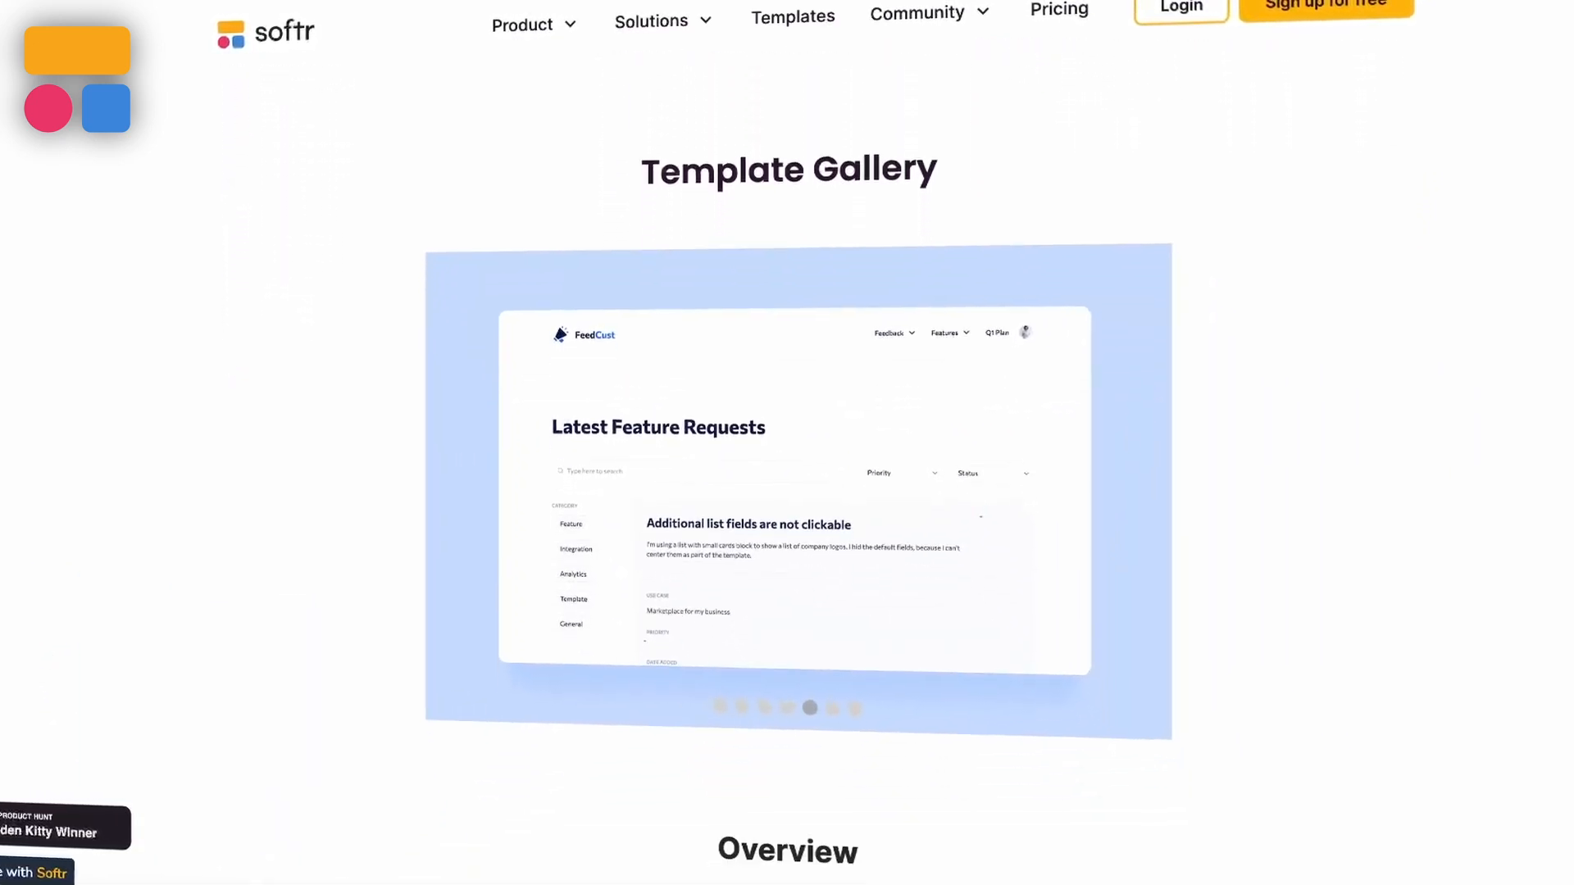
{"action": "scroll", "scroll_direction": "down", "scroll_amount": 3}
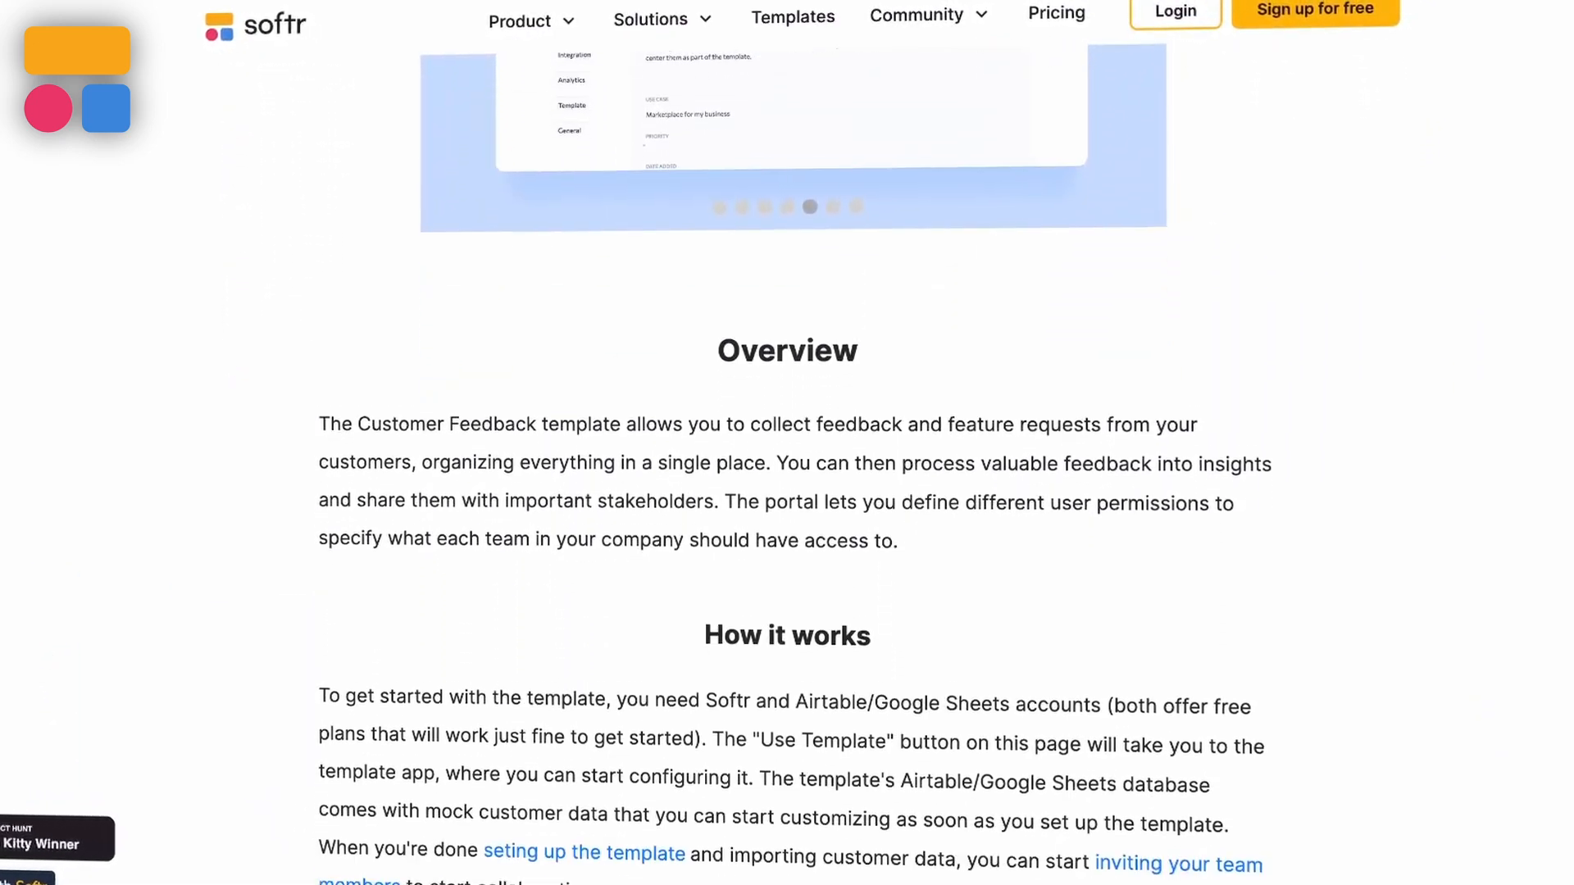
{"action": "scroll", "scroll_direction": "down", "scroll_amount": 3}
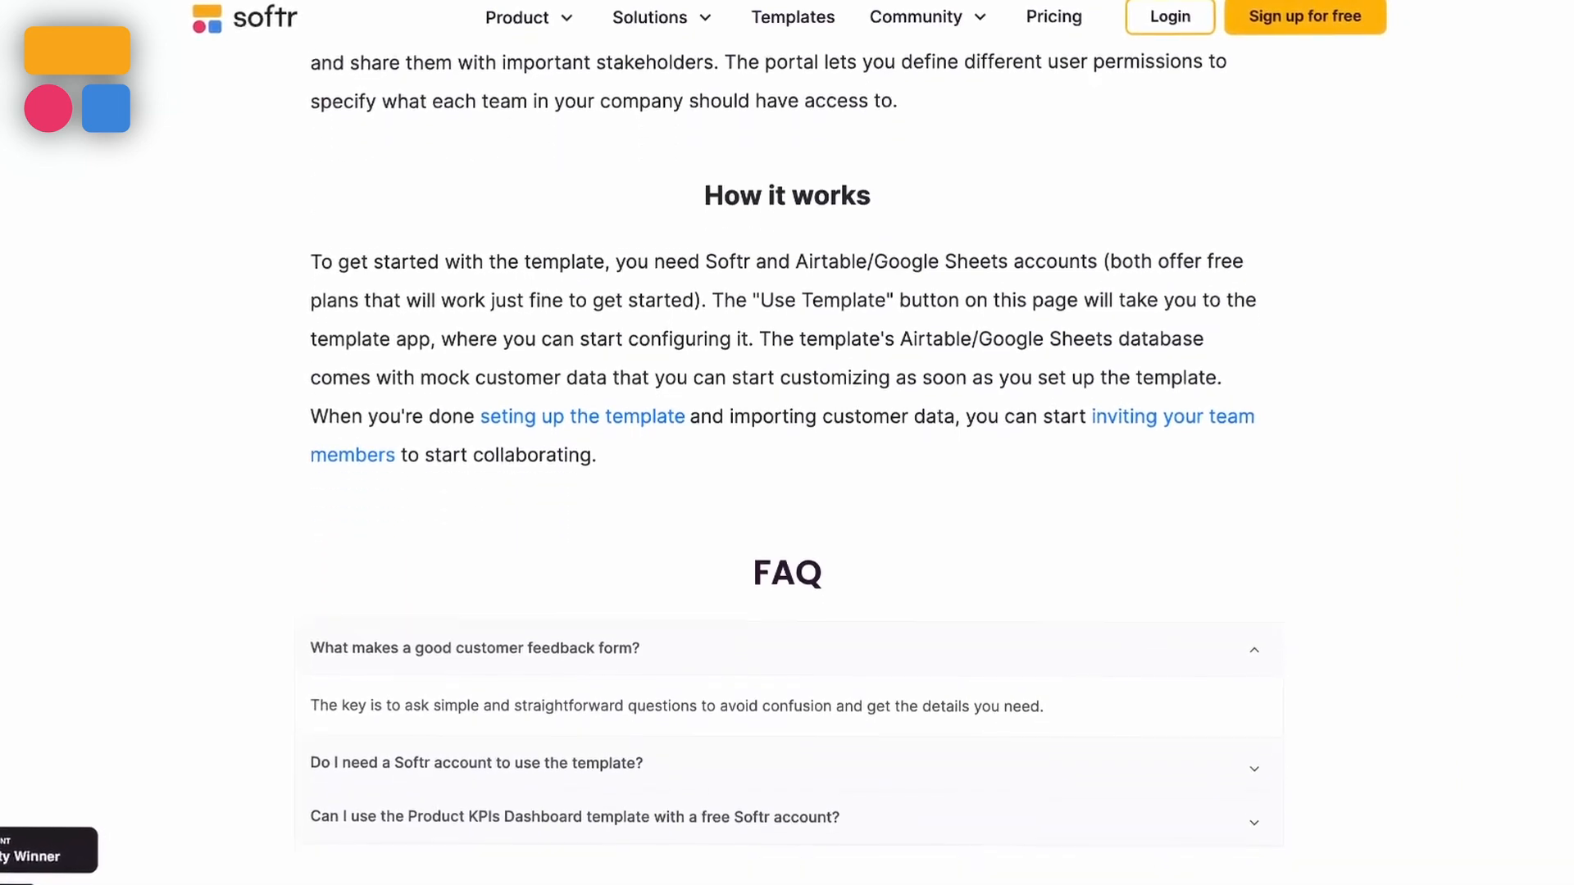
{"action": "scroll", "scroll_direction": "down", "scroll_amount": 3}
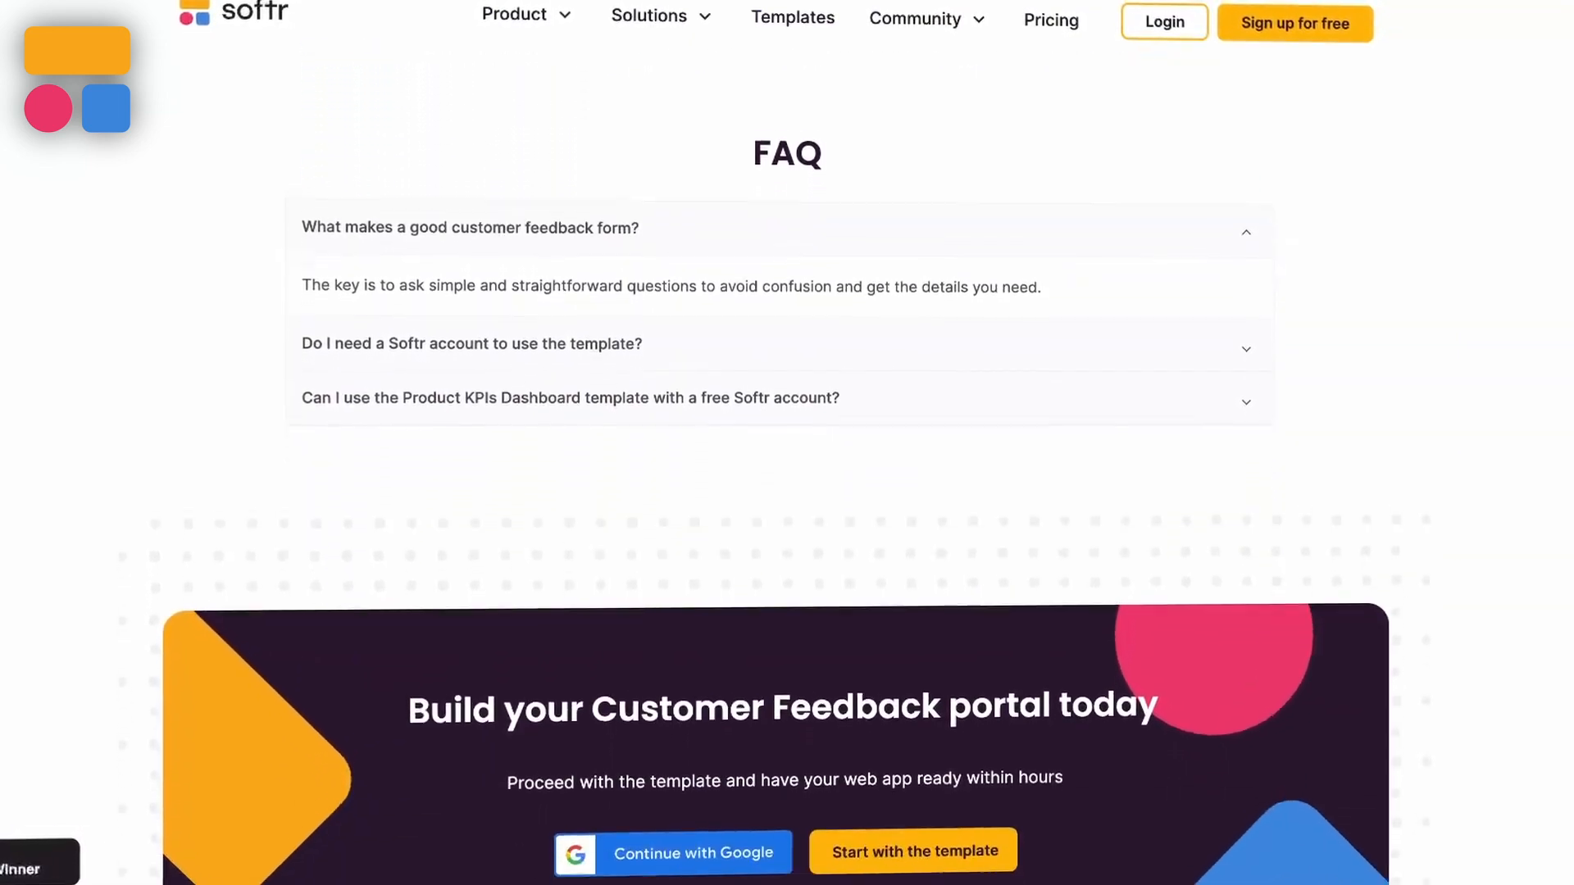
{"action": "scroll", "scroll_direction": "down", "scroll_amount": 3}
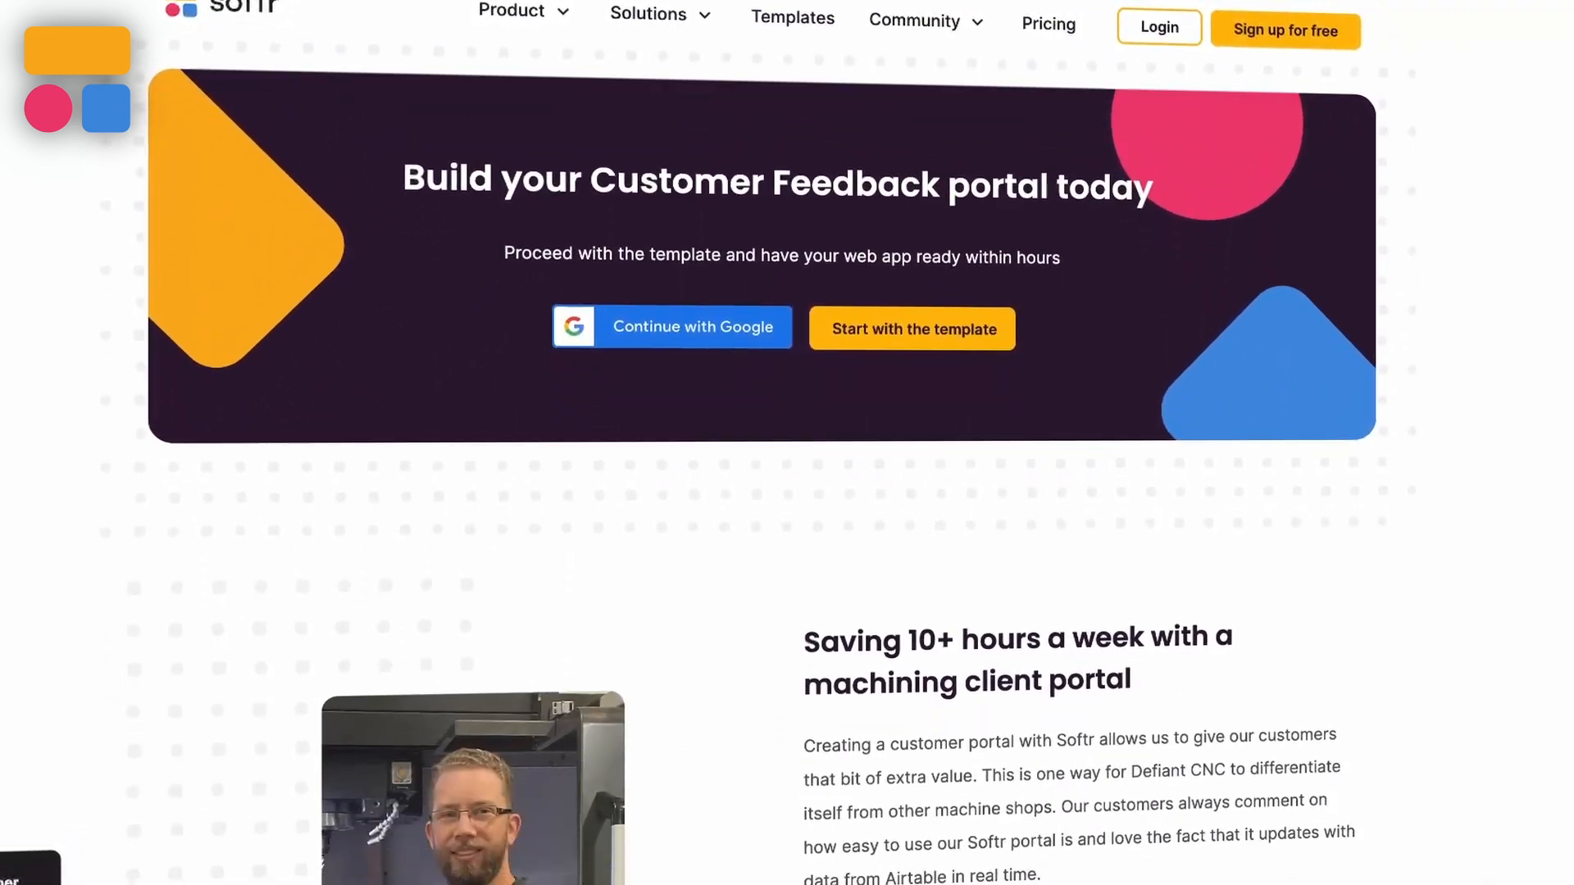
{"action": "scroll", "scroll_direction": "down", "scroll_amount": 3}
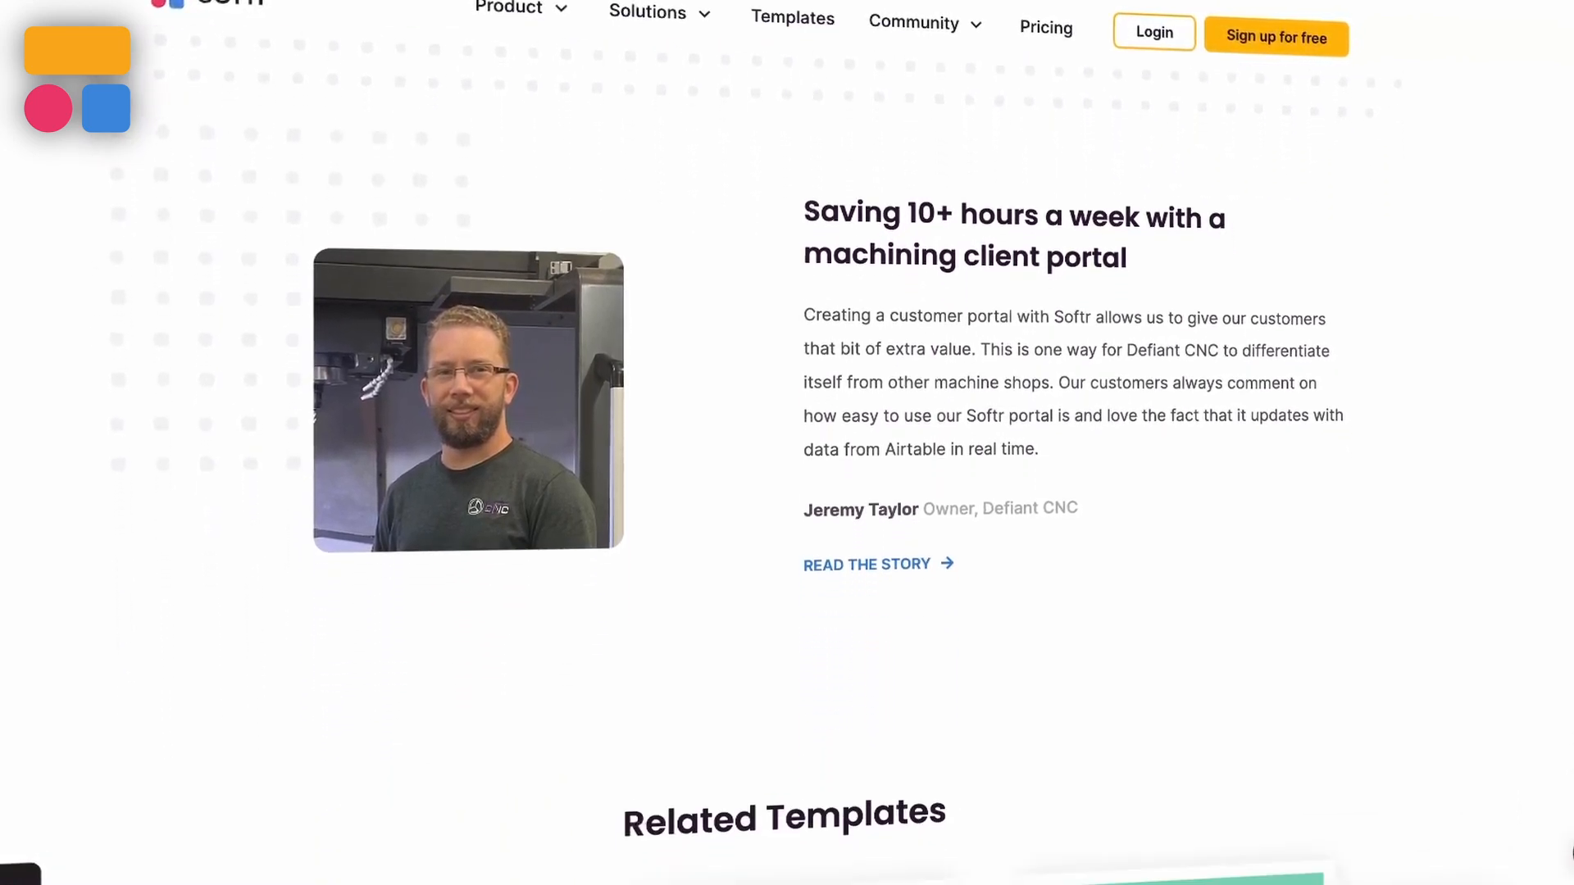
{"action": "scroll", "scroll_direction": "down", "scroll_amount": 3}
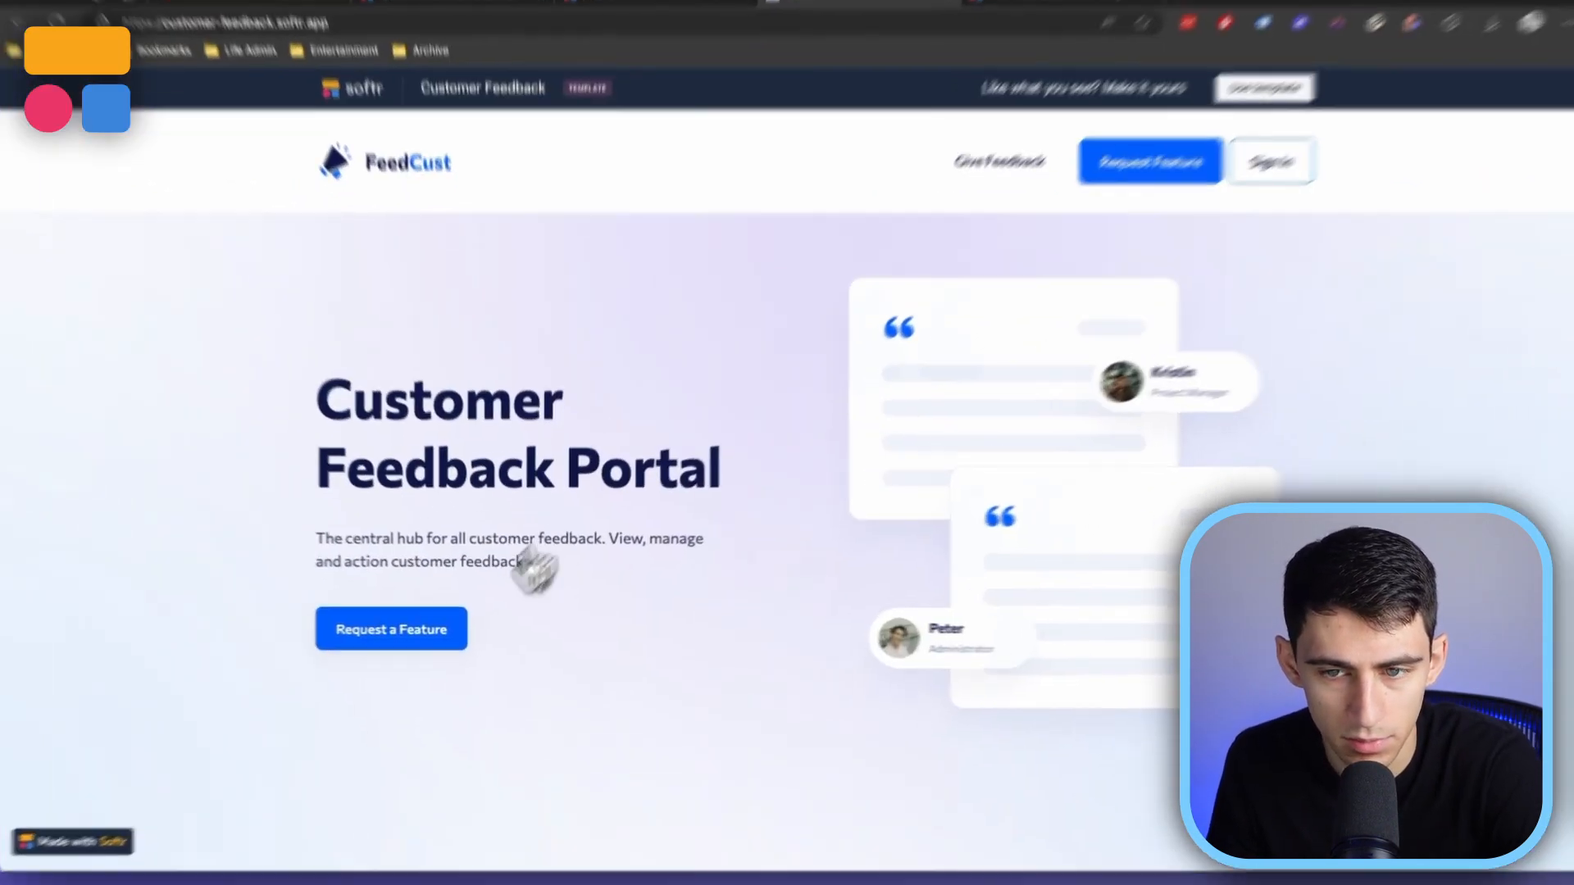
{"action": "left_click", "coordinate": [391, 629]}
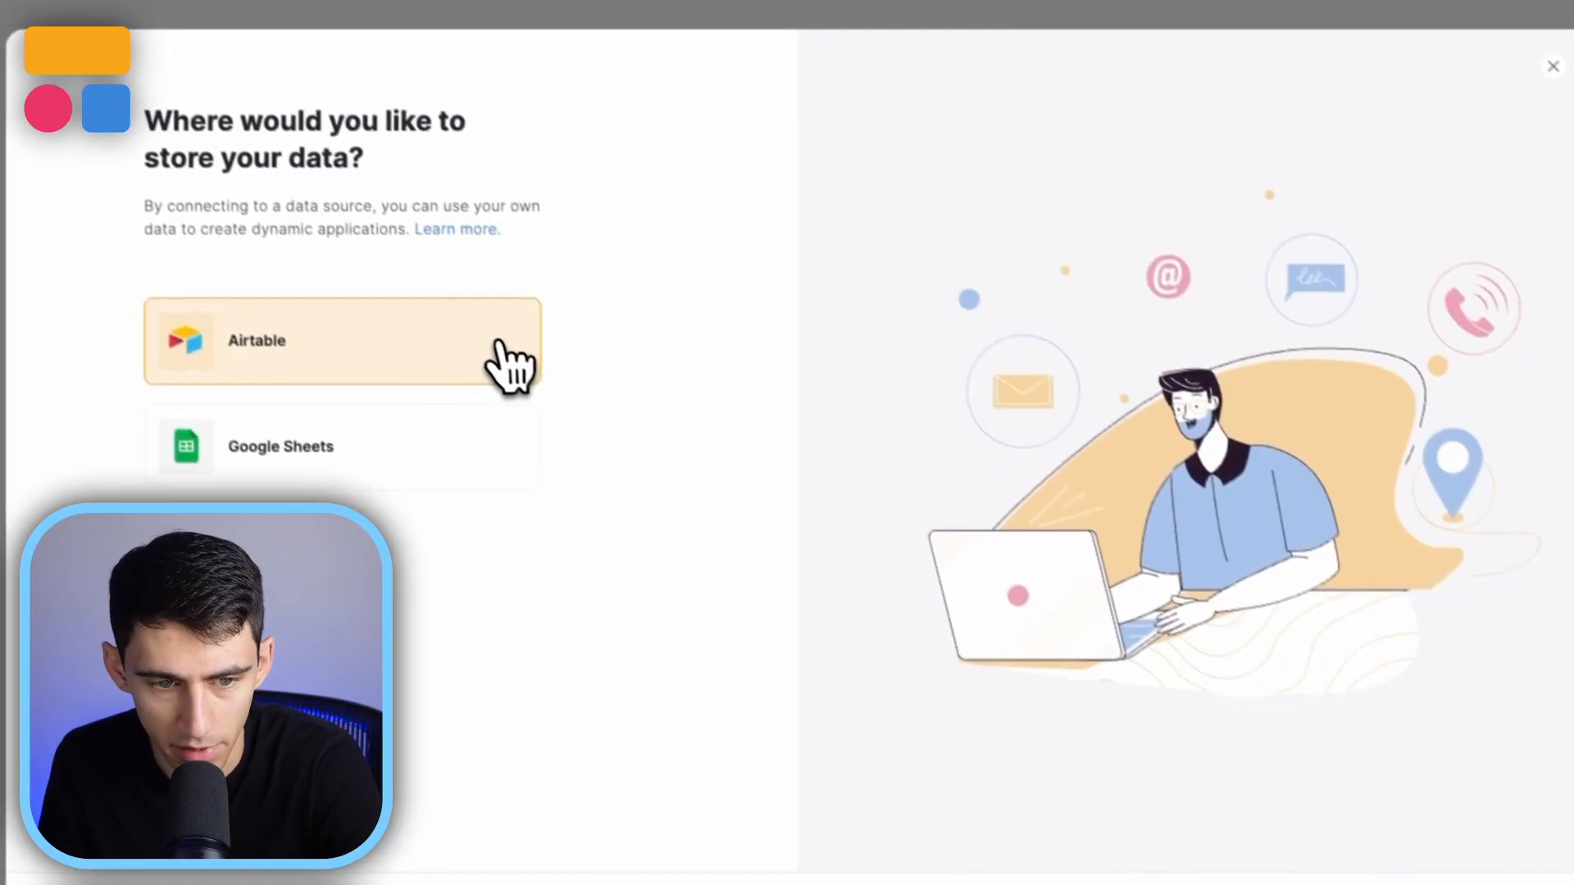
Pick Airtable as the data source and add the copied base to My First Workspace.
{"action": "left_click", "coordinate": [341, 342]}
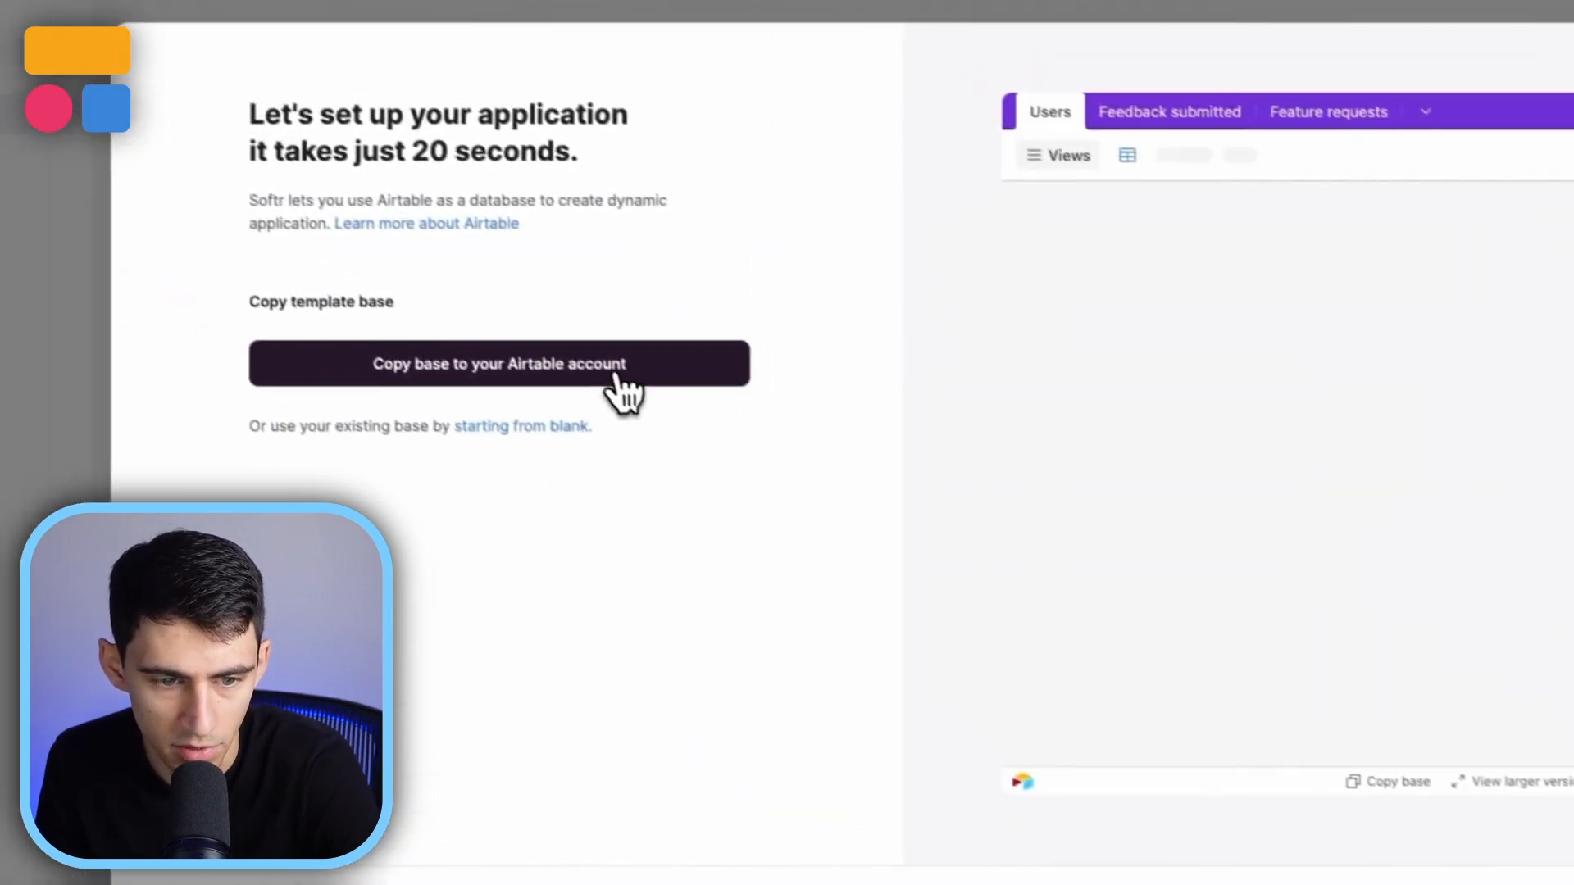
{"action": "left_click", "coordinate": [500, 364]}
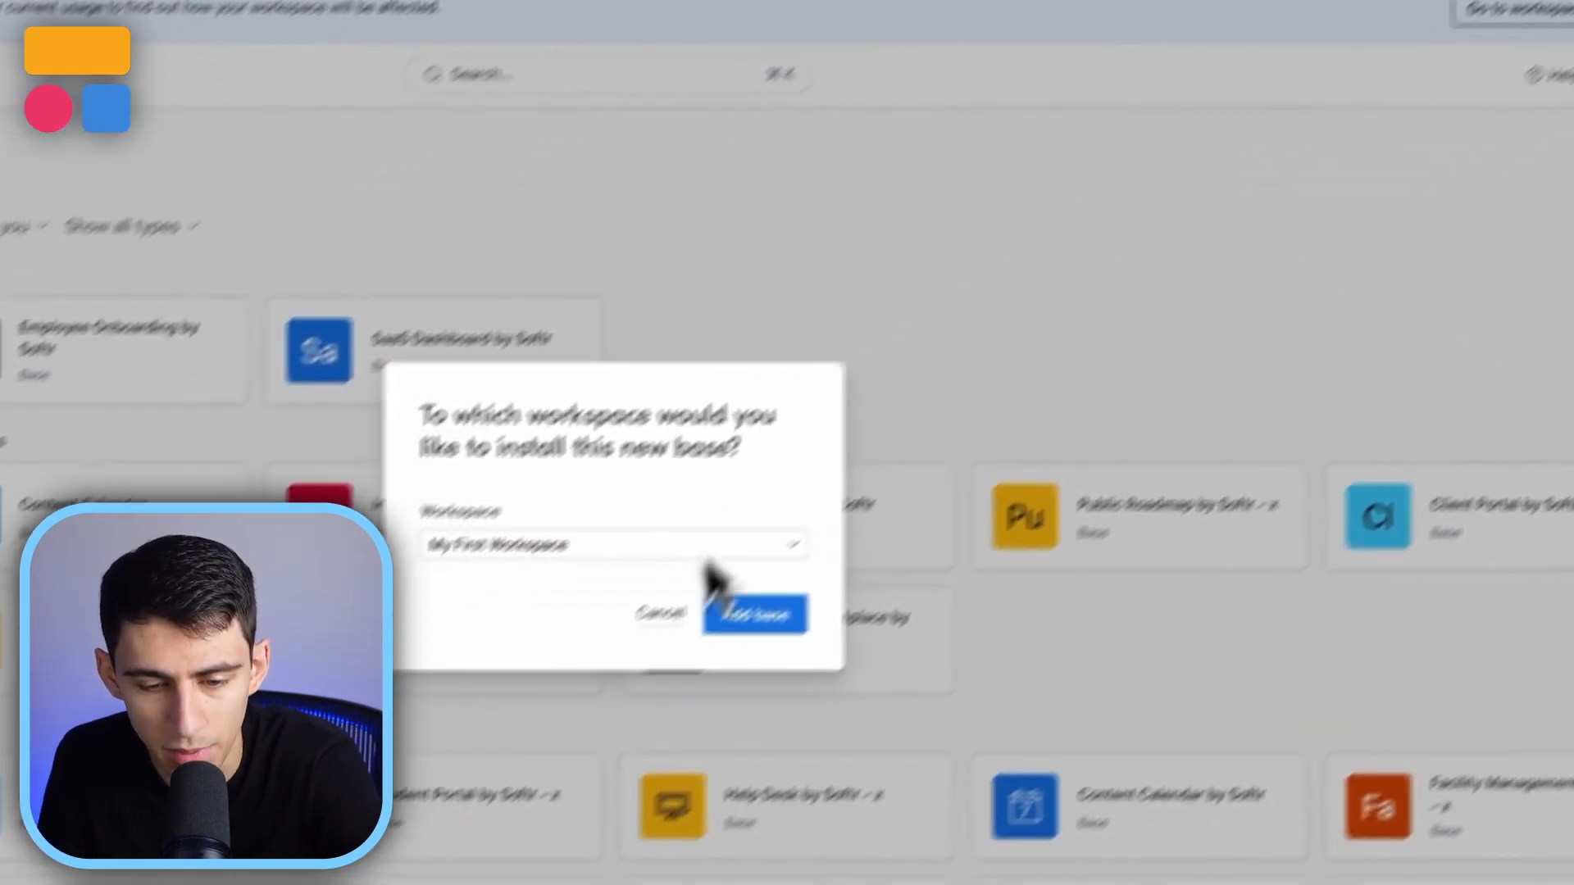
{"action": "left_click", "coordinate": [753, 613]}
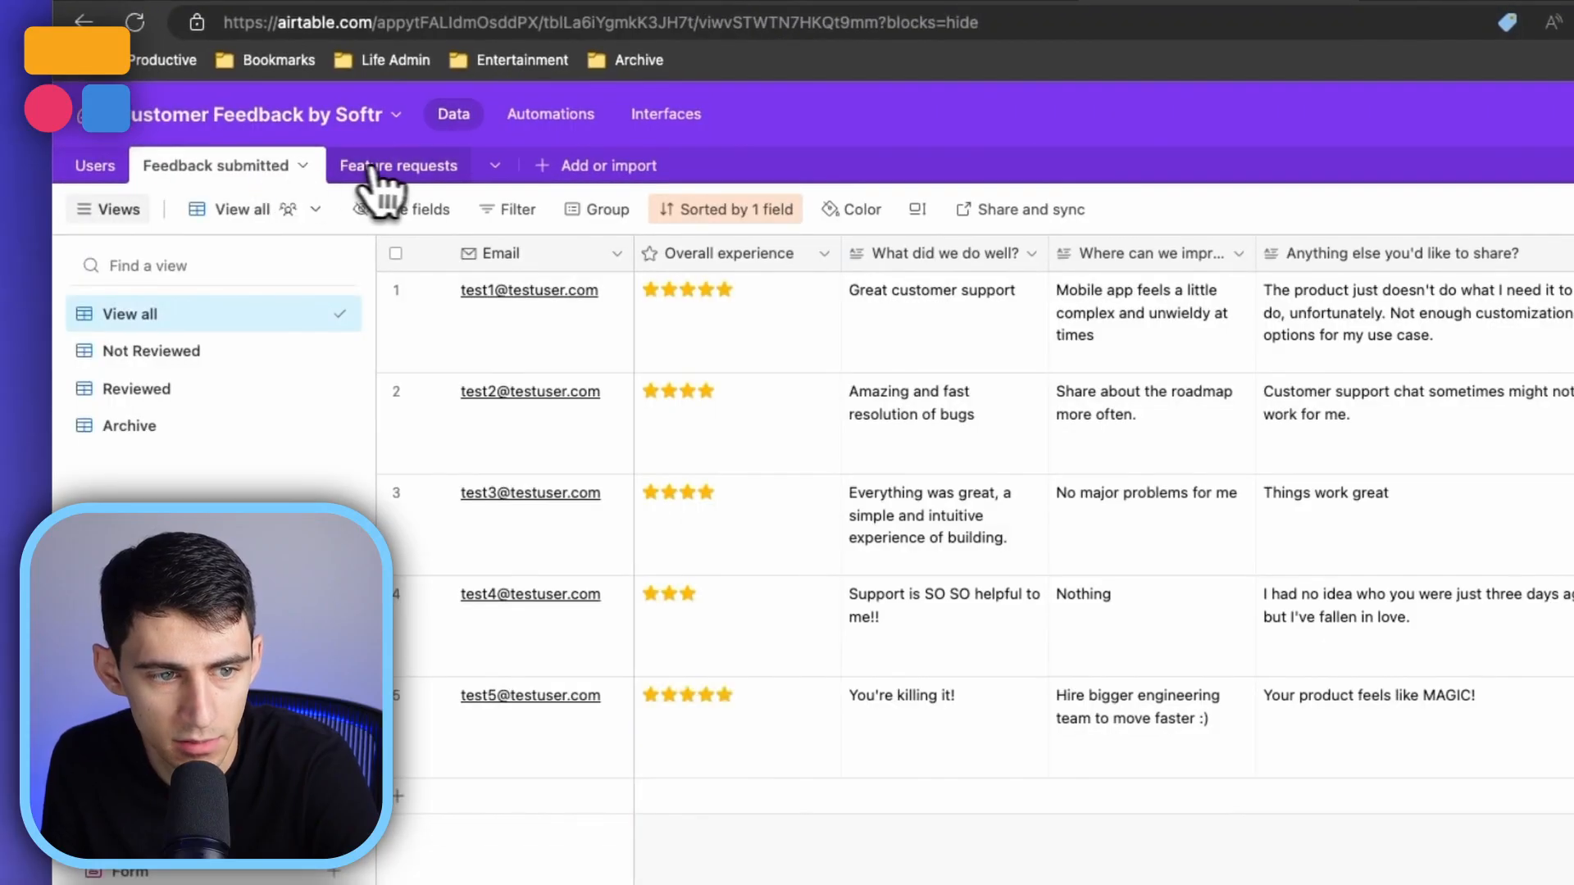
Switch to the Feature requests table in the Customer Feedback by Softr base.
{"action": "left_click", "coordinate": [95, 165]}
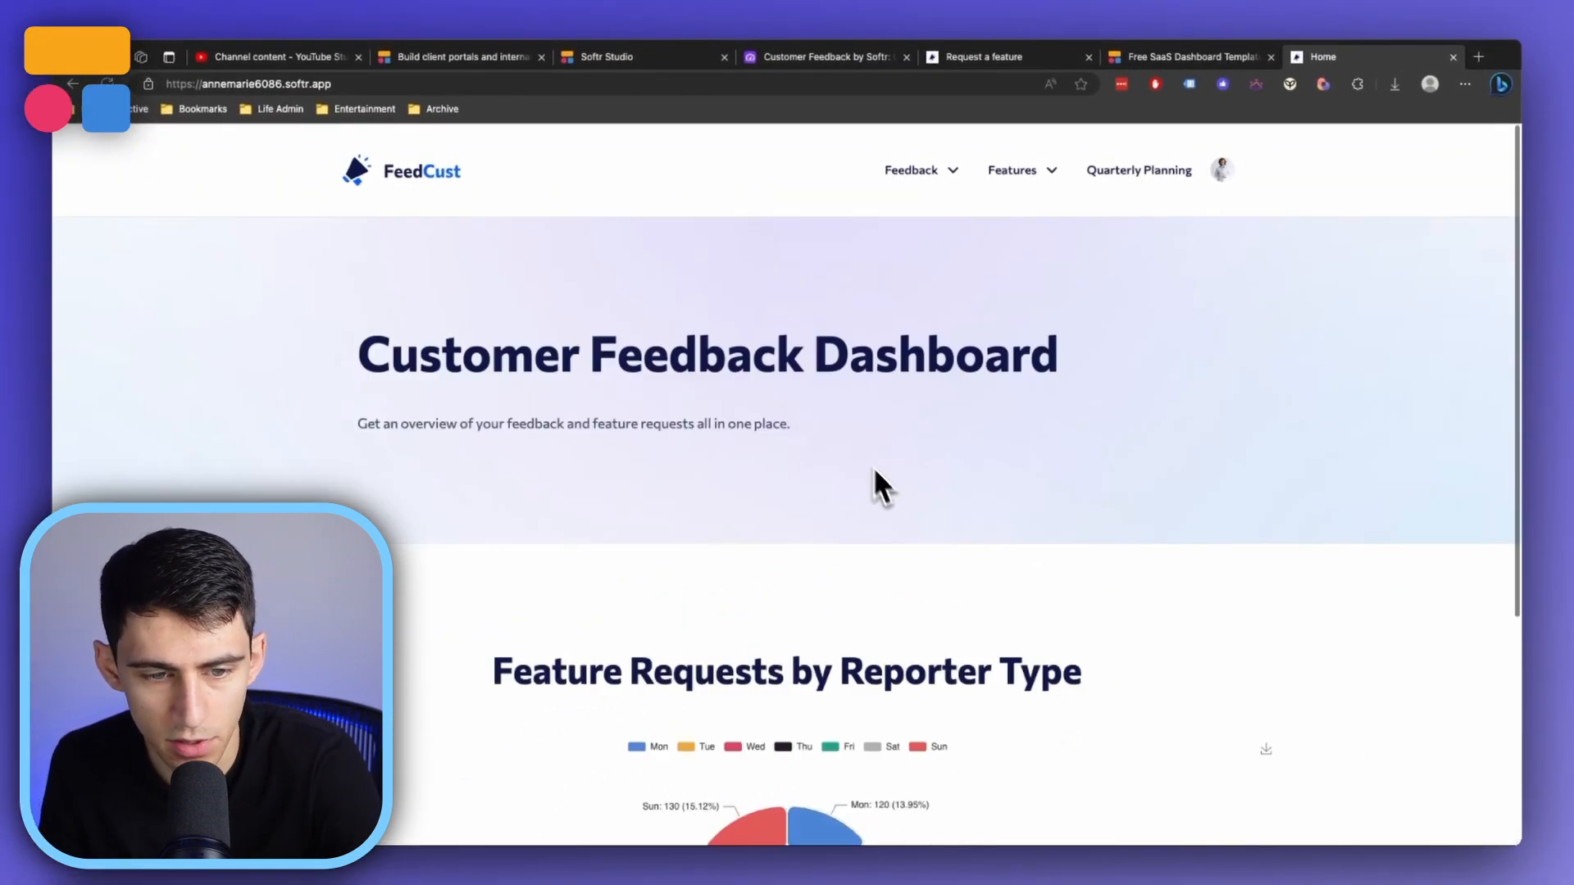
{"action": "scroll", "scroll_direction": "down", "scroll_amount": 3}
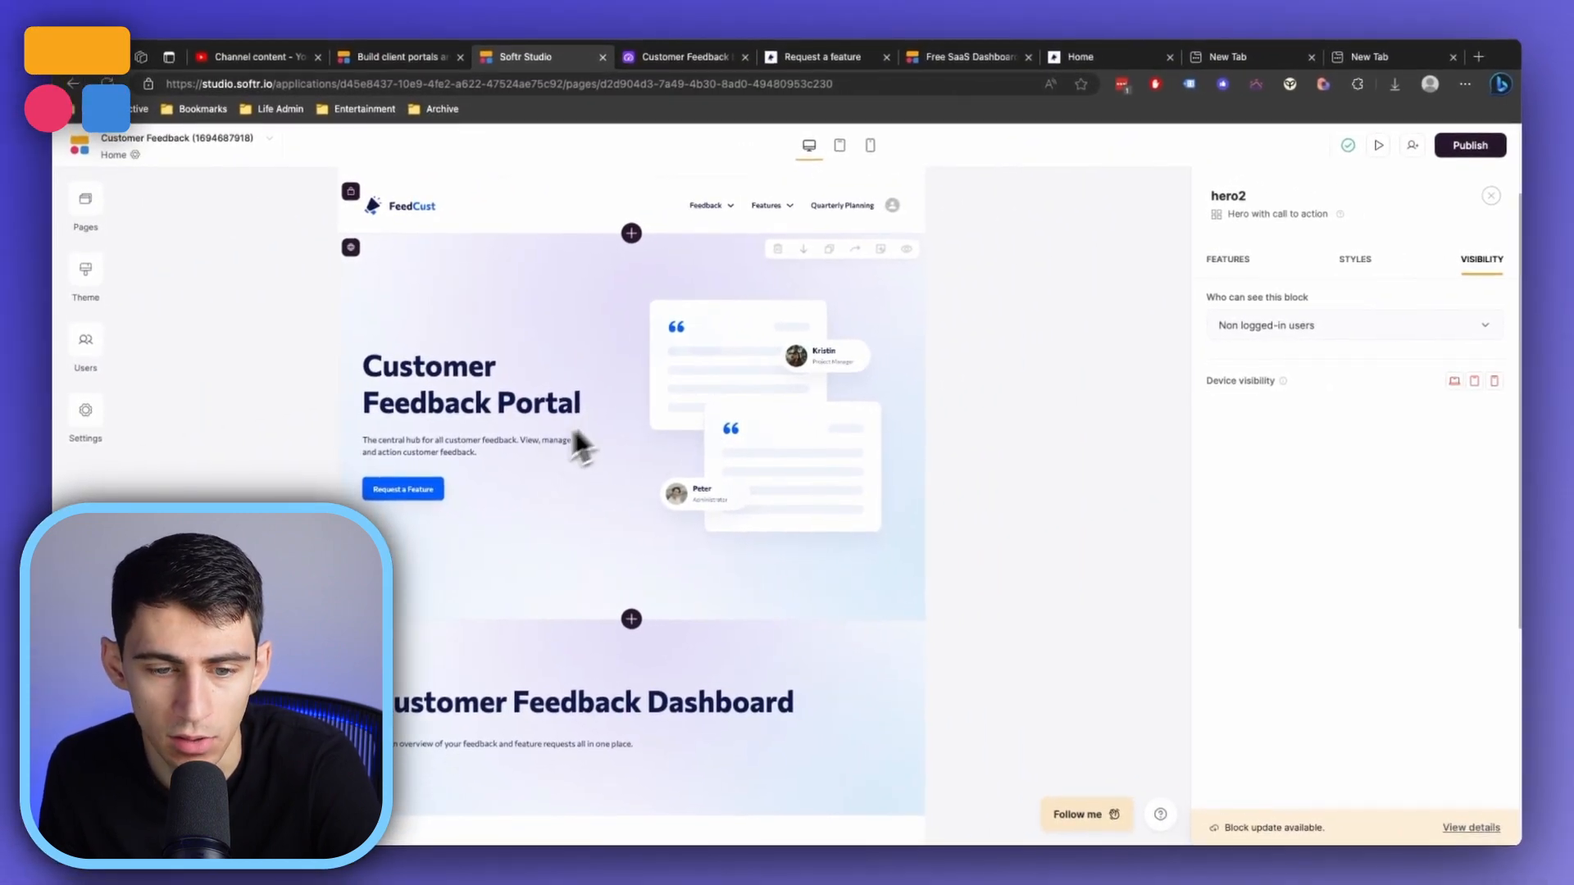
{"action": "scroll", "scroll_direction": "down", "scroll_amount": 3}
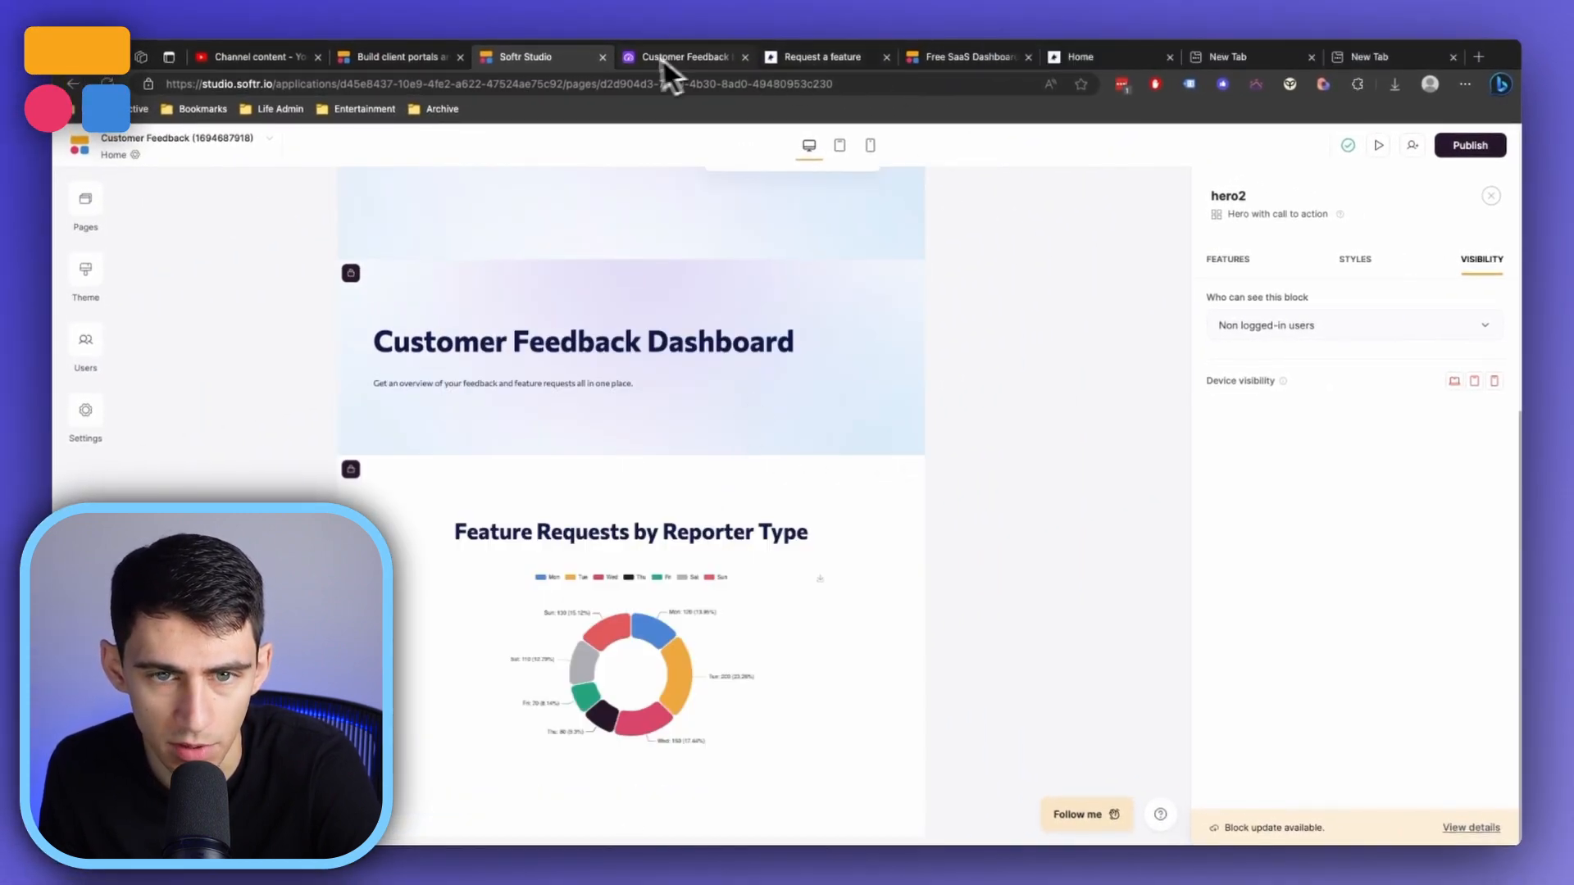
{"action": "left_click", "coordinate": [820, 56]}
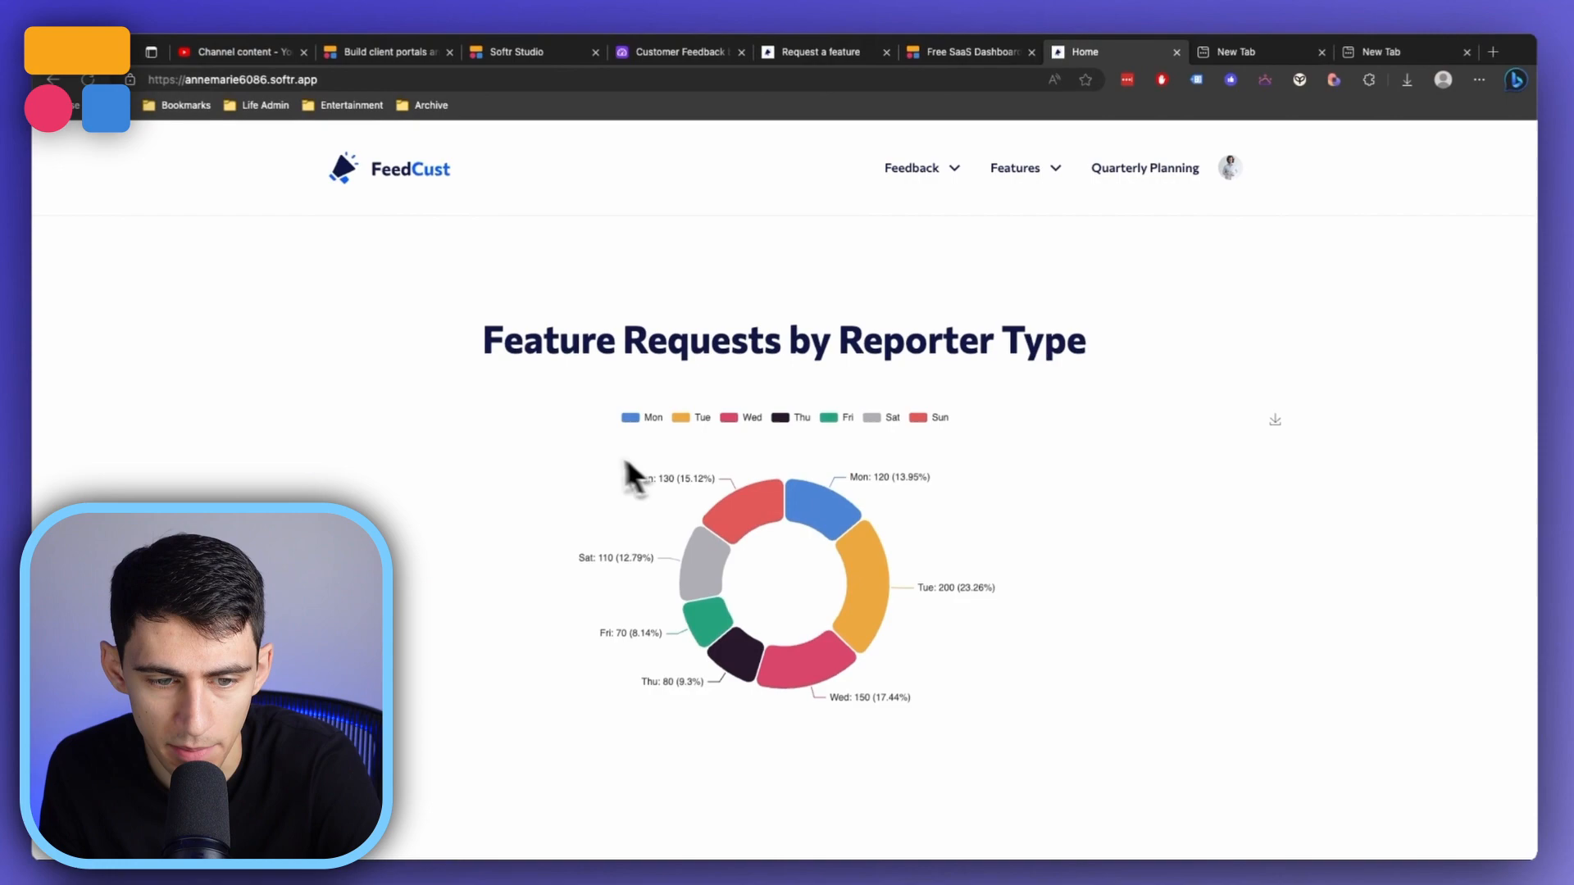
{"action": "mouse_move", "coordinate": [868, 672]}
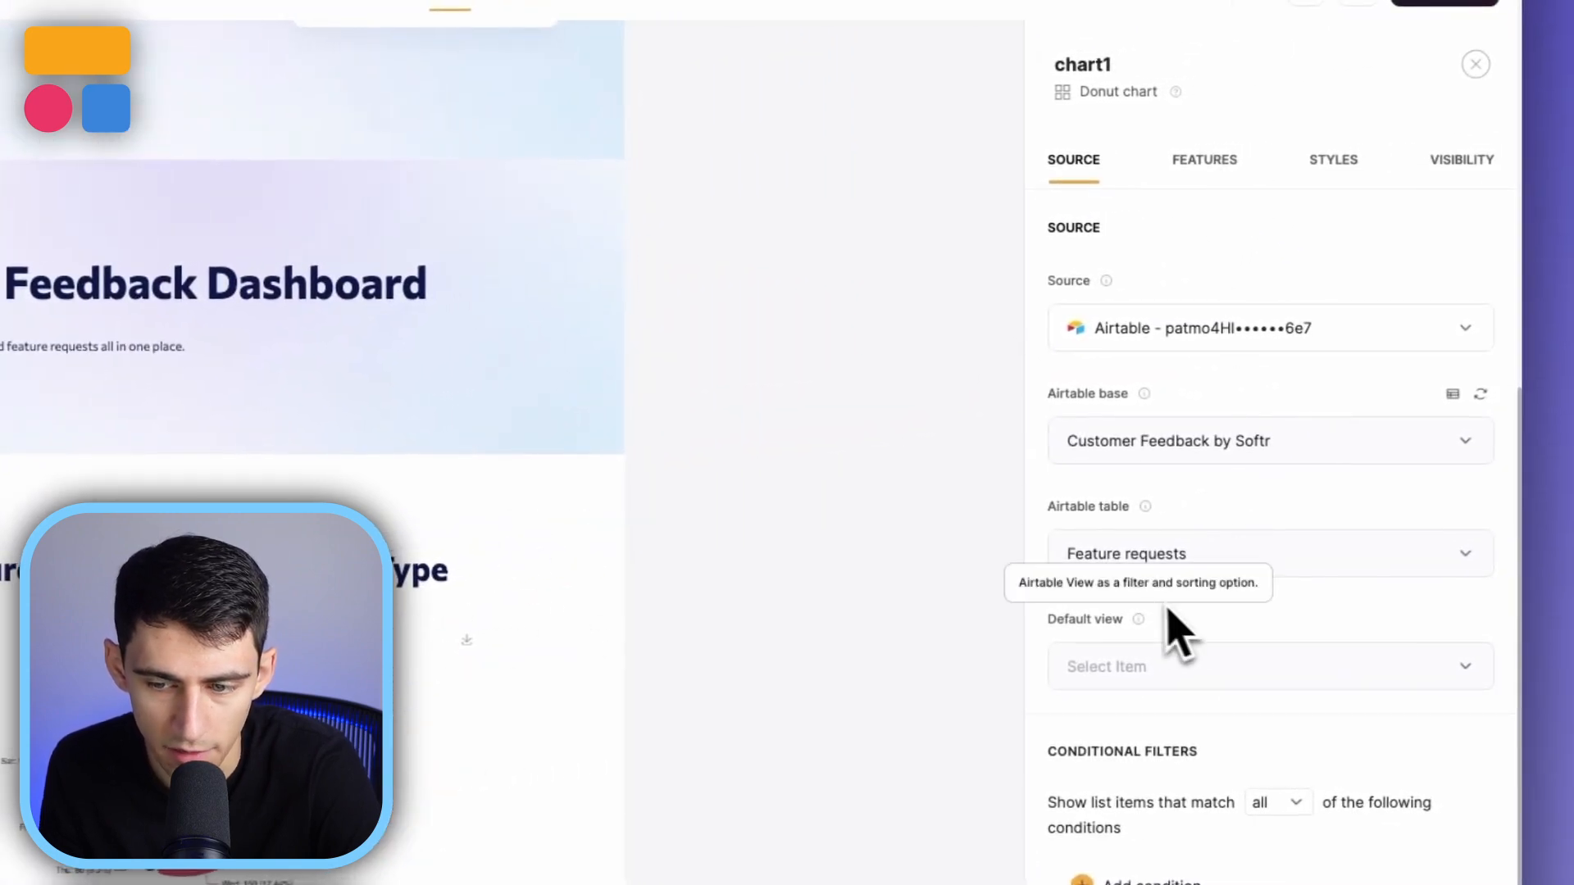
Open the donut chart's Features settings and scroll down to Metrics and Groupings.
{"action": "left_click", "coordinate": [1204, 160]}
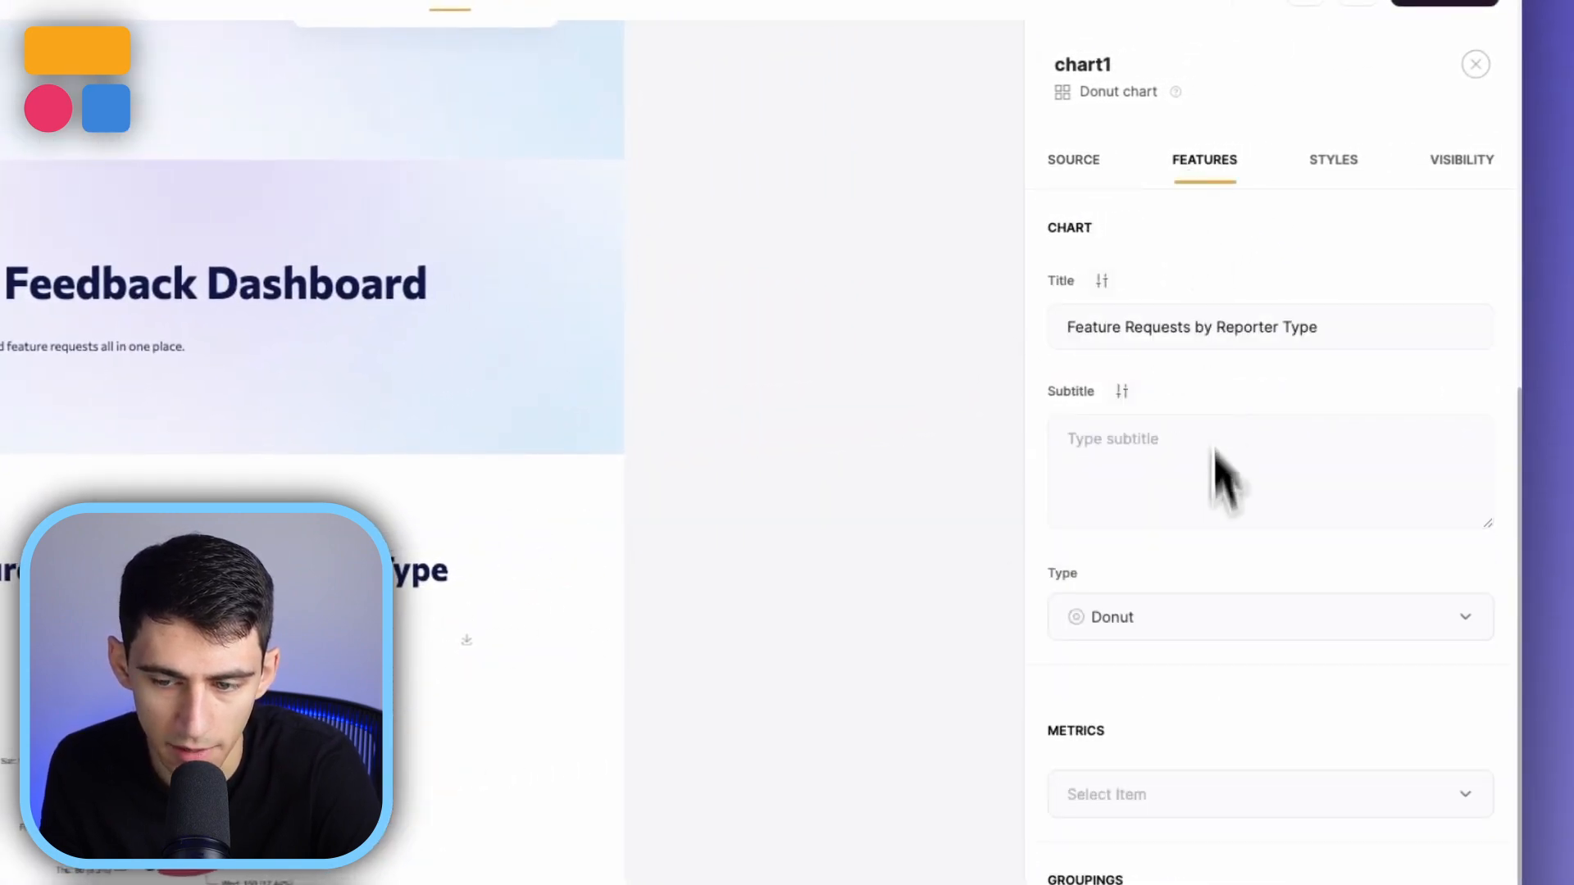
{"action": "scroll", "scroll_direction": "down", "scroll_amount": 3}
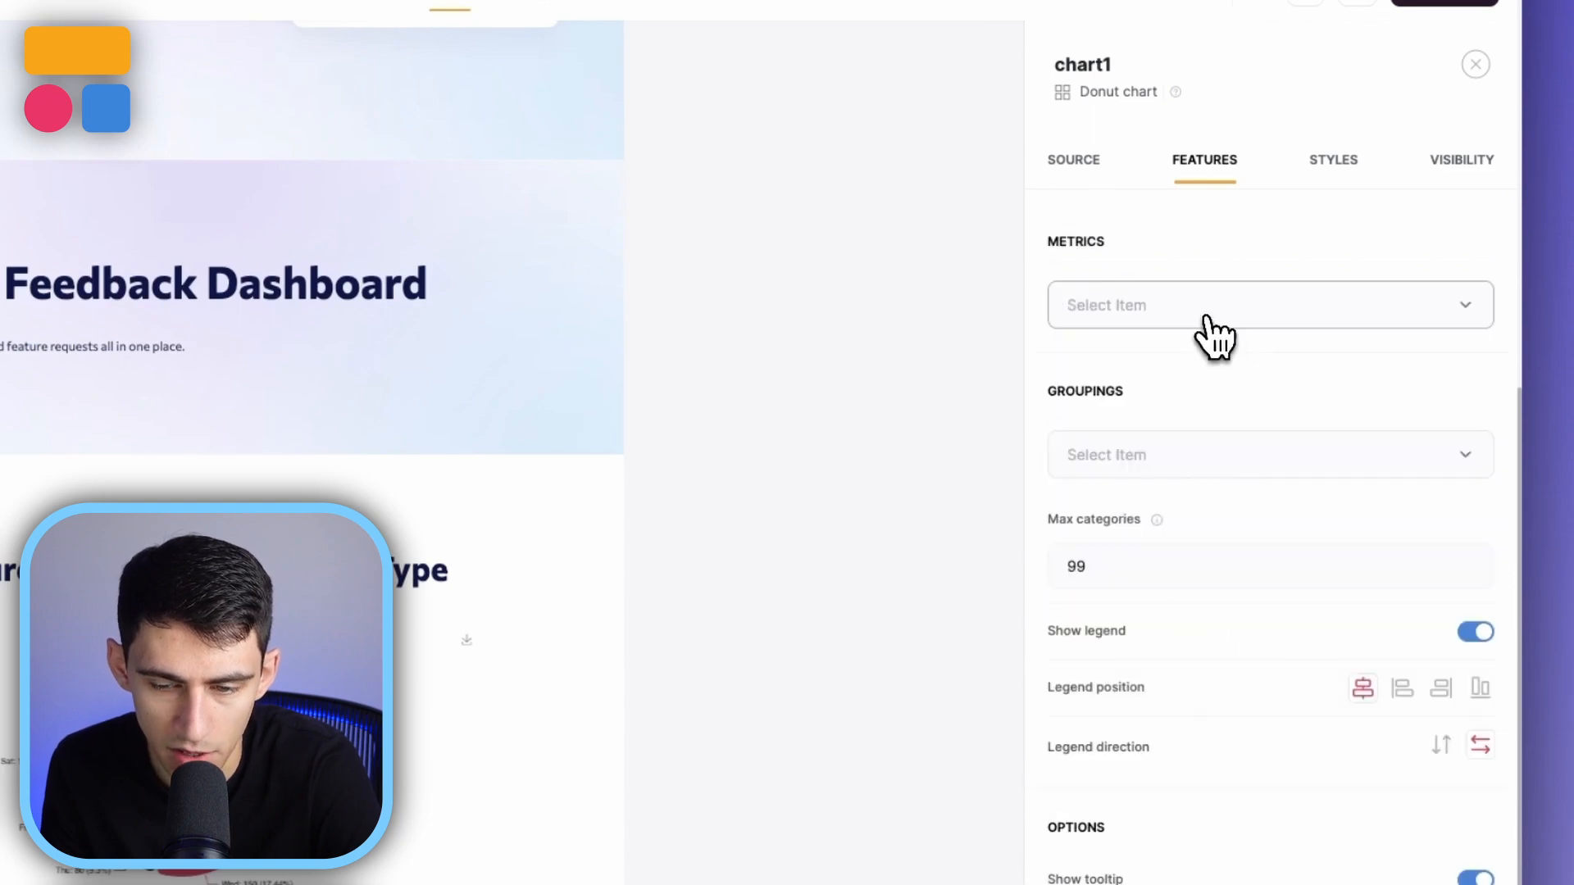
{"action": "scroll", "scroll_direction": "down", "scroll_amount": 3}
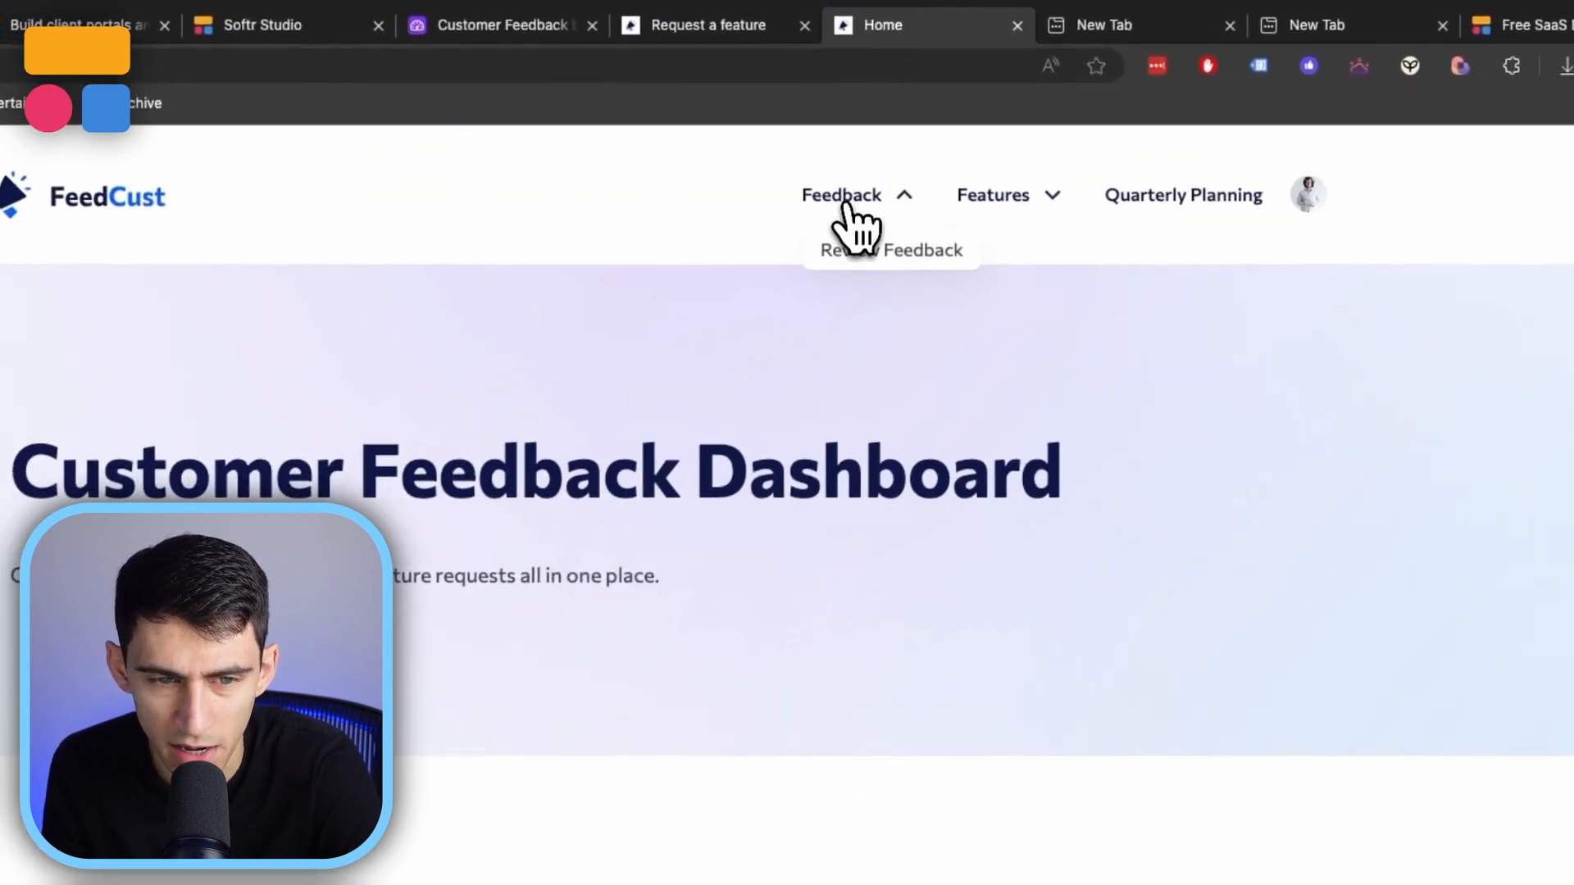
Open Review Feedback, view a record's Status choices and the Status filter, and search 'amazing'.
{"action": "left_click", "coordinate": [890, 250]}
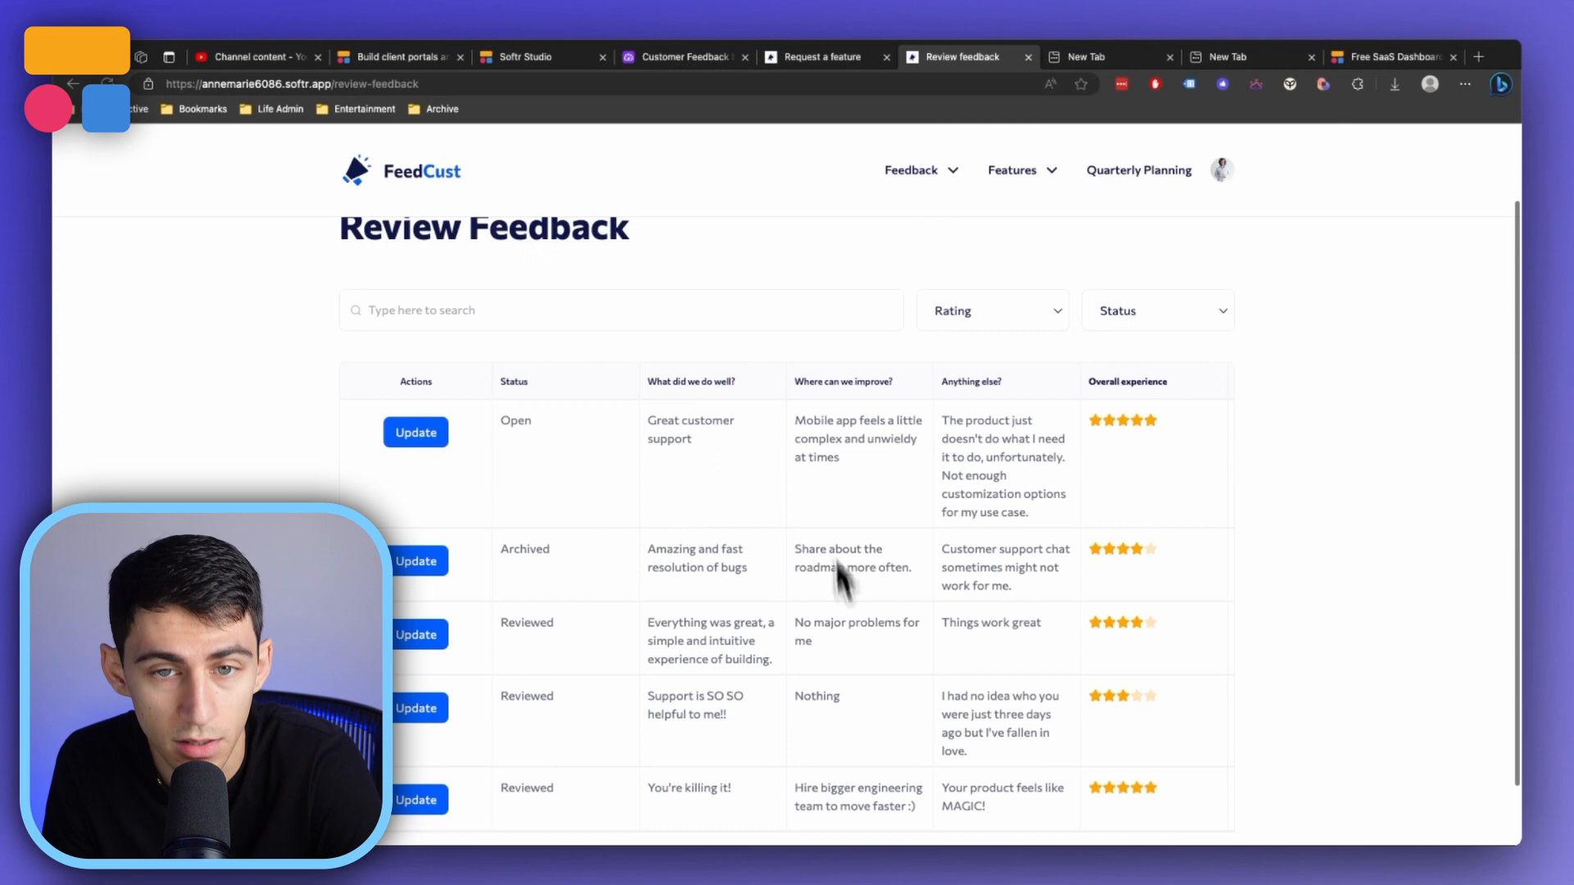
{"action": "mouse_move", "coordinate": [444, 446]}
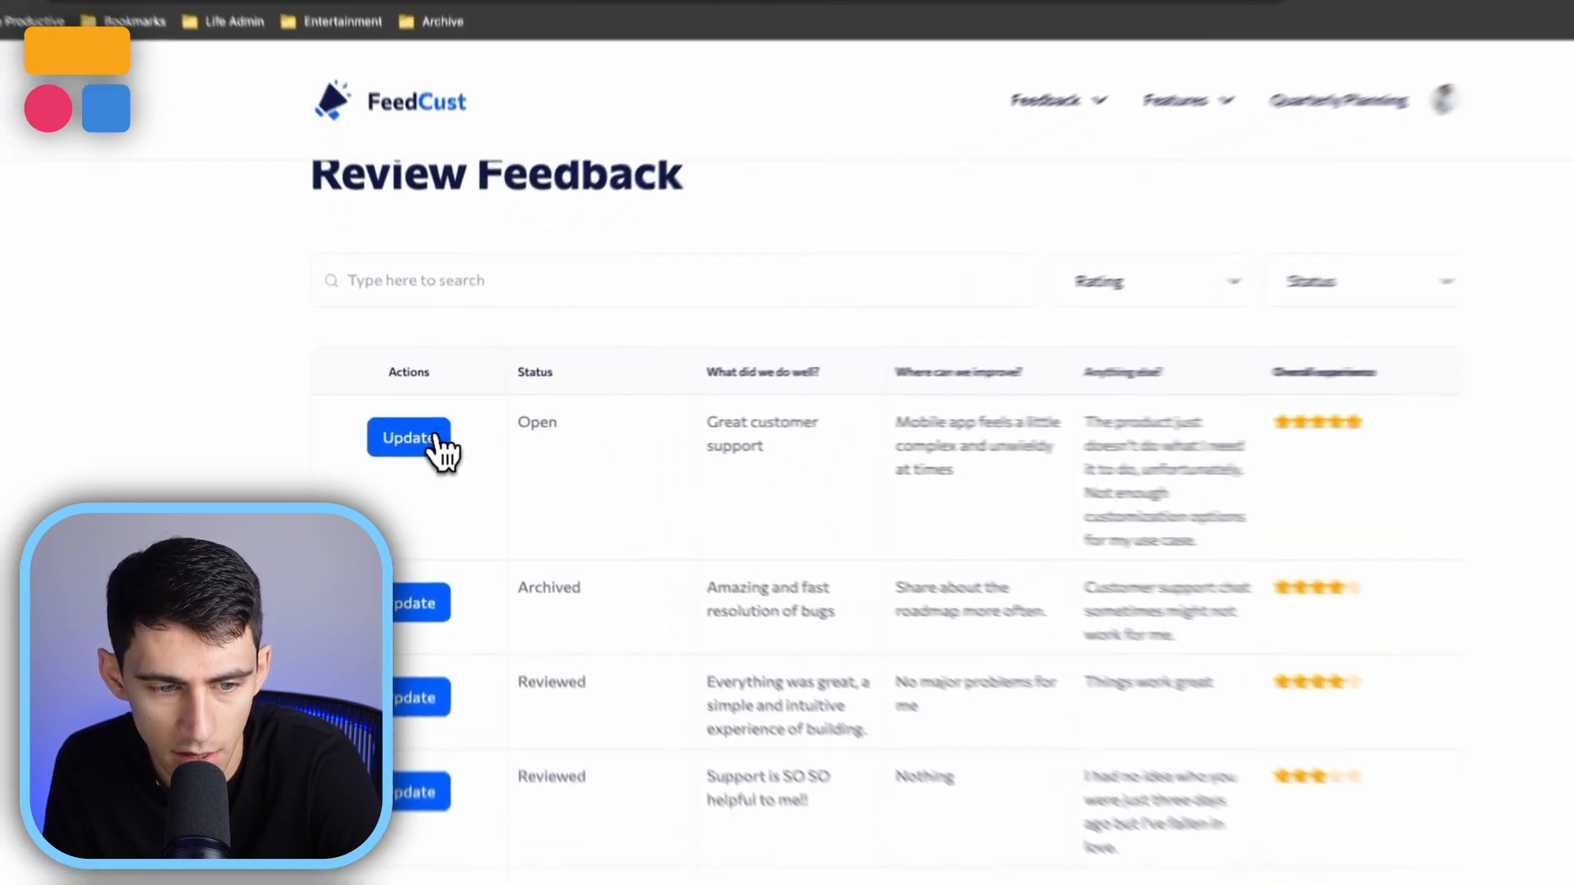
{"action": "left_click", "coordinate": [408, 438]}
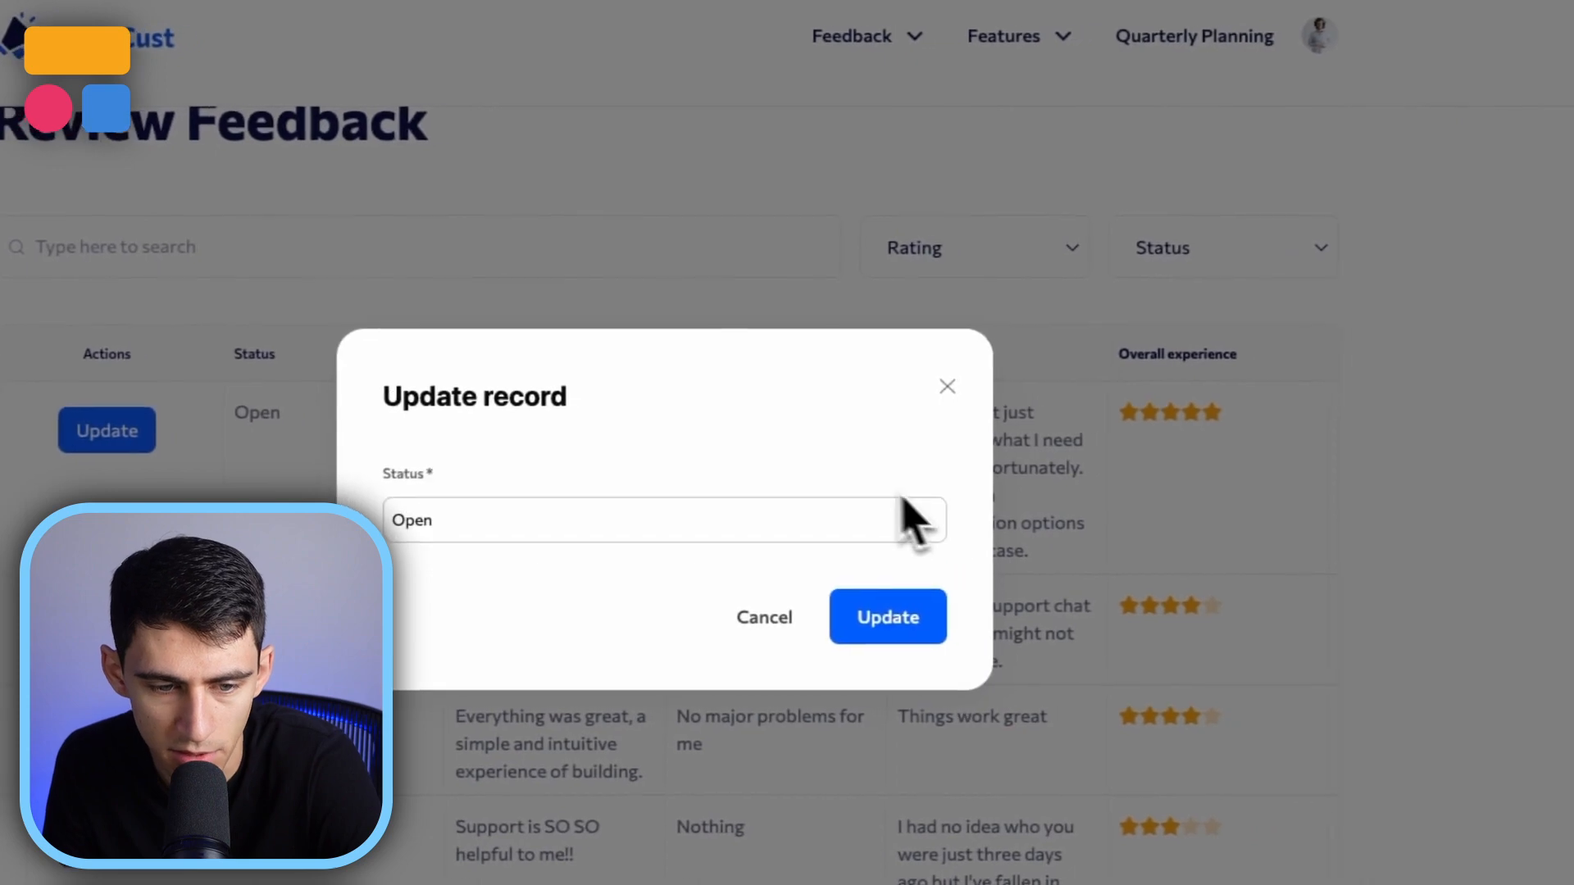
{"action": "left_click", "coordinate": [661, 520]}
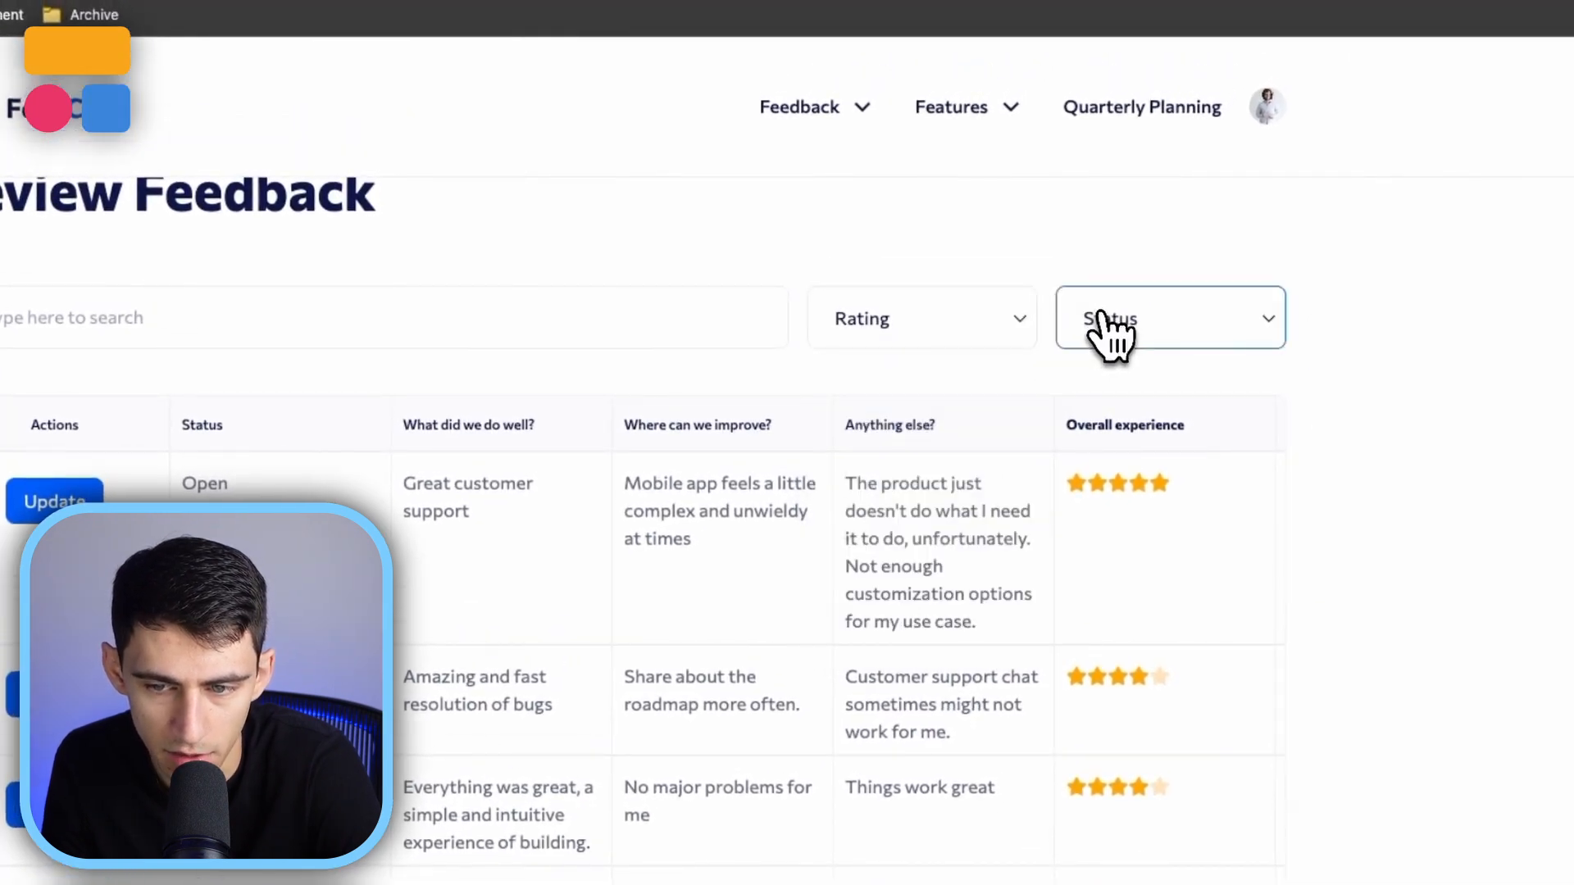
{"action": "left_click", "coordinate": [1170, 318]}
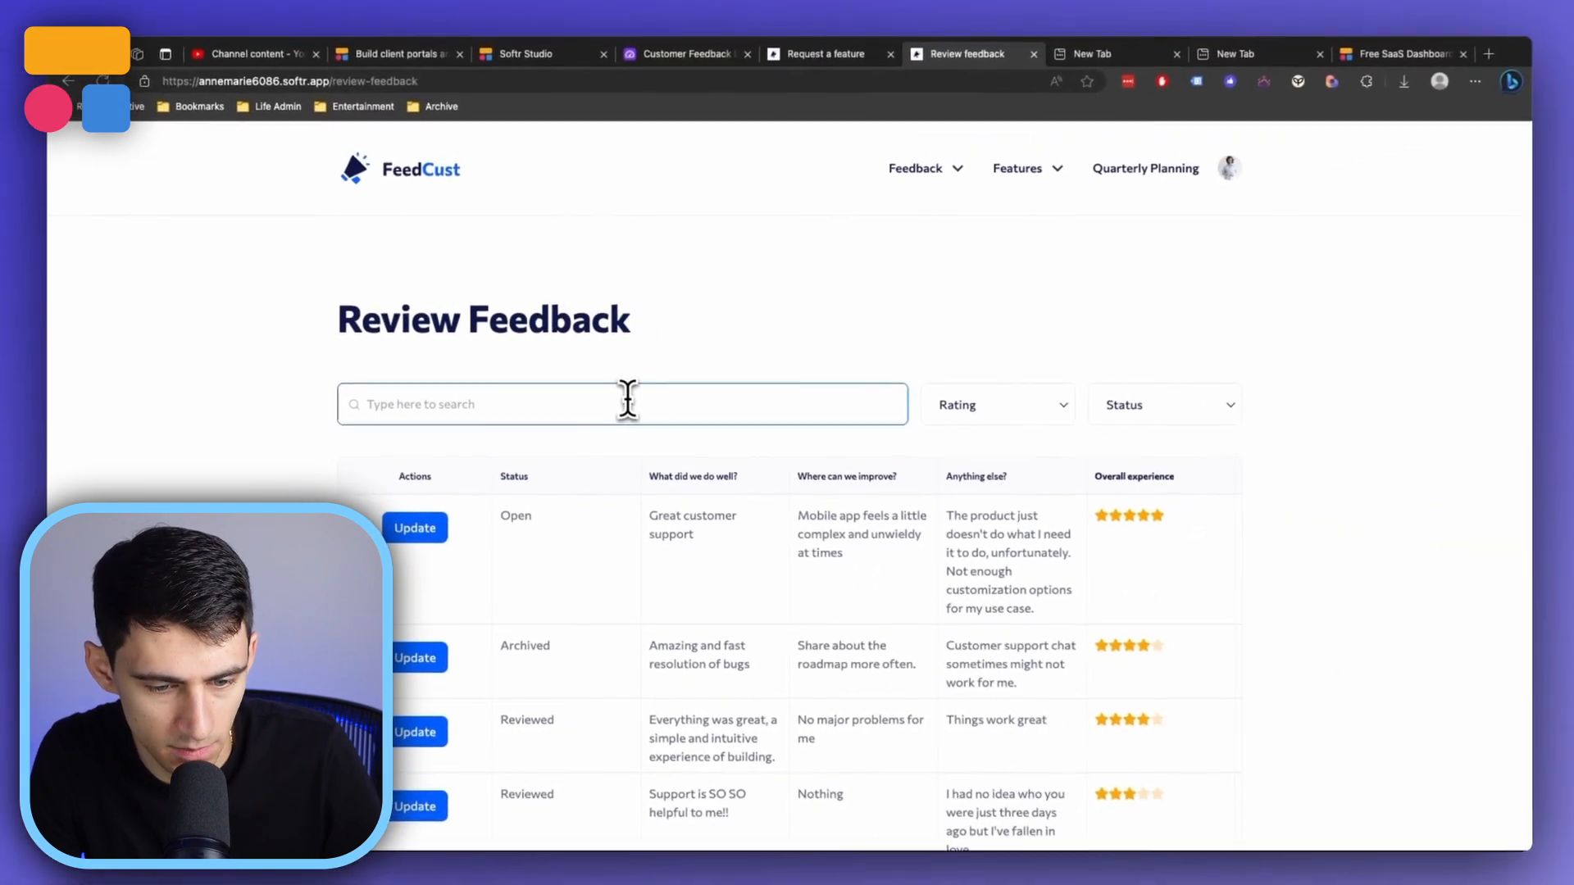
{"action": "type", "text": "amazing"}
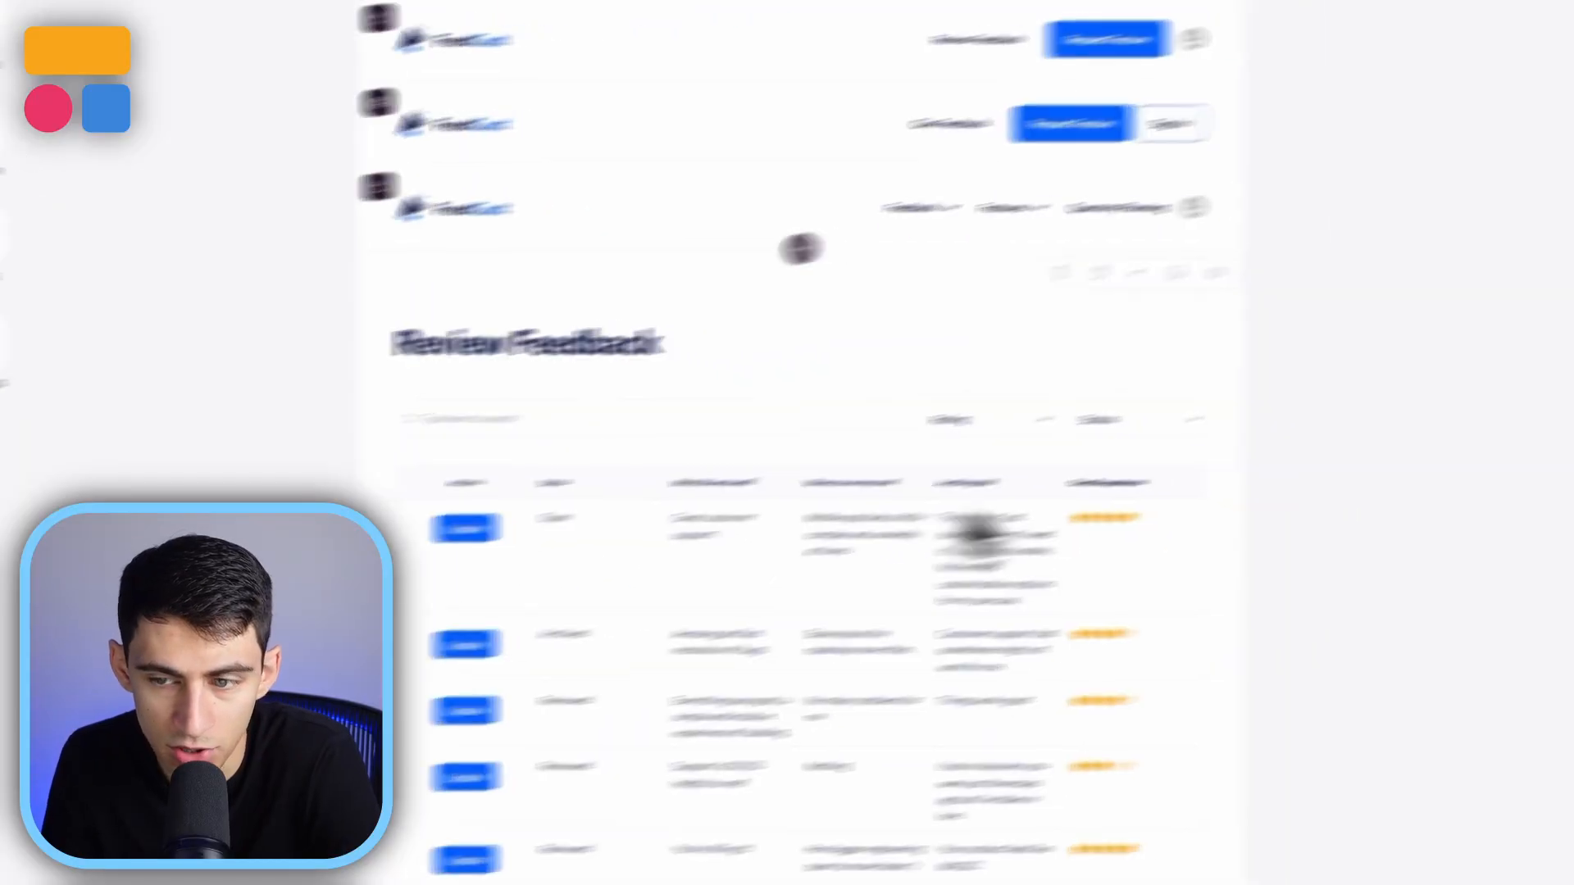
Inspect table2's update action on the Actions tab and its searchable fields on Content.
{"action": "left_click", "coordinate": [1276, 177]}
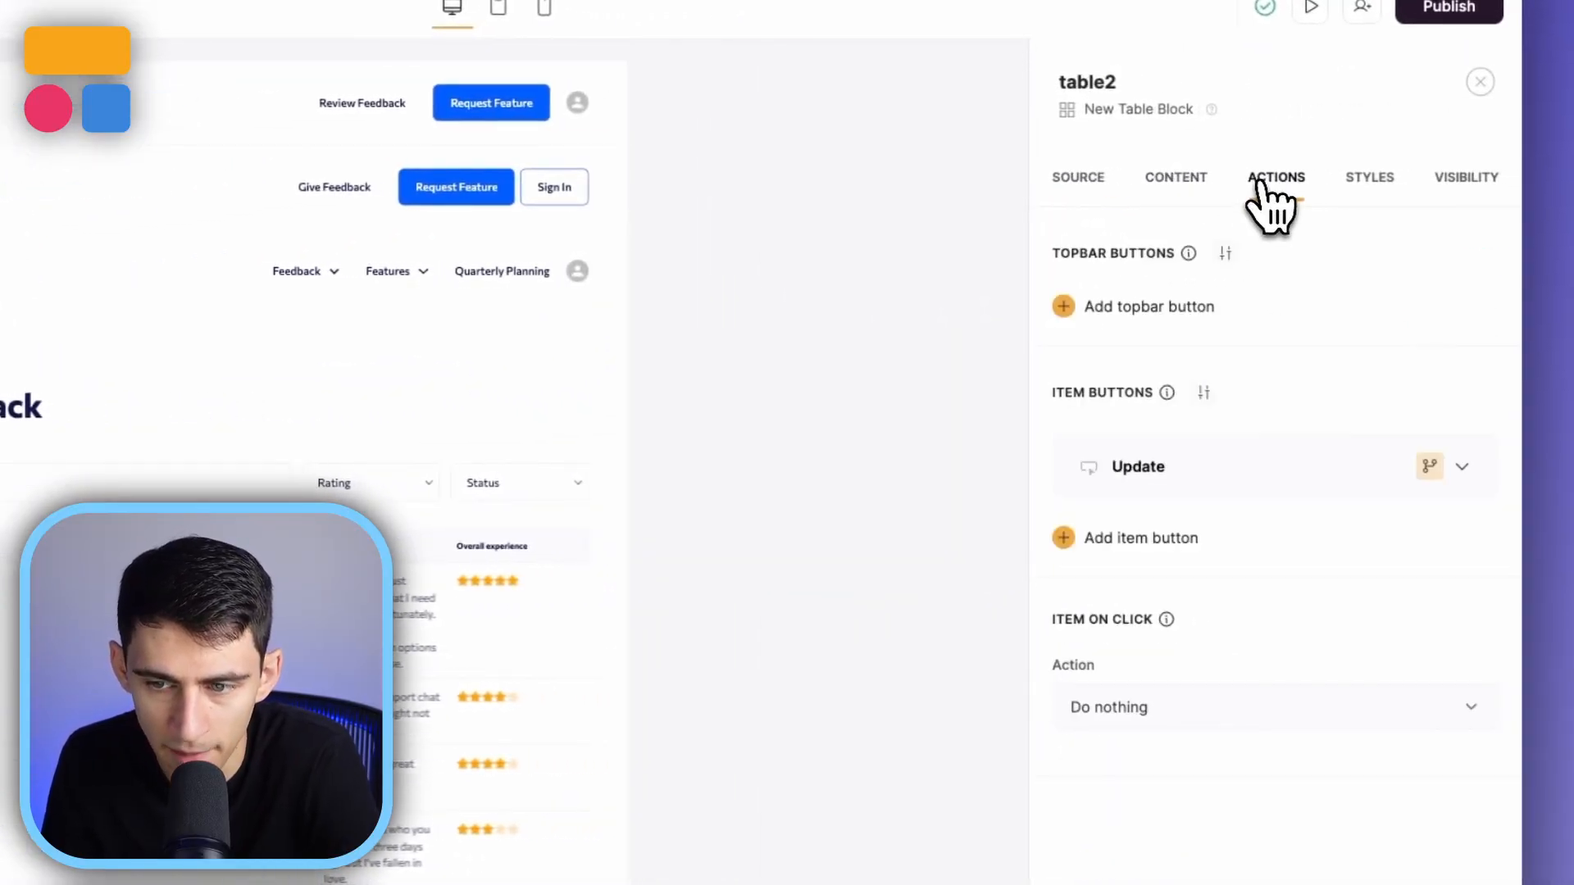
{"action": "left_click", "coordinate": [1176, 177]}
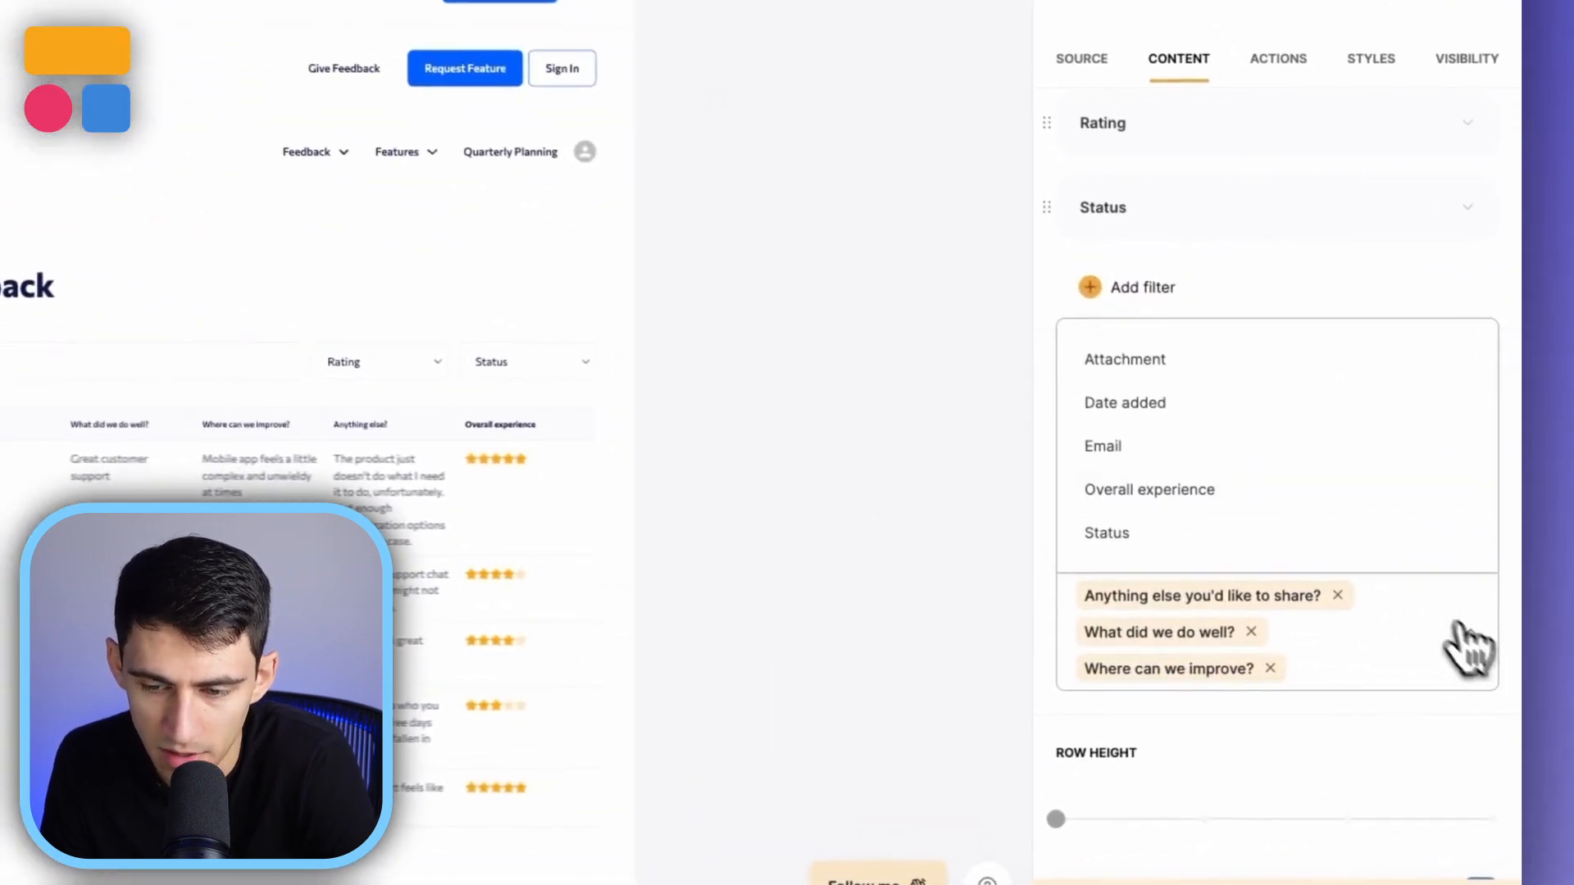
{"action": "left_click", "coordinate": [1107, 533]}
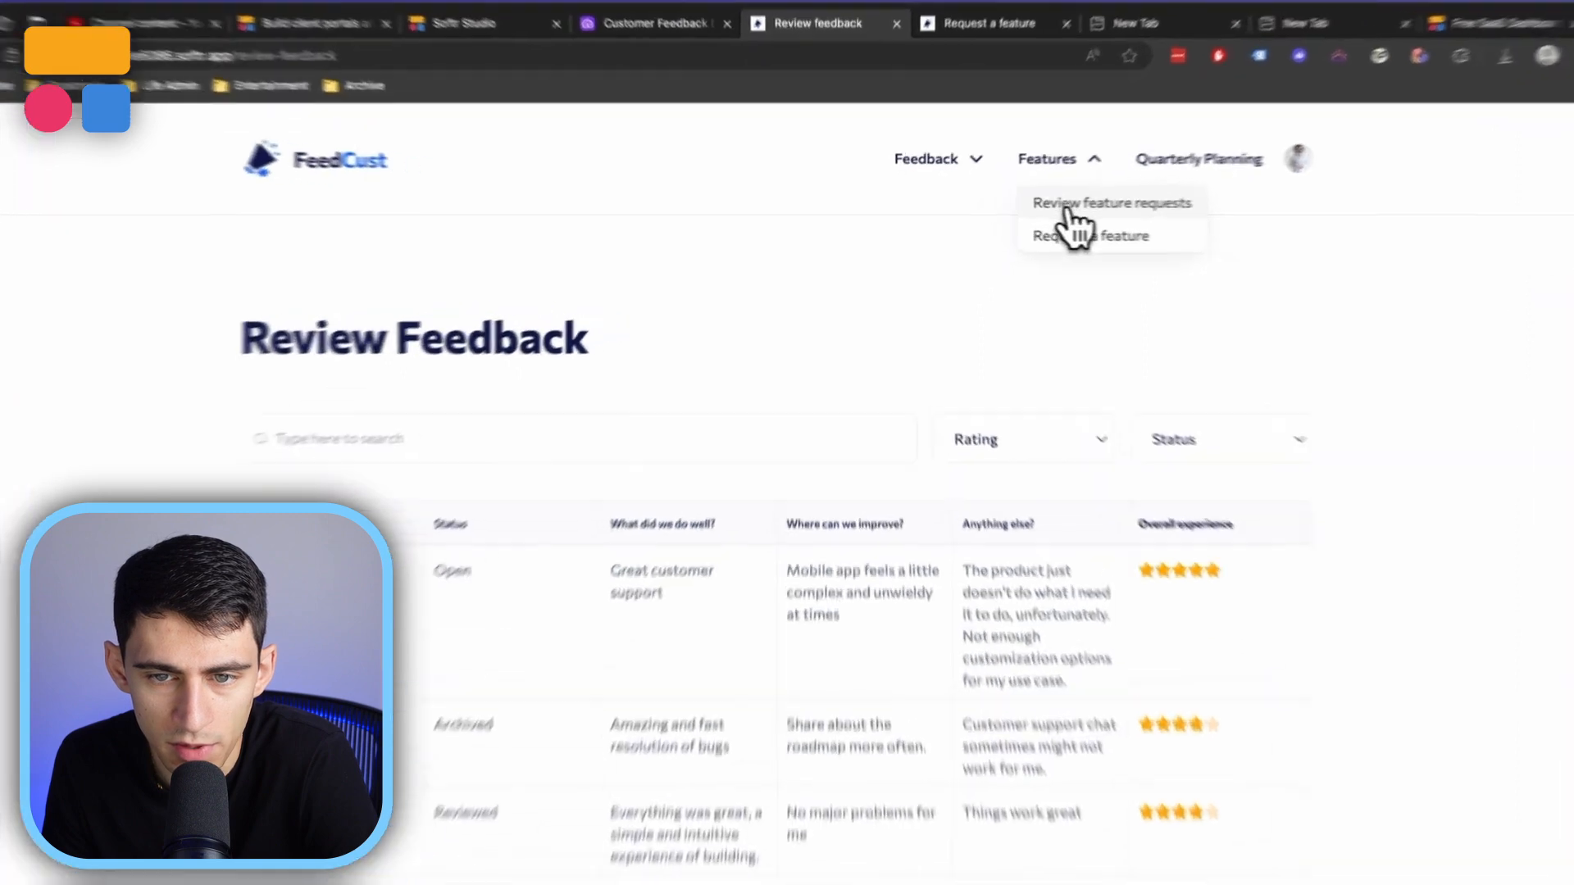
Browse feature requests, view Email Marketing's update form, then open the request form's Category settings.
{"action": "left_click", "coordinate": [1111, 203]}
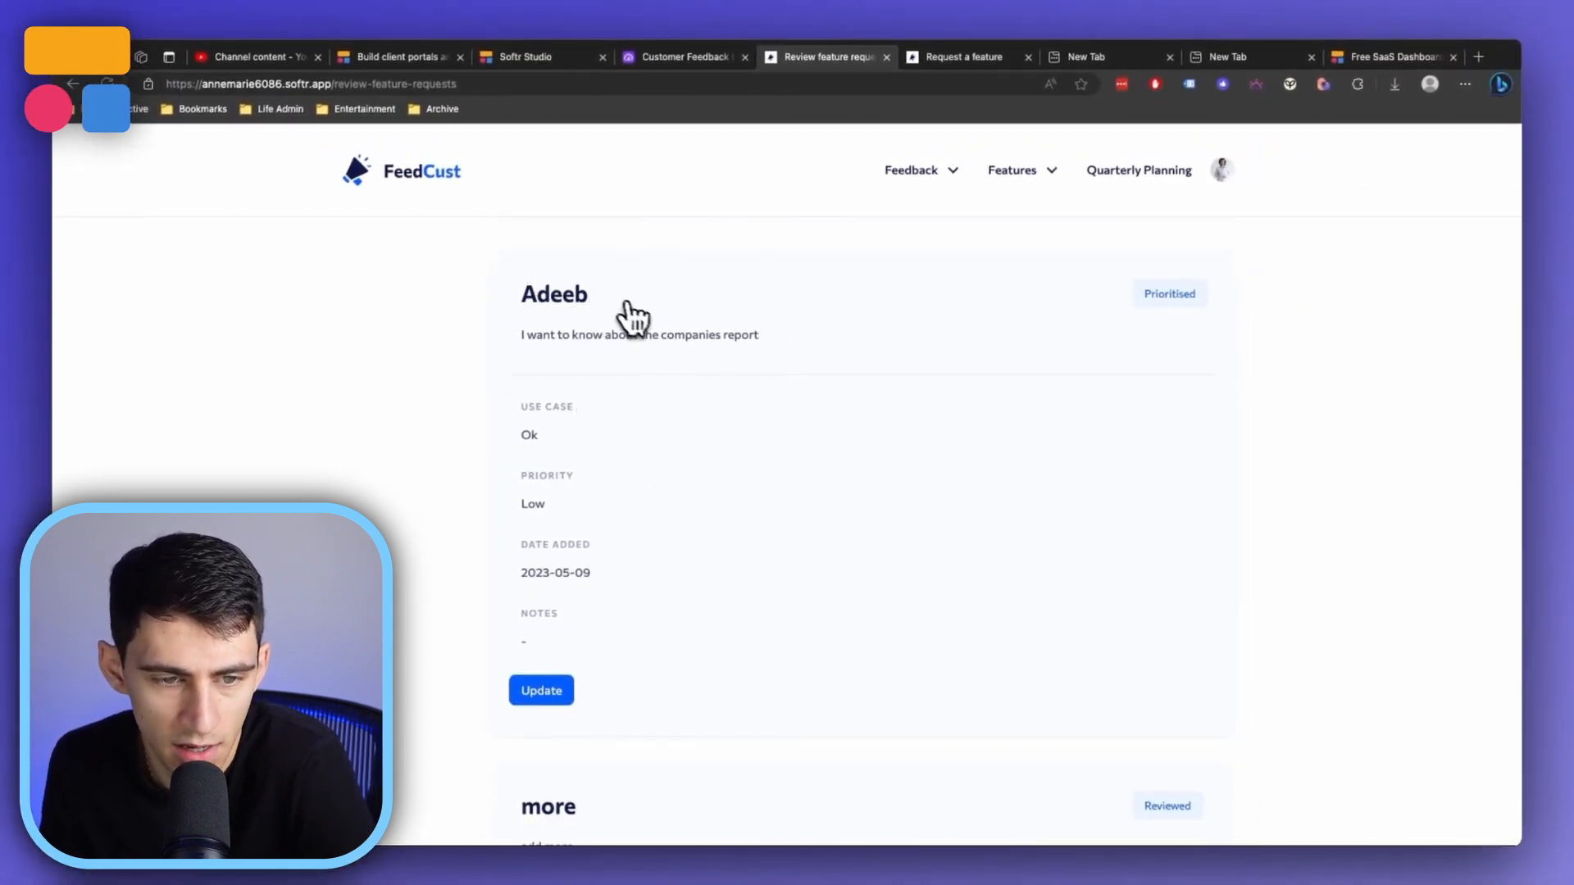
{"action": "scroll", "scroll_direction": "down", "scroll_amount": 3}
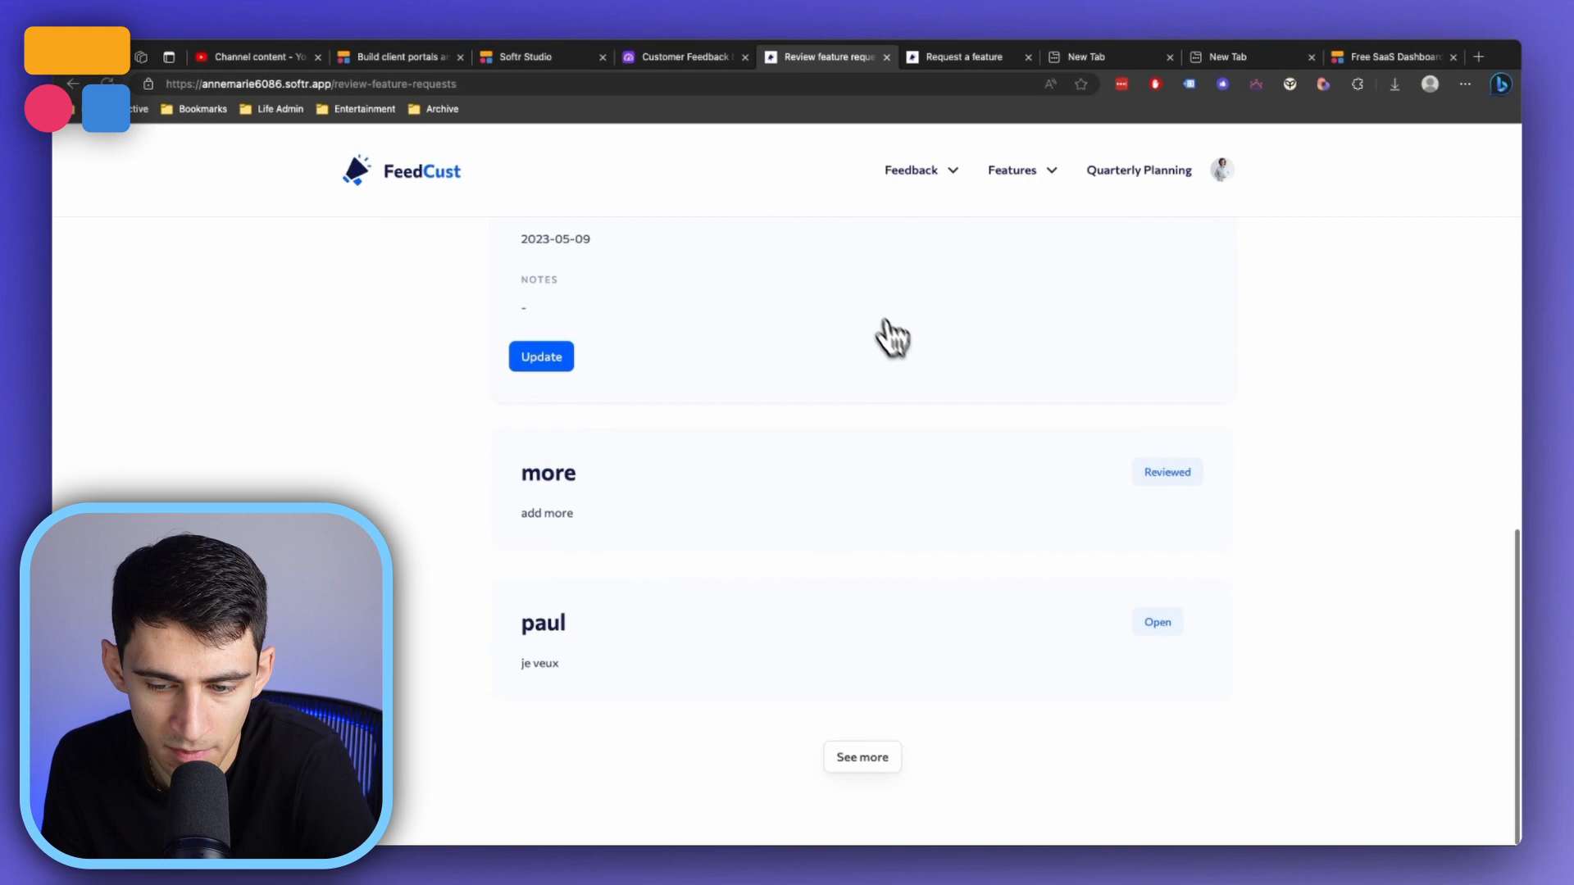
{"action": "left_click", "coordinate": [1097, 291]}
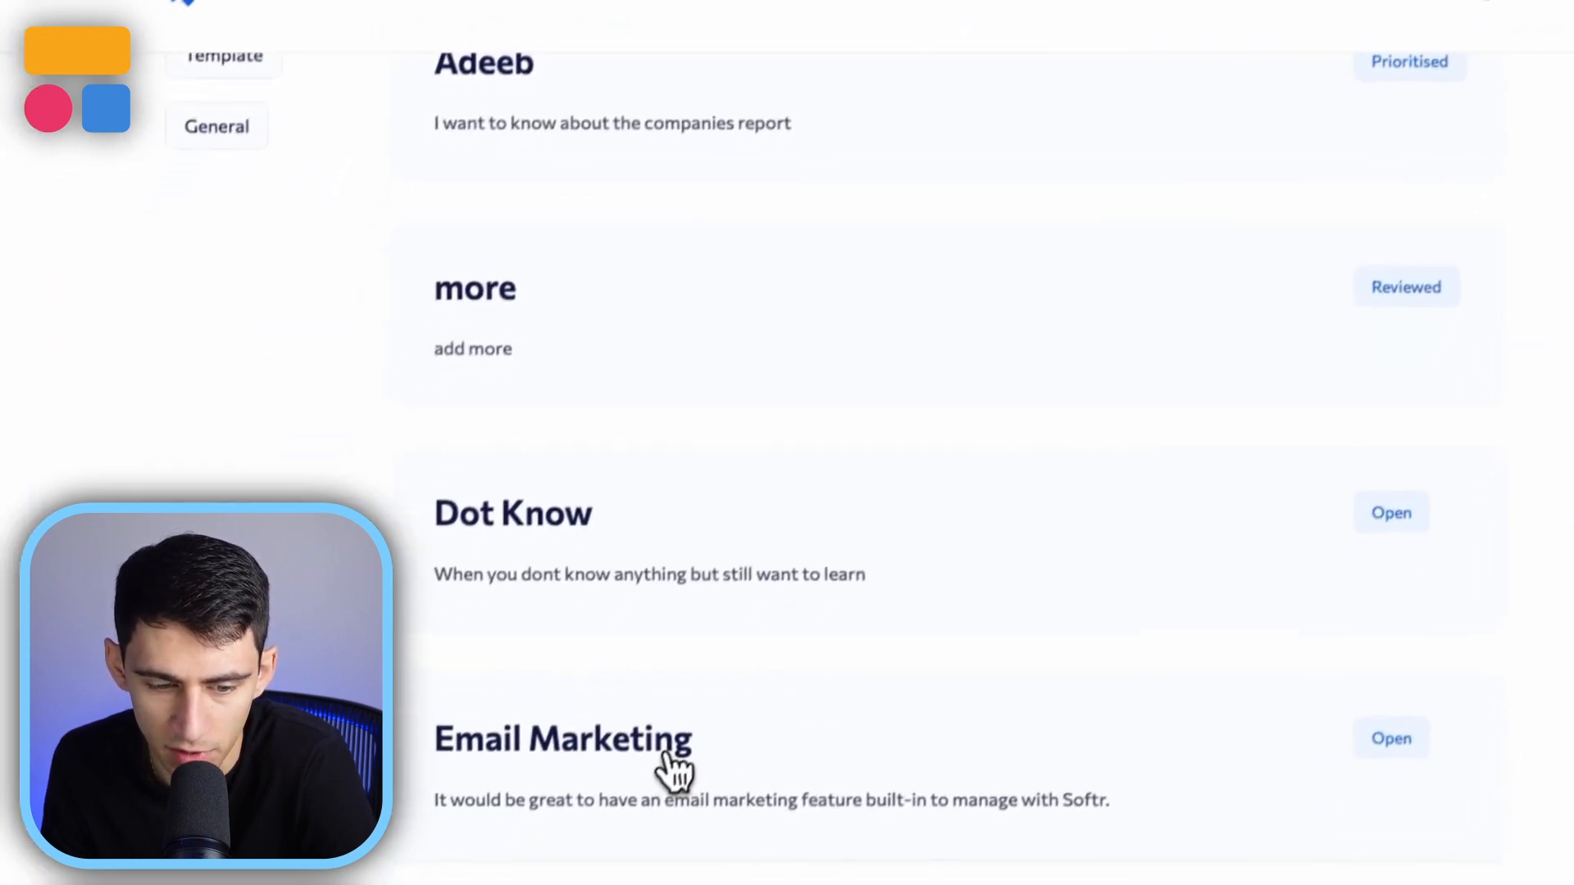
{"action": "left_click", "coordinate": [564, 740]}
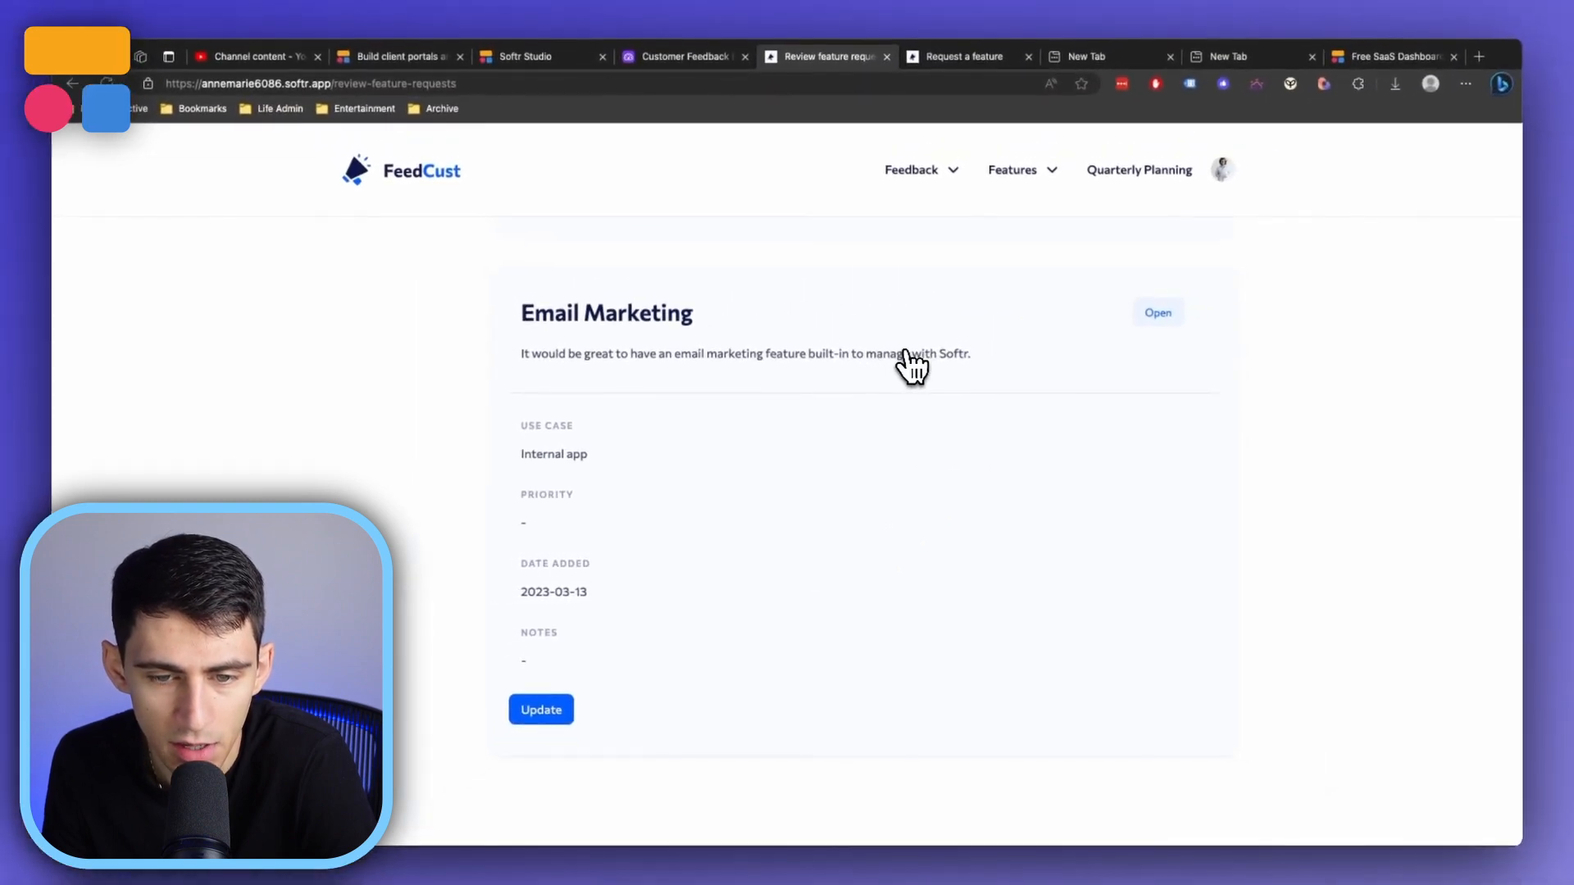
{"action": "left_click", "coordinate": [540, 709]}
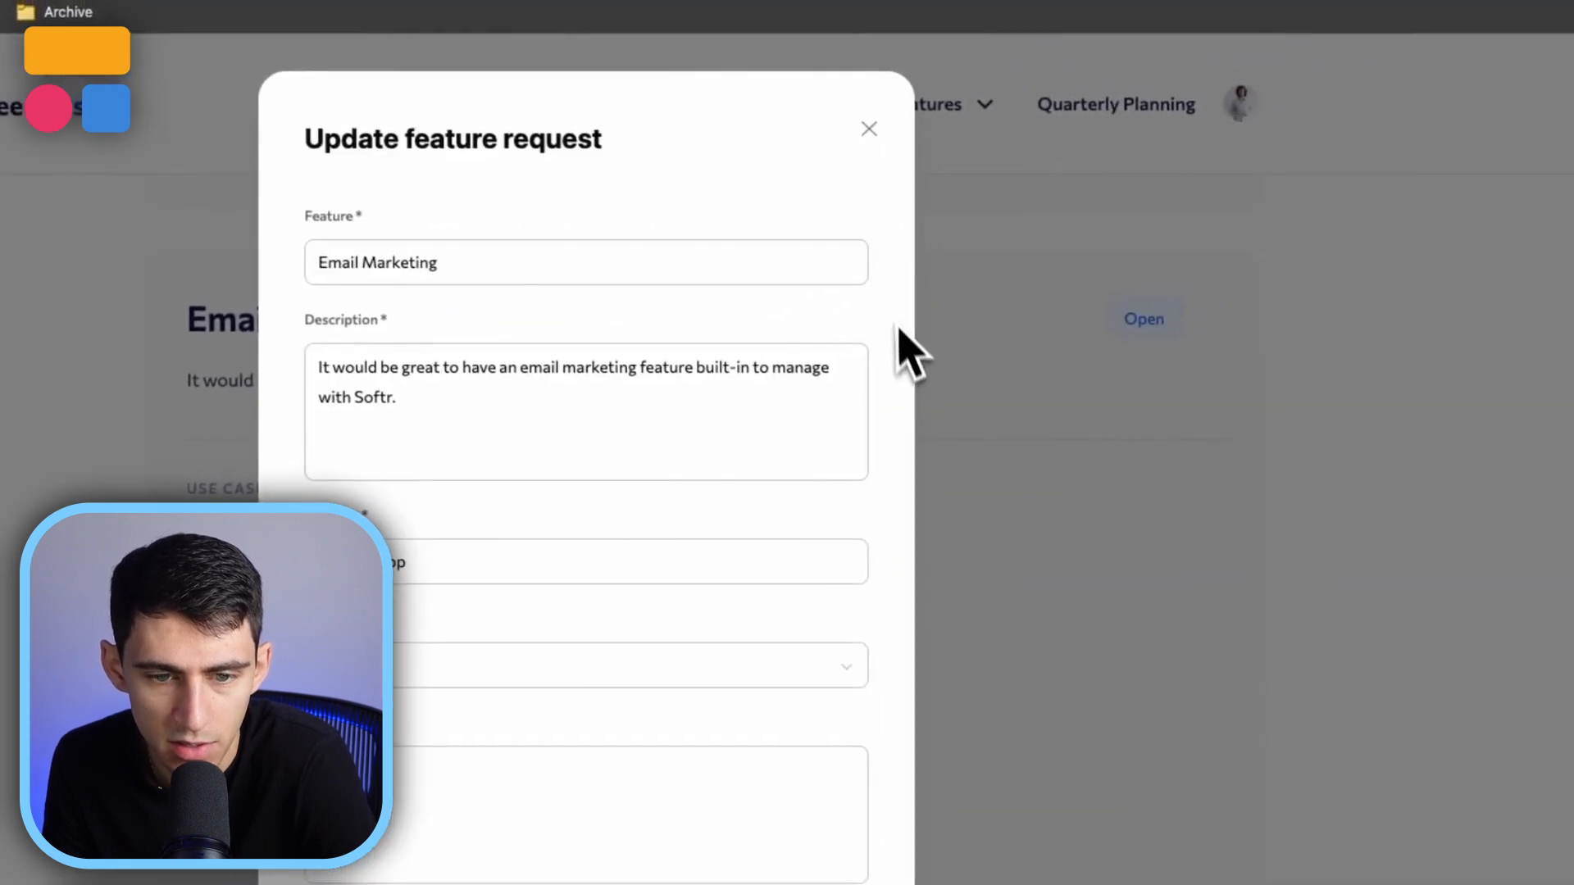
{"action": "left_click", "coordinate": [868, 130]}
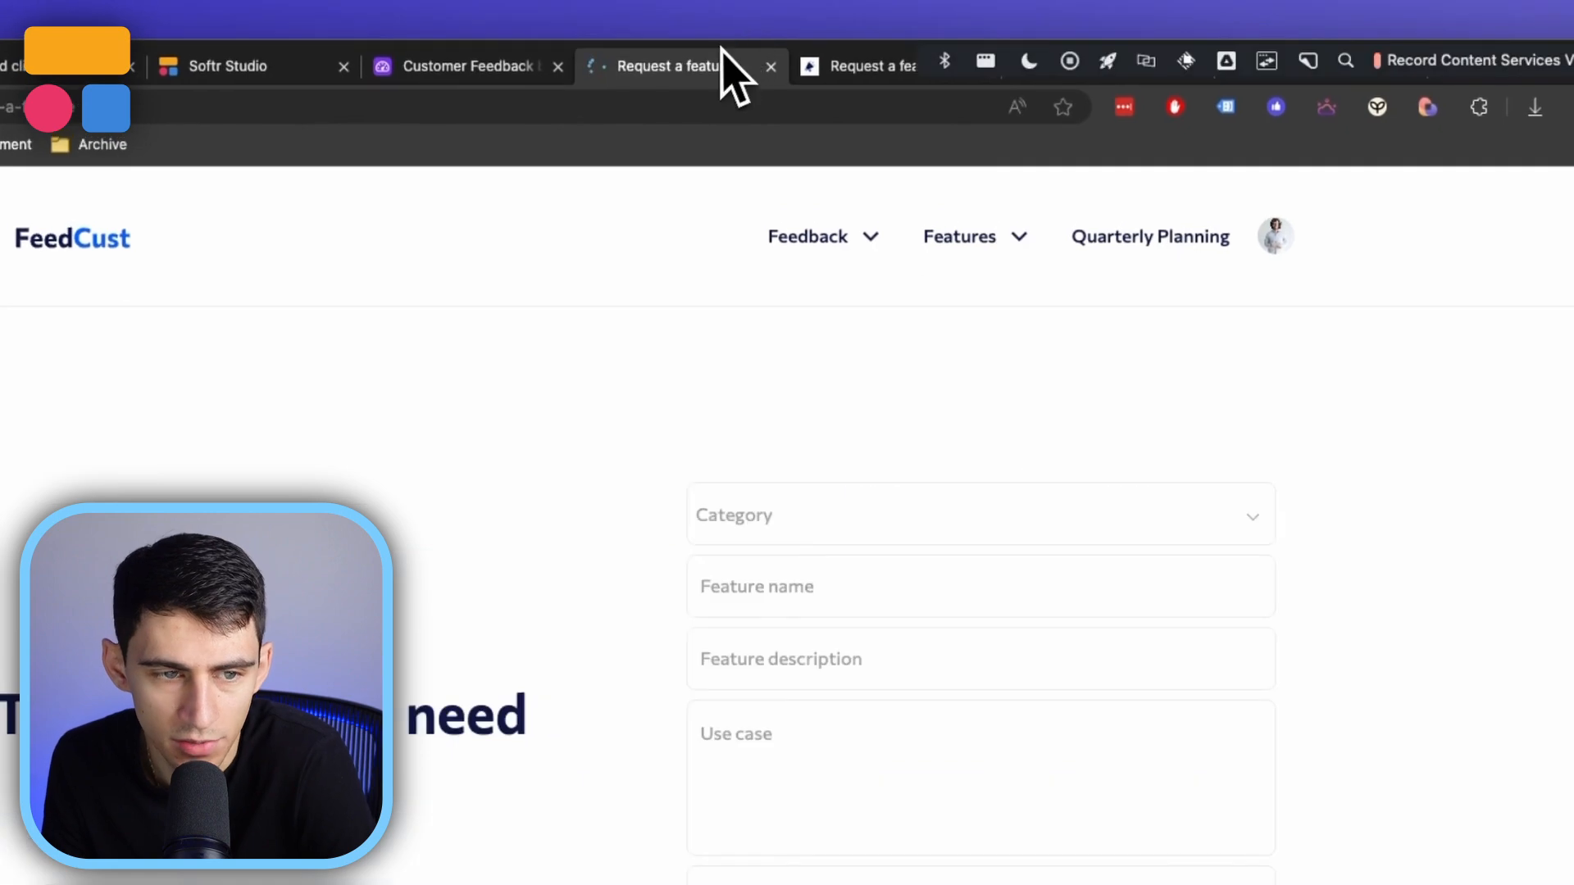
{"action": "left_click", "coordinate": [978, 515]}
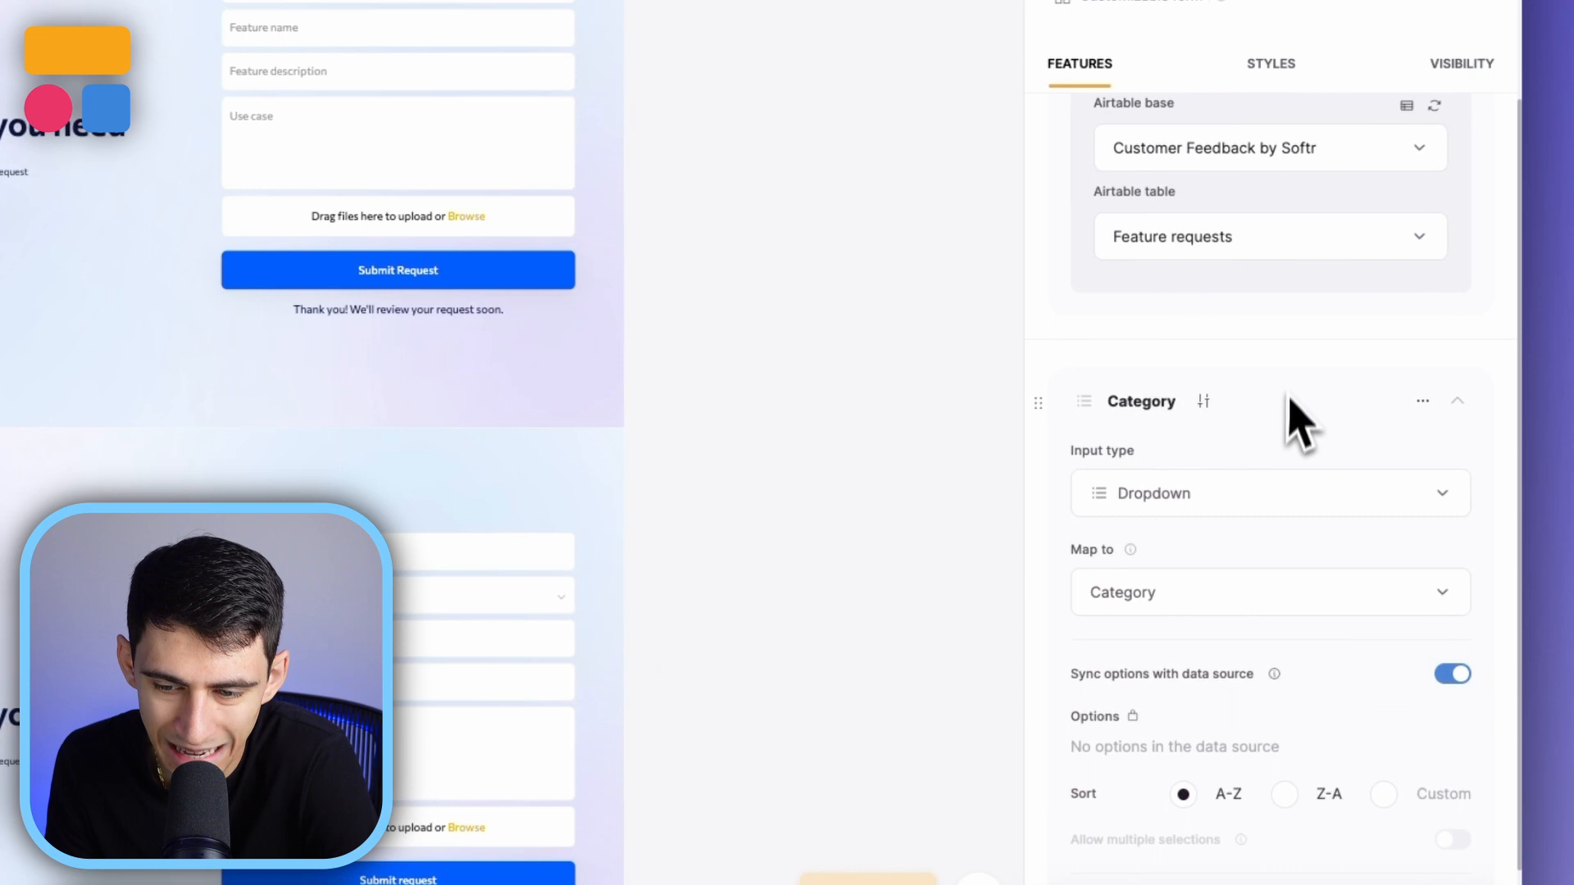
Inspect form2's field mappings, including the hidden Requested by field set to Team.
{"action": "scroll", "scroll_direction": "down", "scroll_amount": 3}
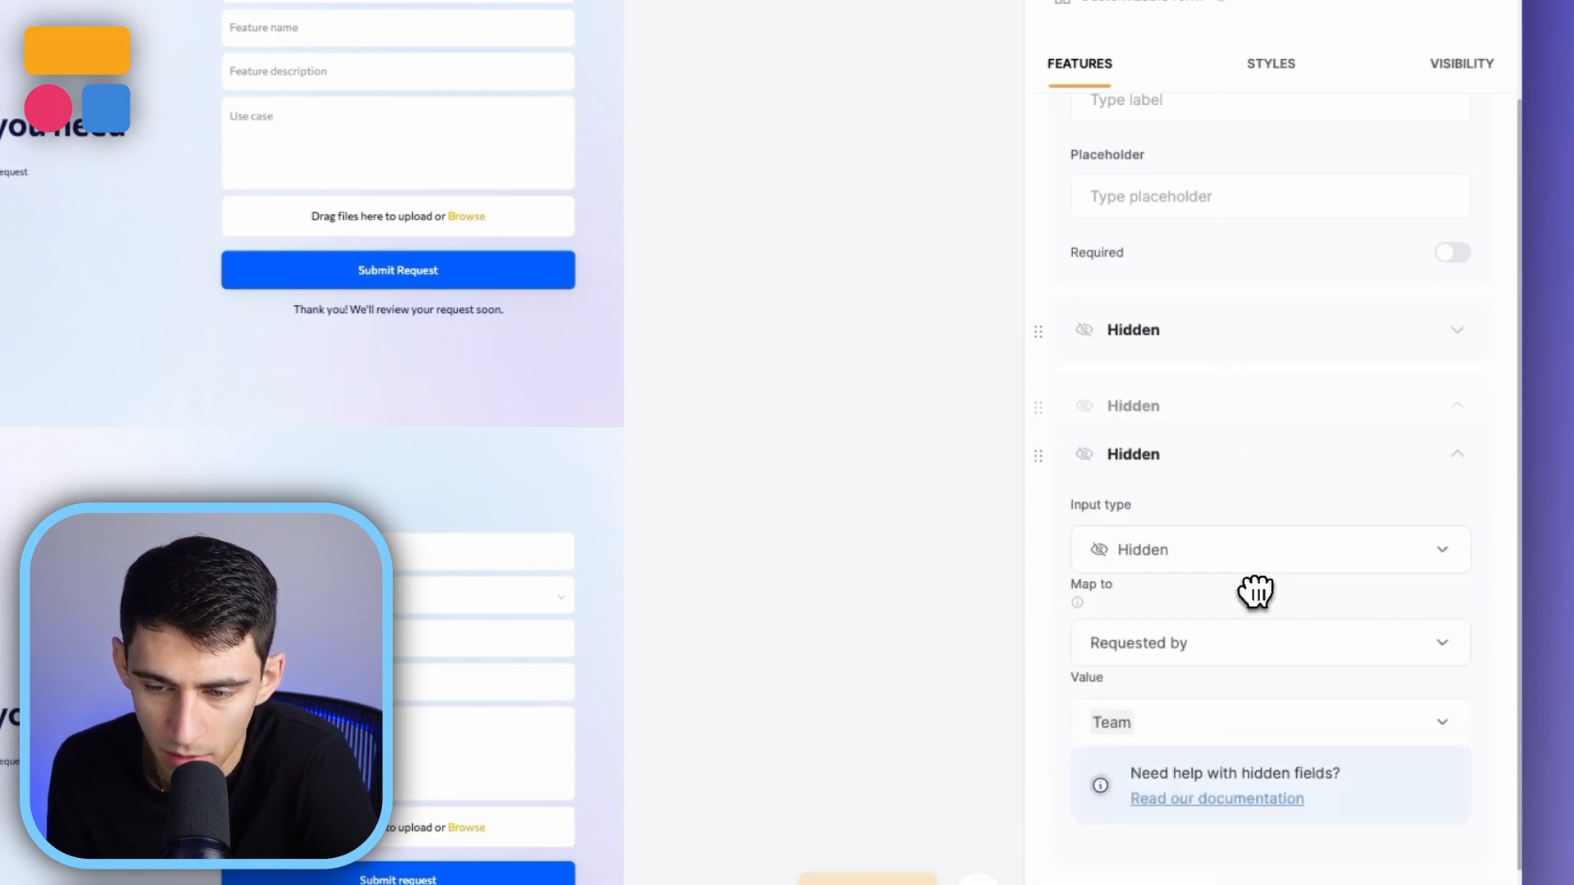
{"action": "left_click", "coordinate": [1270, 643]}
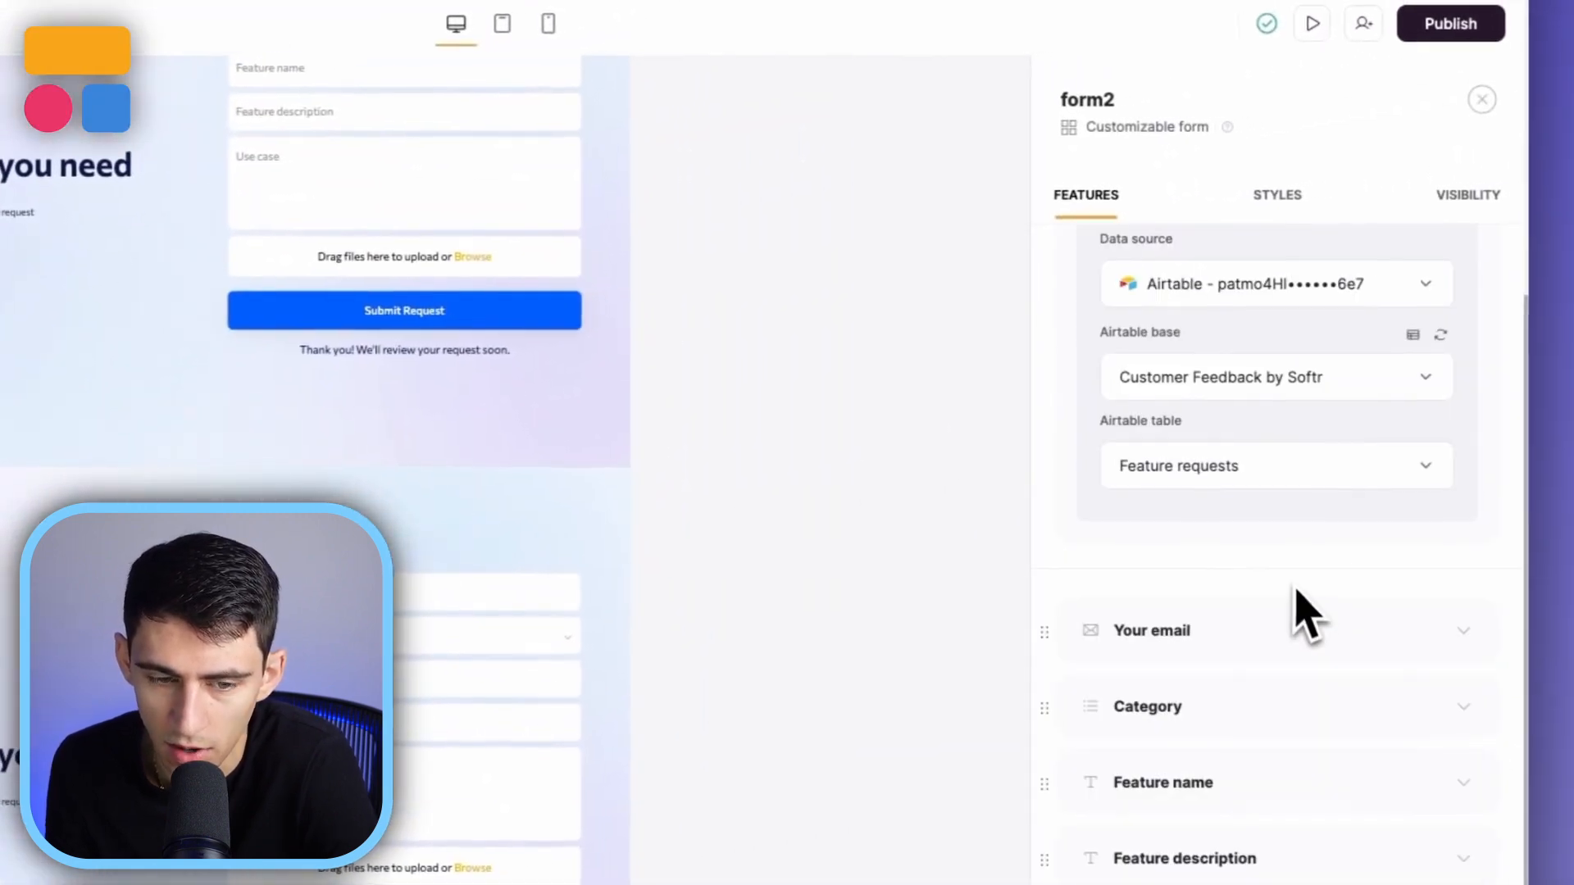
{"action": "left_click", "coordinate": [1467, 195]}
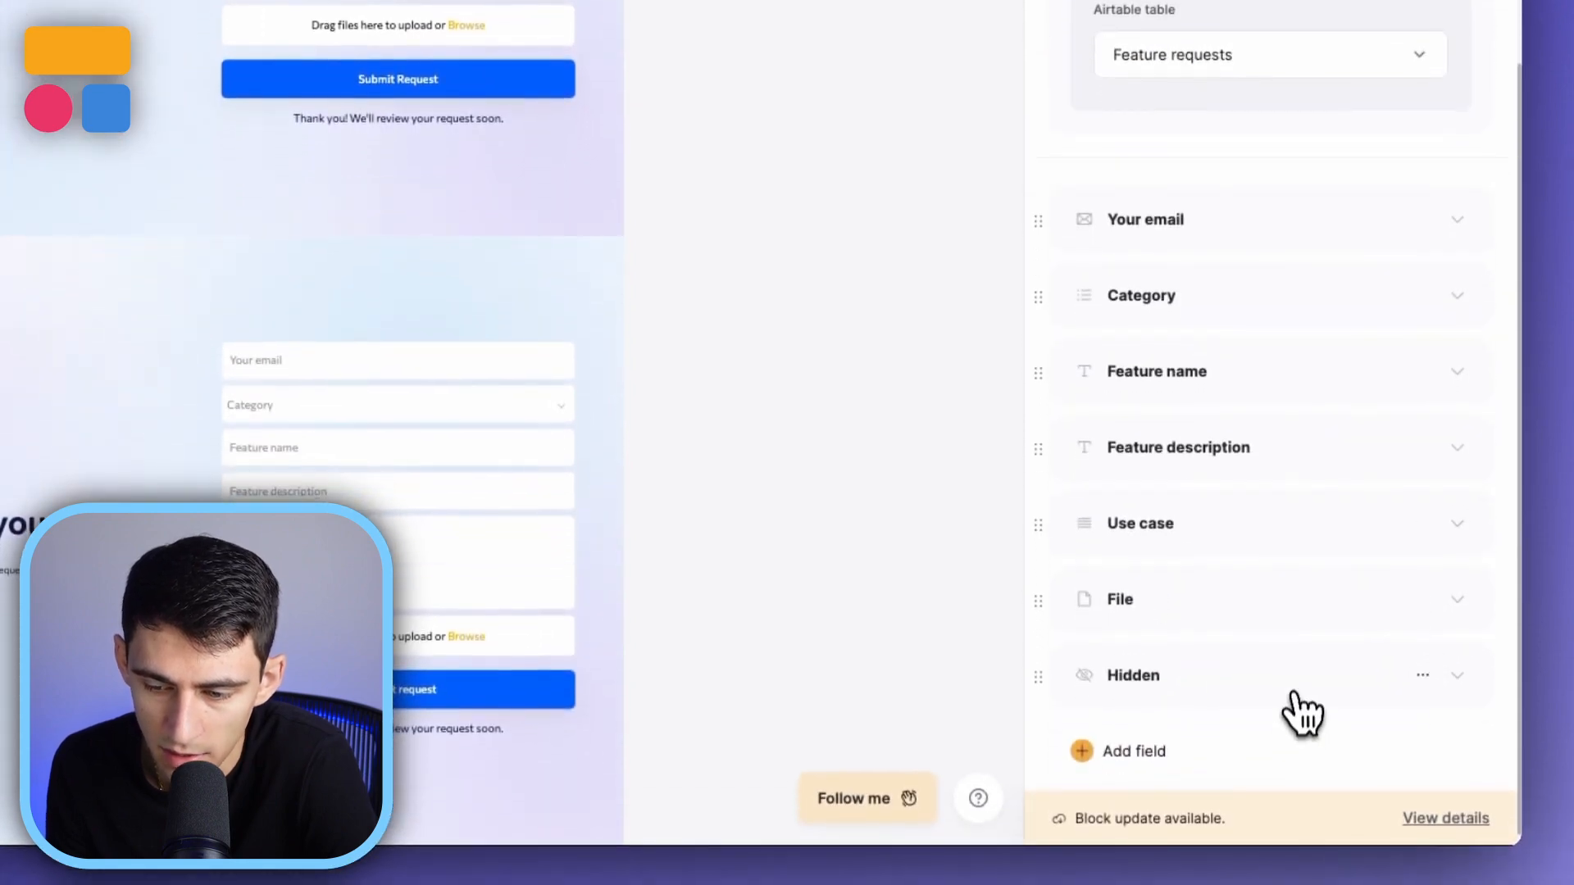
{"action": "left_click", "coordinate": [1133, 676]}
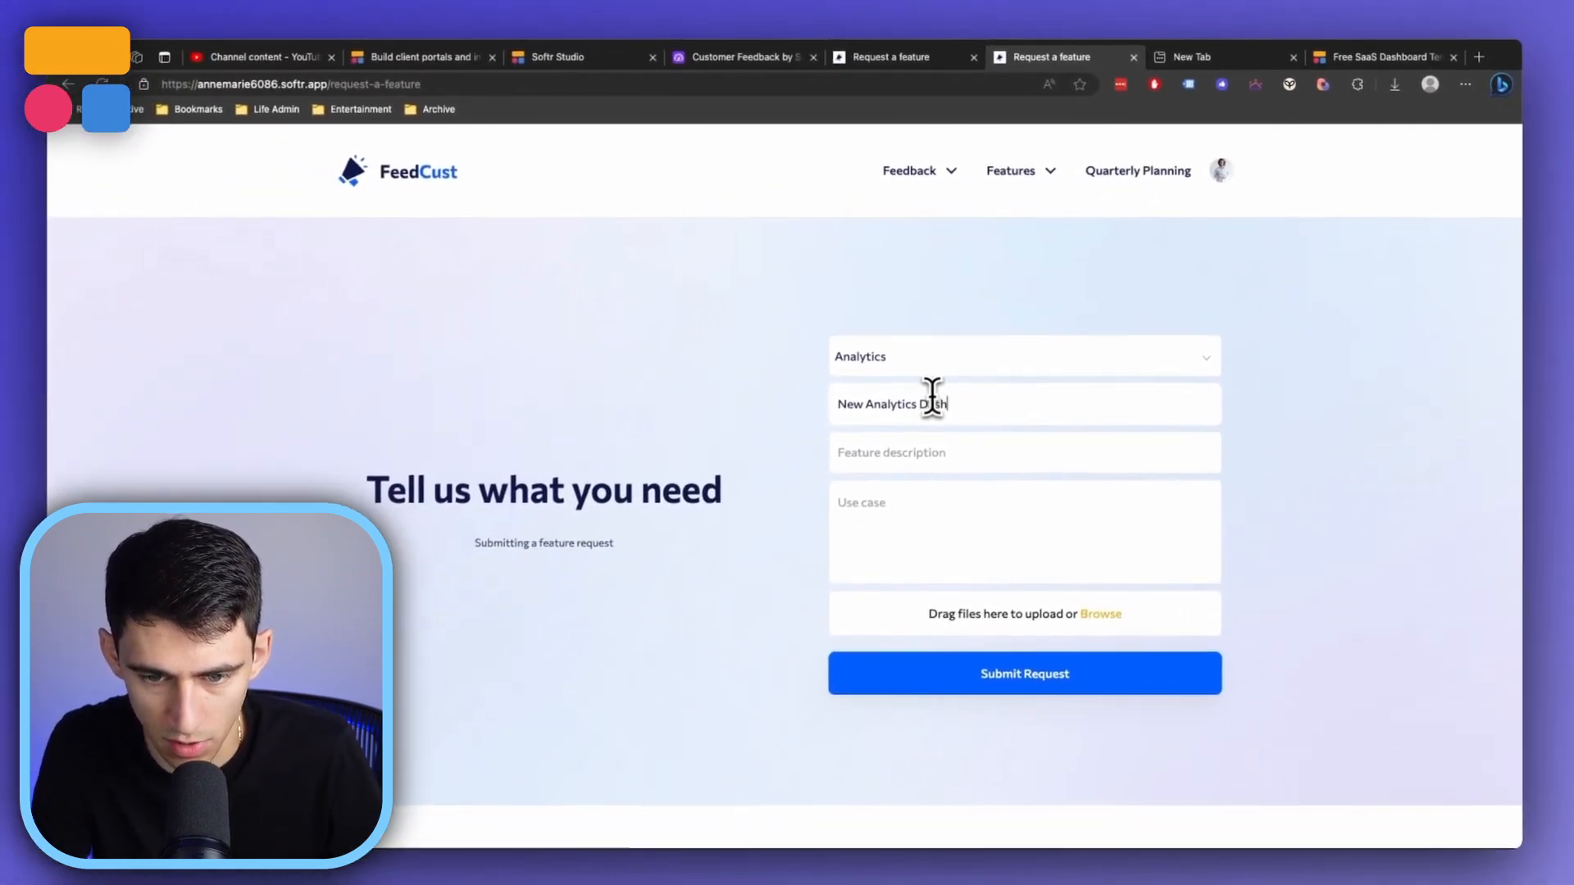
Enter the New Analytics Dashboard description and use case, then switch to the Airtable base.
{"action": "type", "text": "It'd be awesome to have a new an"}
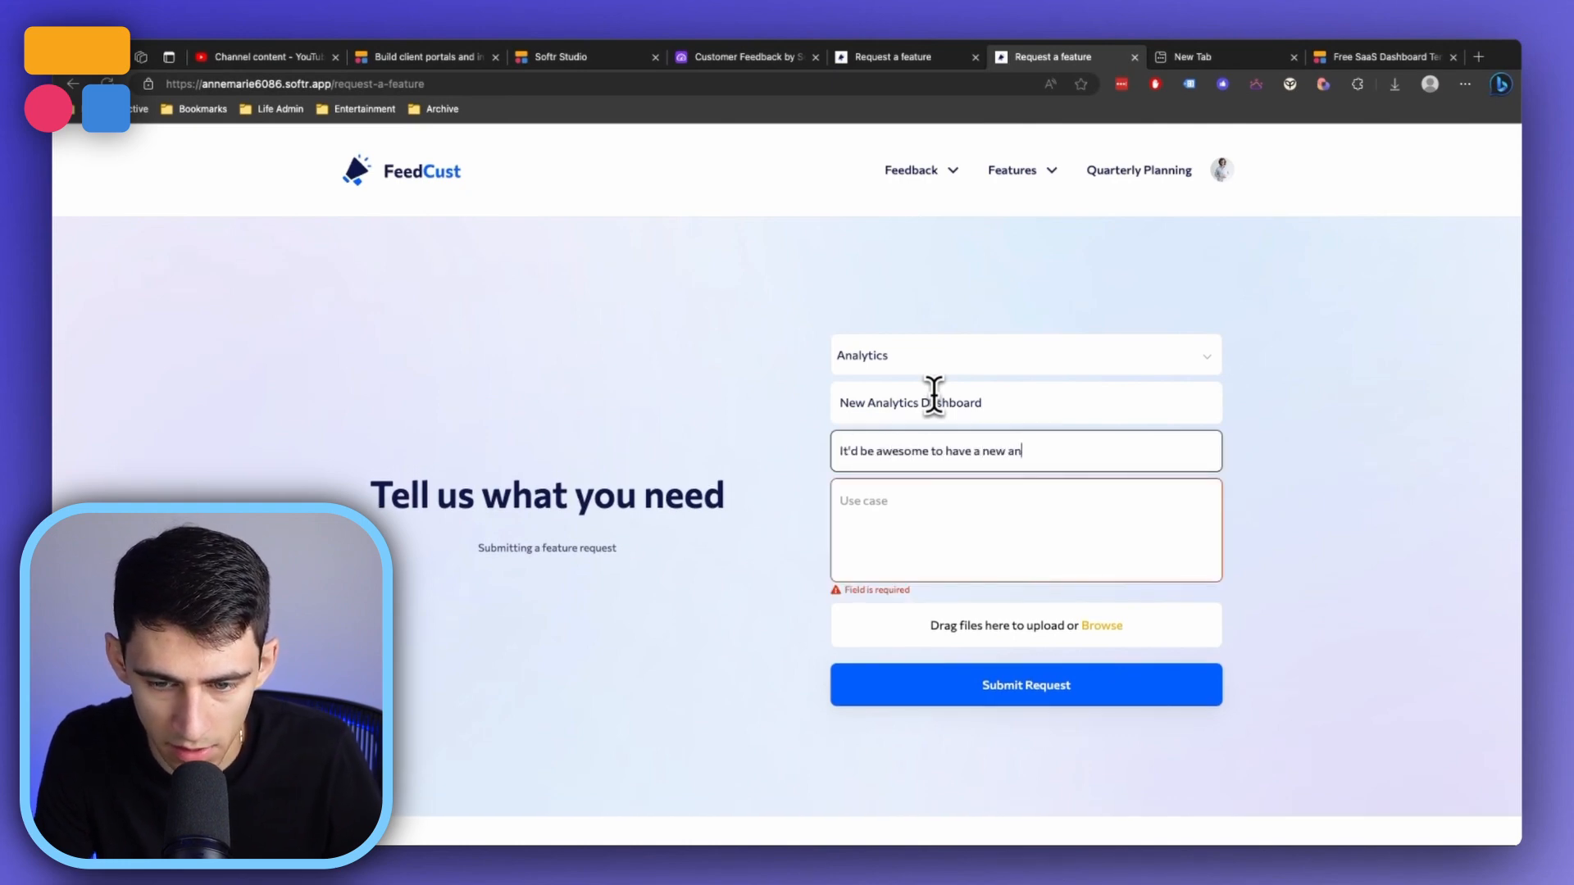
{"action": "type", "text": "The use case would be to see"}
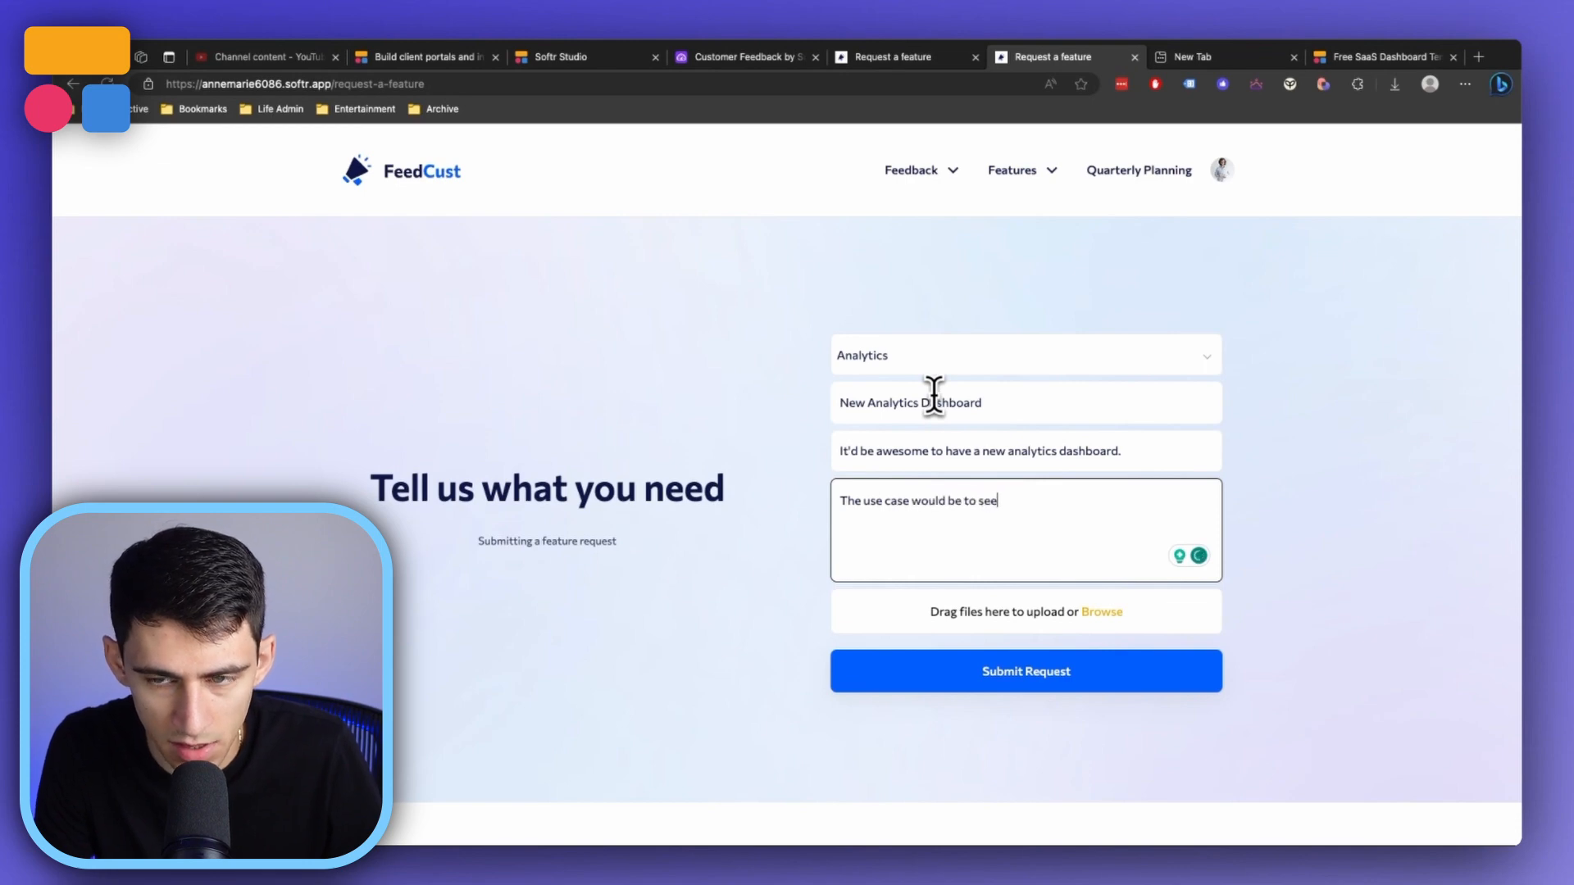
{"action": "type", "text": "how we are doing with performance."}
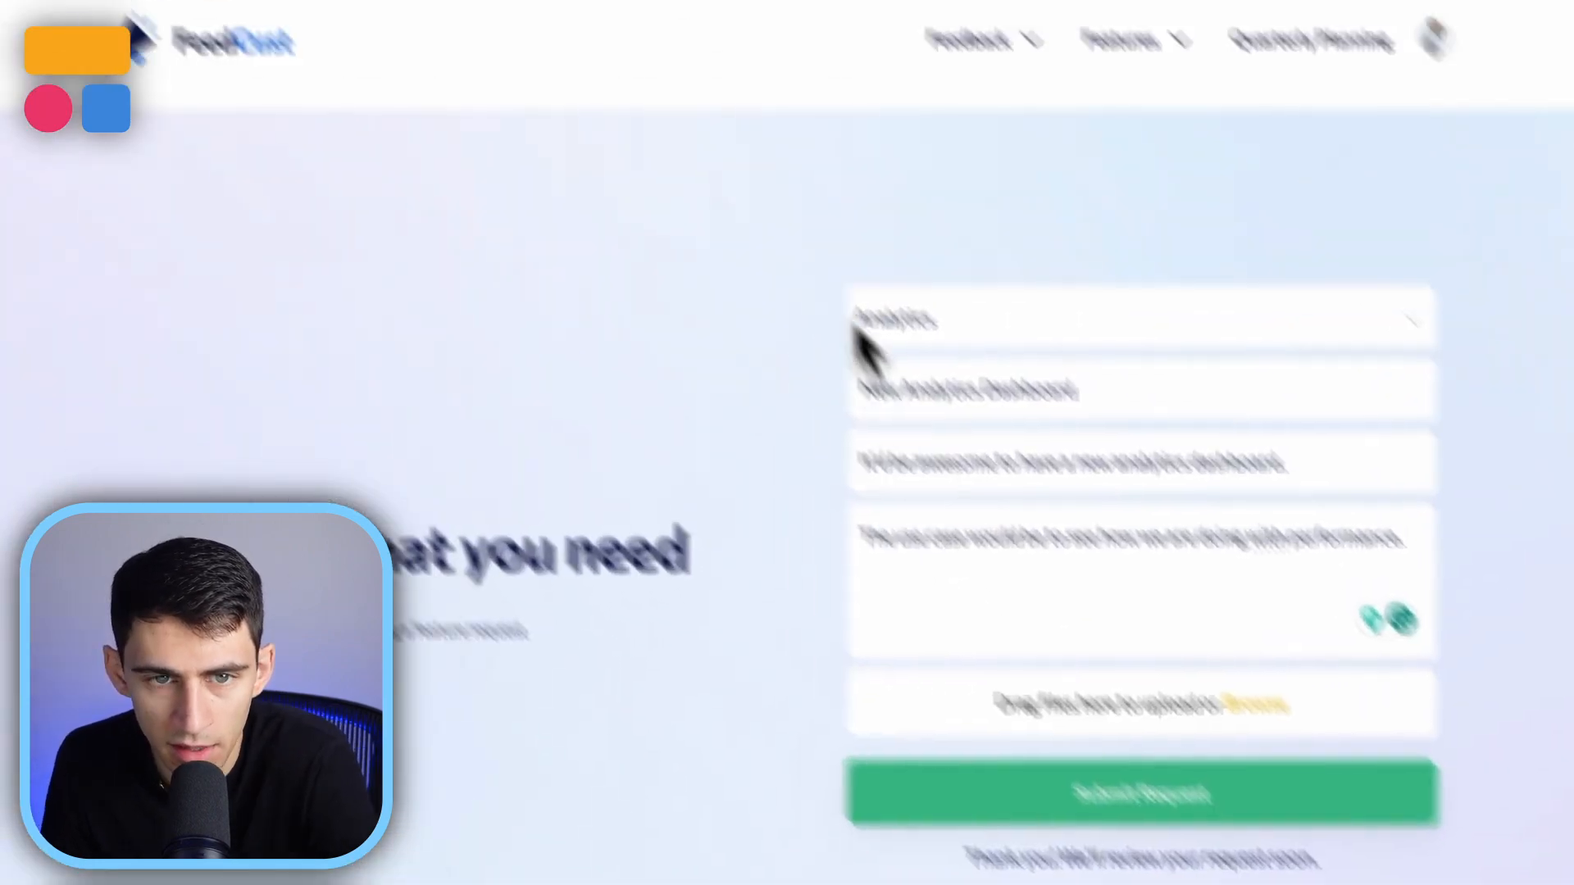
{"action": "left_click", "coordinate": [874, 65]}
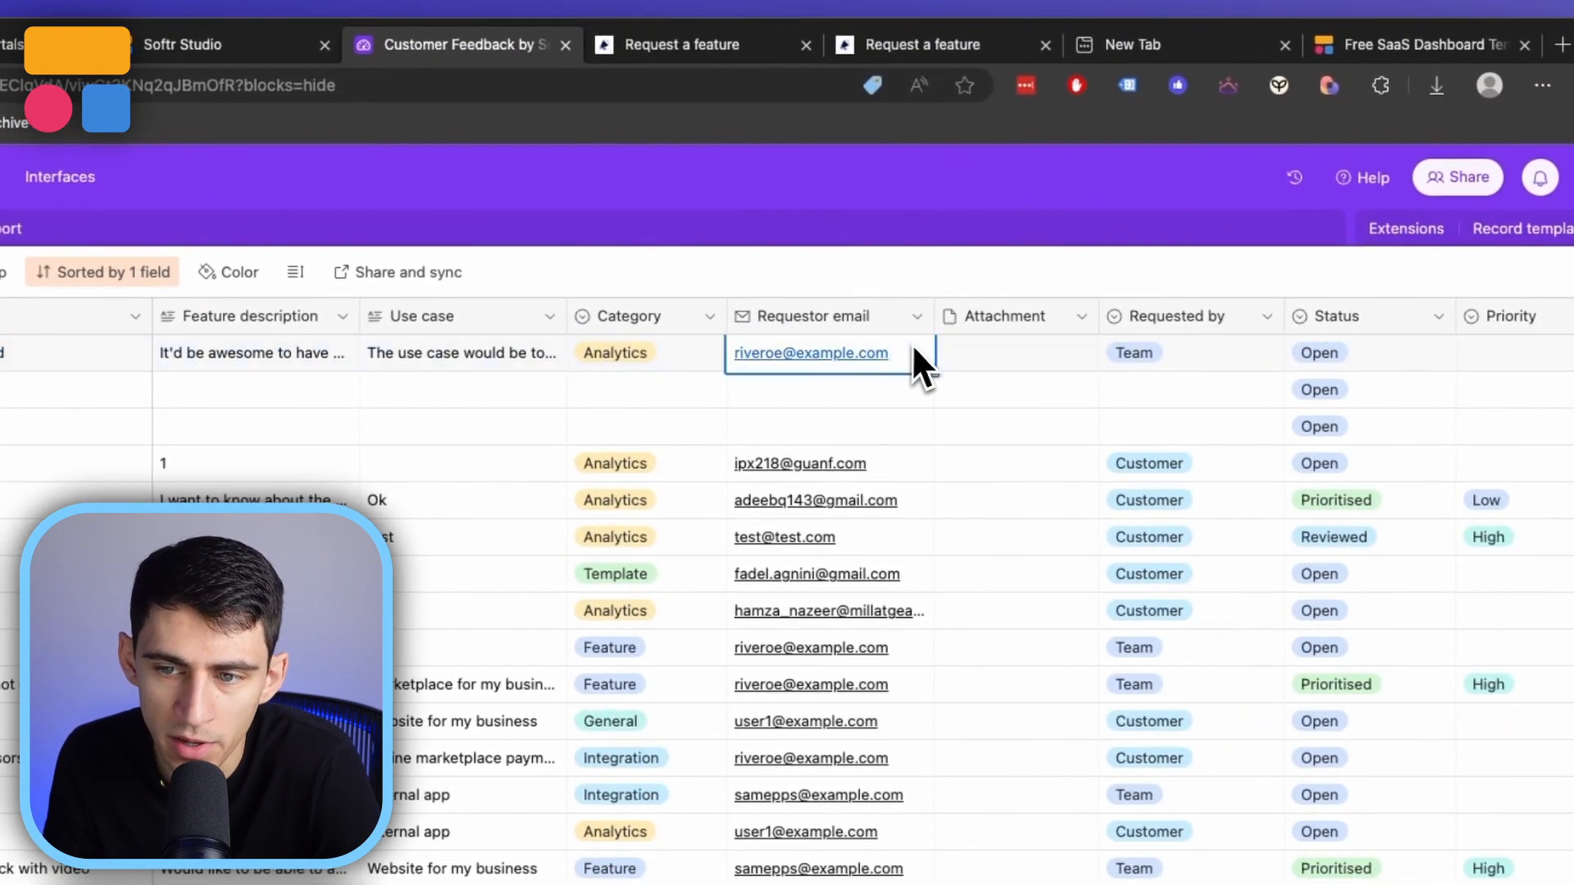
Check the Requestor email cell of the top New Analytics Dashboard record.
{"action": "left_click", "coordinate": [1190, 352]}
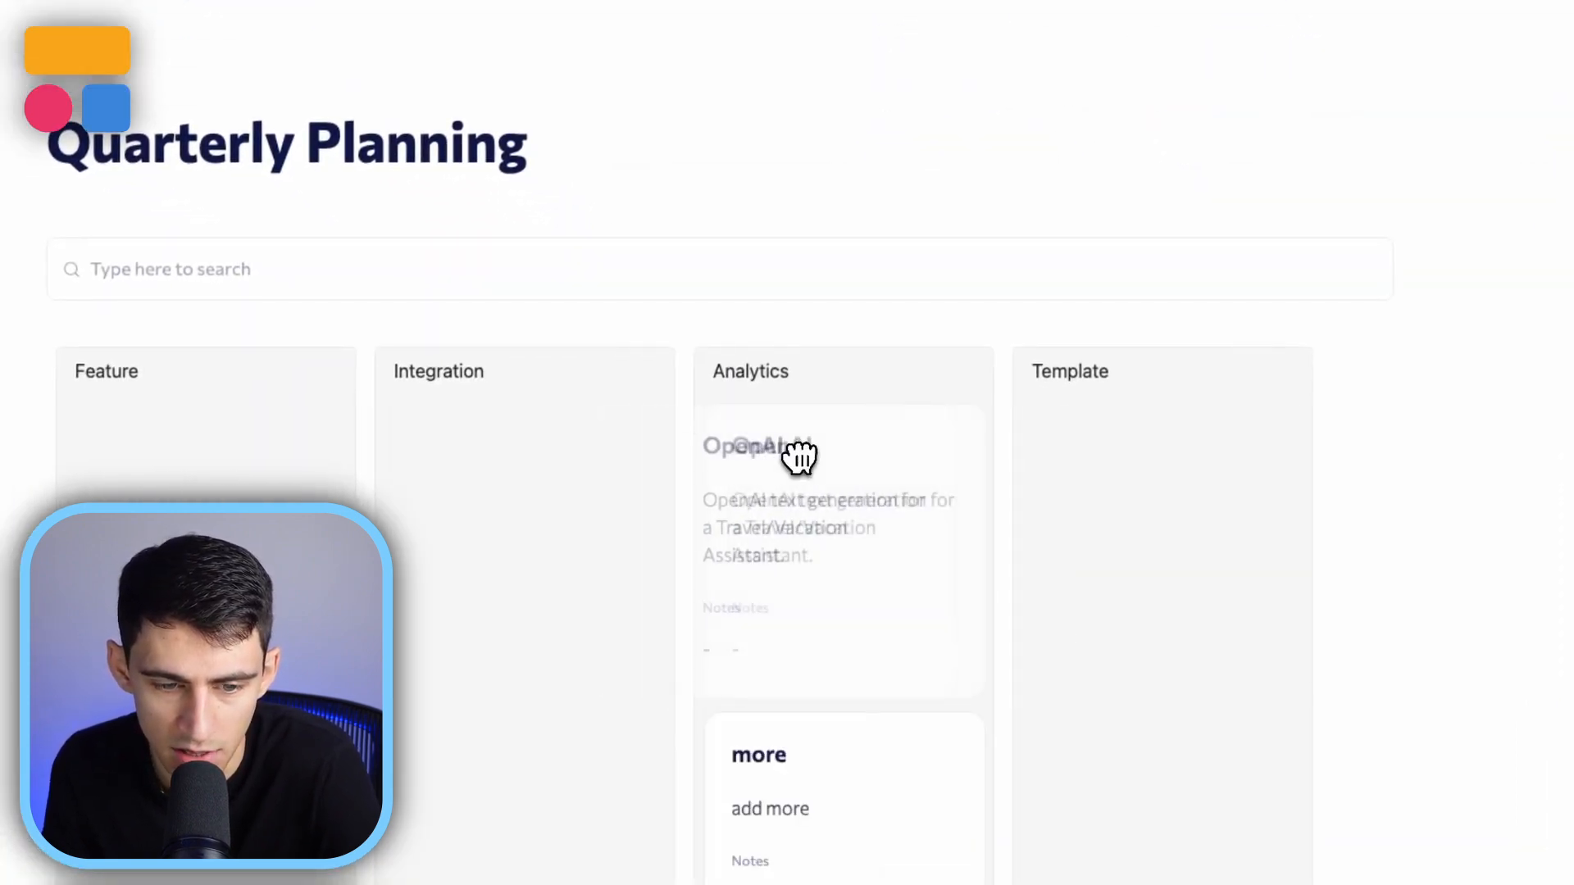
Drag the OpenAI request card from Analytics into the Integration column on the kanban.
{"action": "left_click_drag", "start_coordinate": [804, 462], "coordinate": [552, 461]}
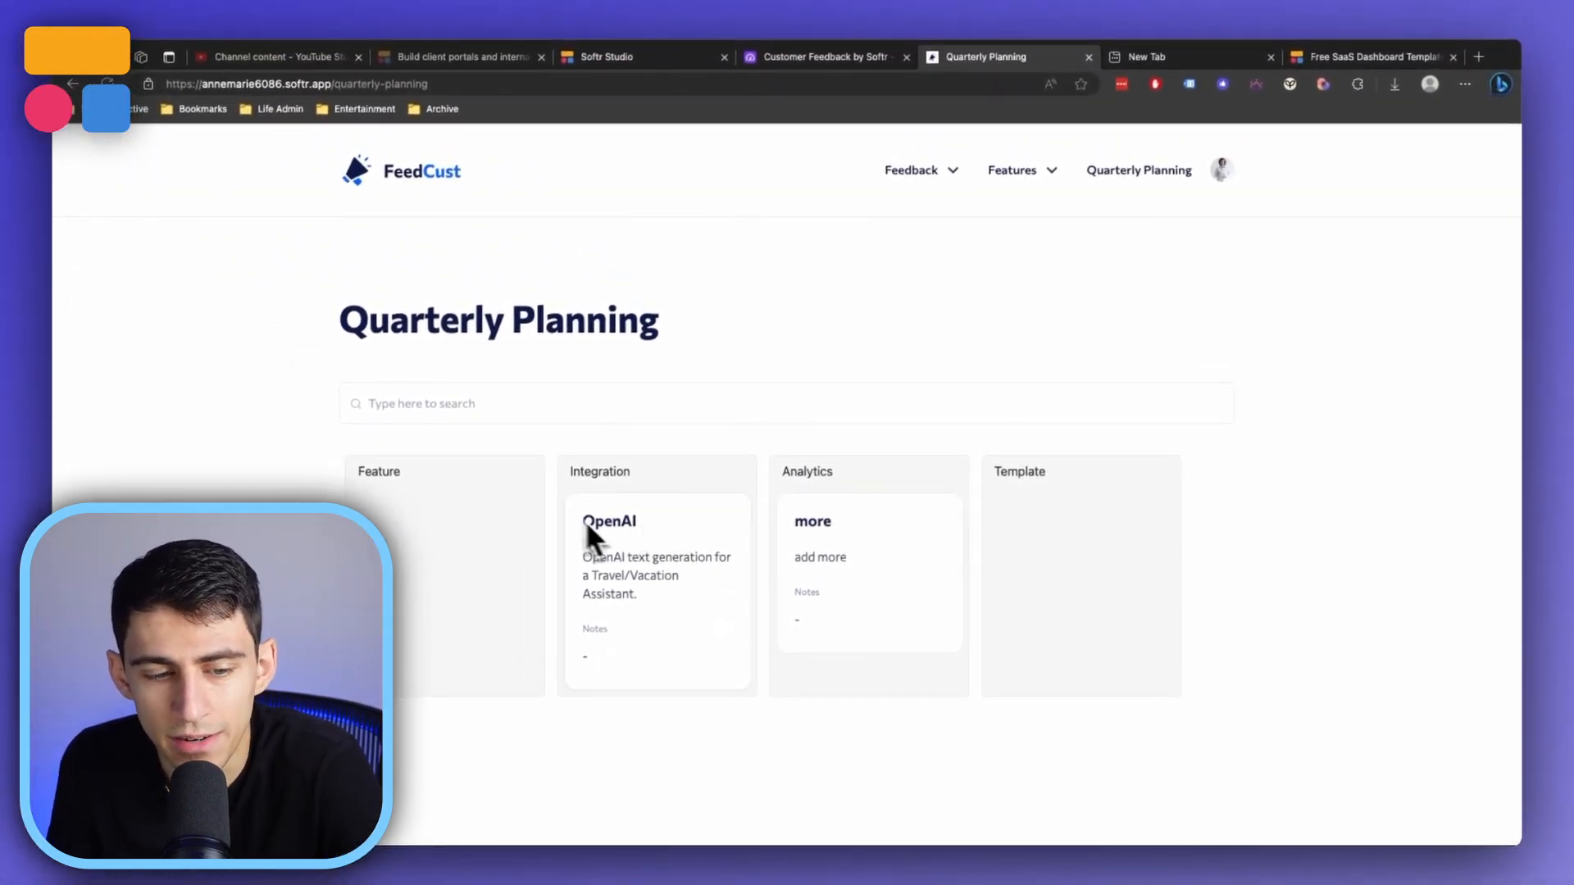
{"action": "mouse_move", "coordinate": [660, 441]}
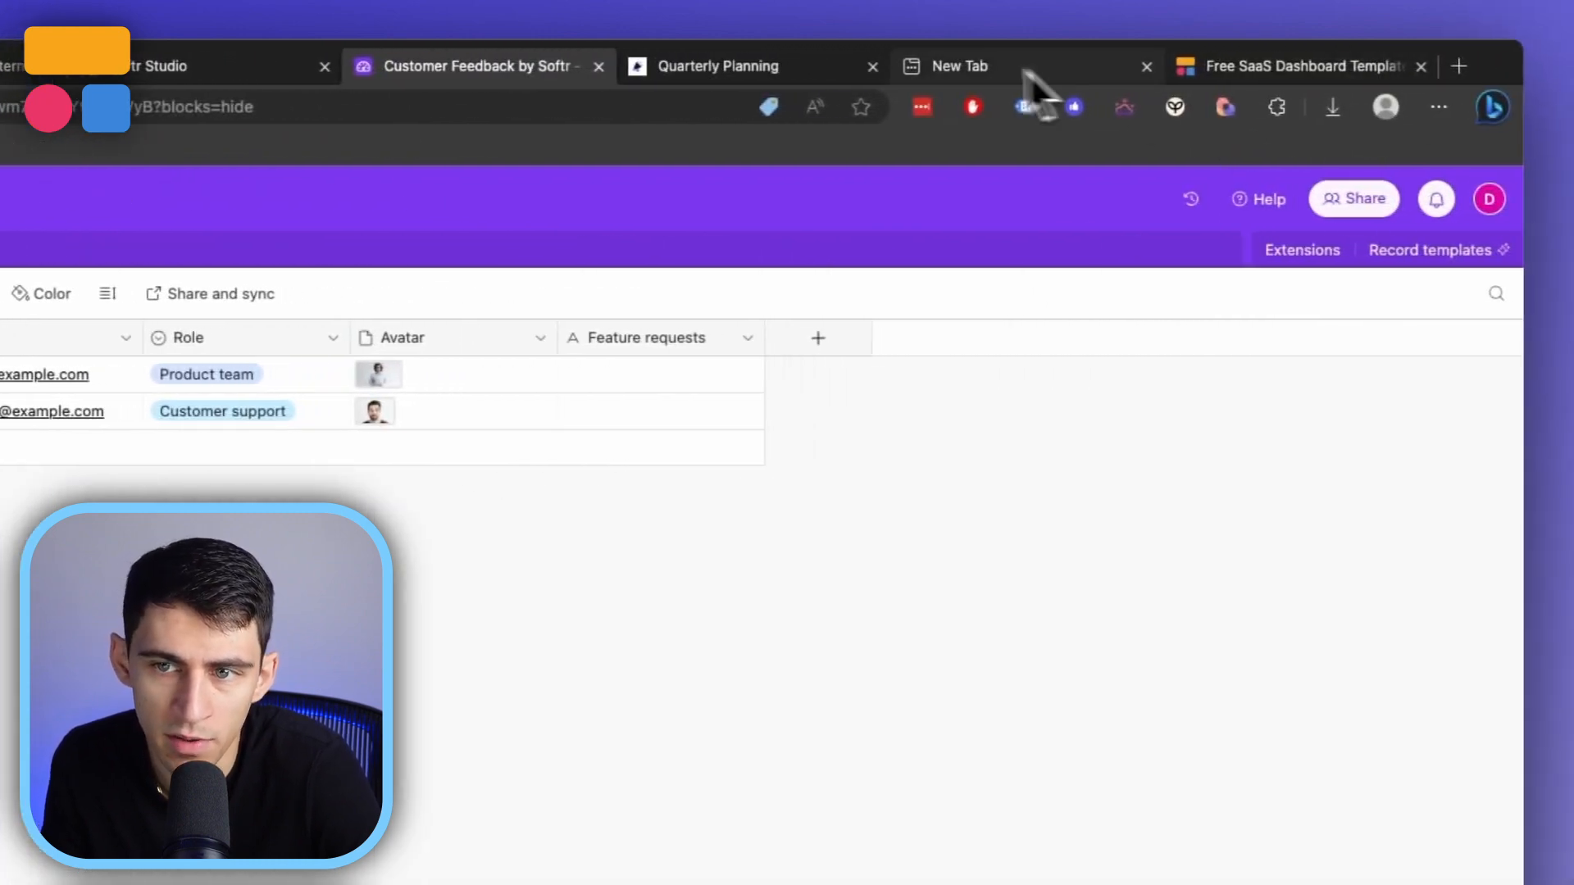
Log in as the other team member in a new tab and check the users table roles.
{"action": "left_click", "coordinate": [965, 67]}
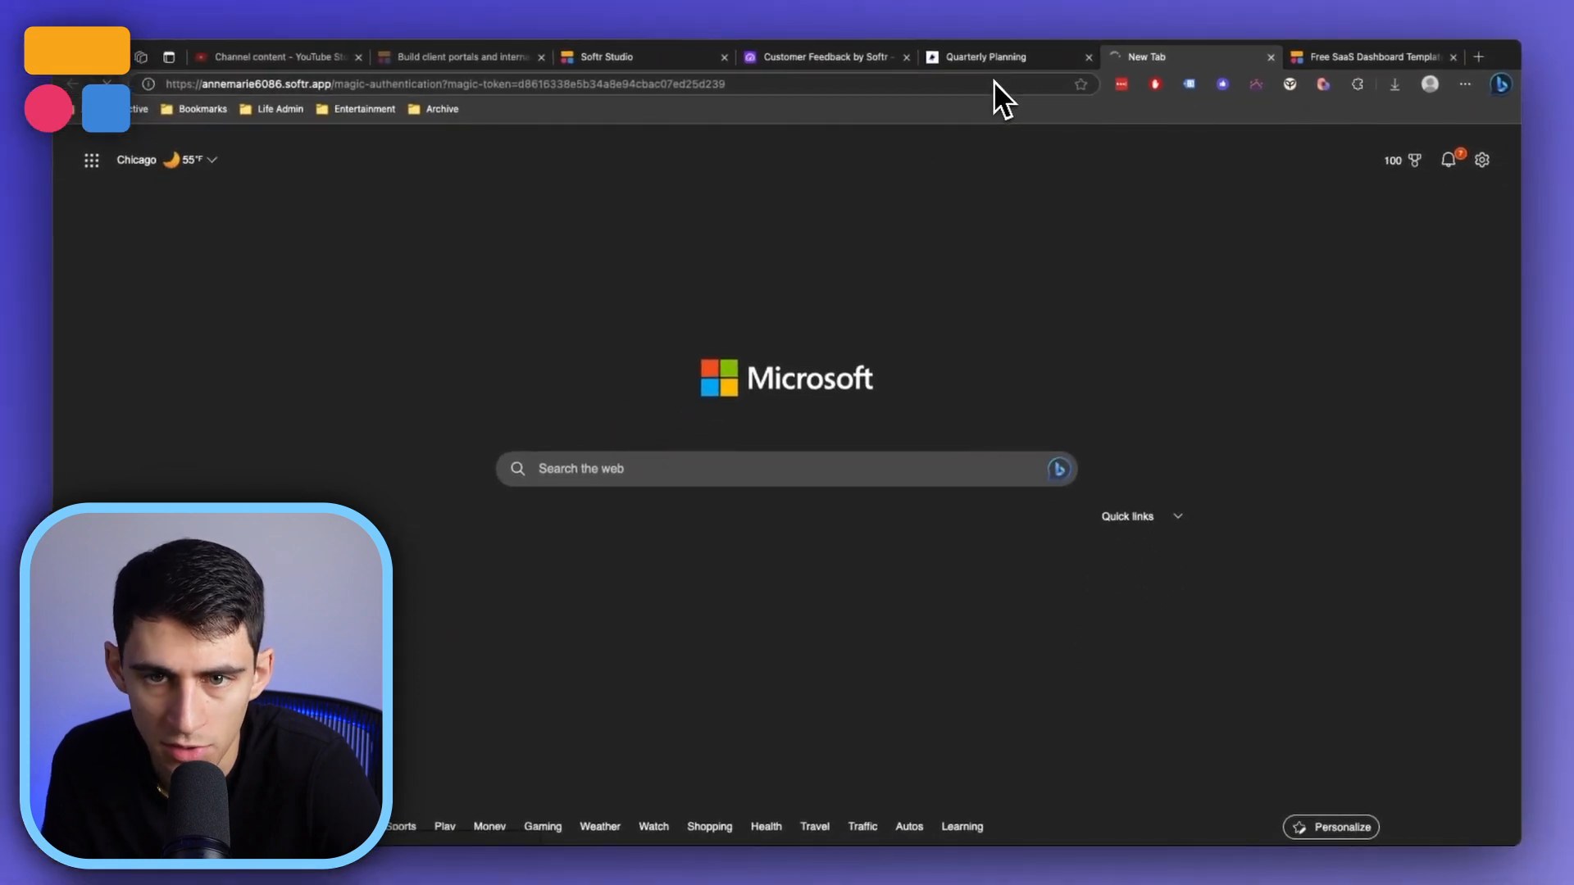
{"action": "left_click", "coordinate": [995, 57]}
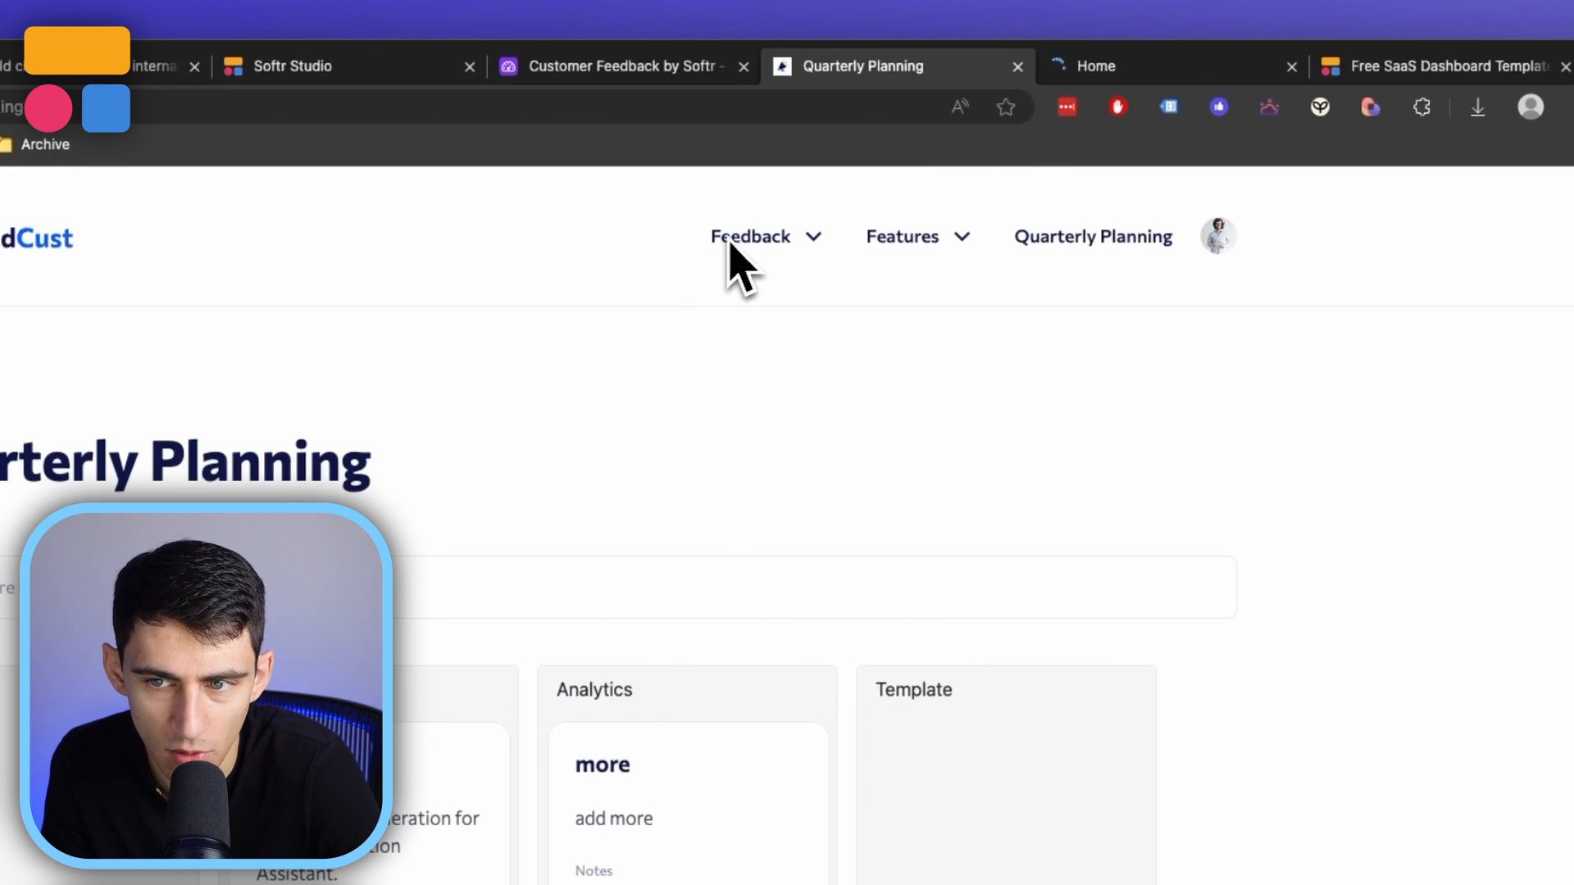
{"action": "left_click", "coordinate": [622, 66]}
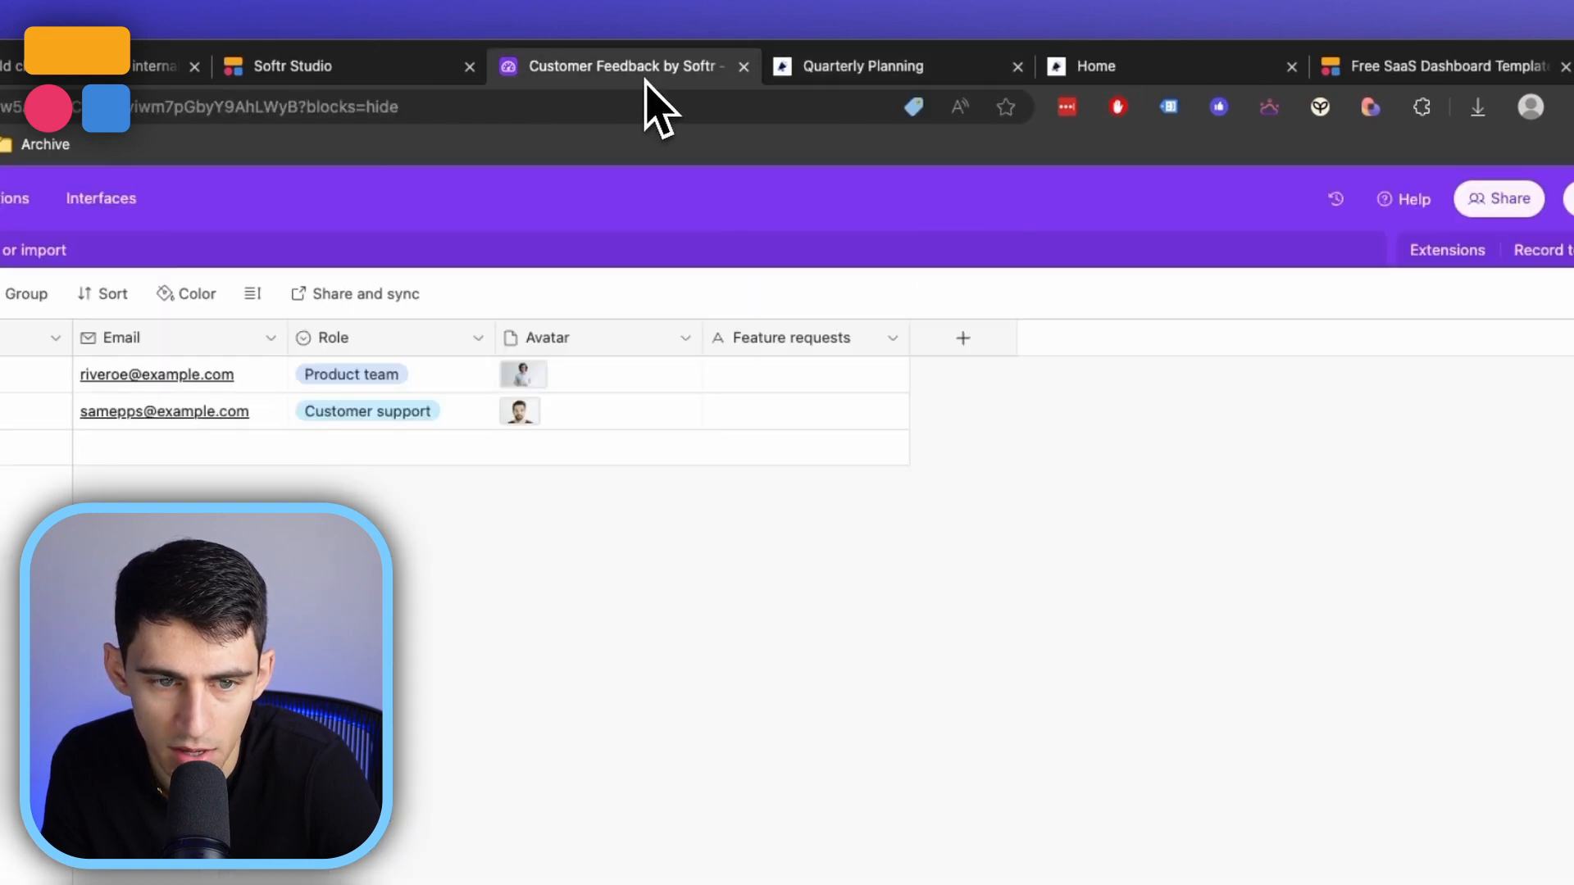
{"action": "left_click", "coordinate": [868, 66]}
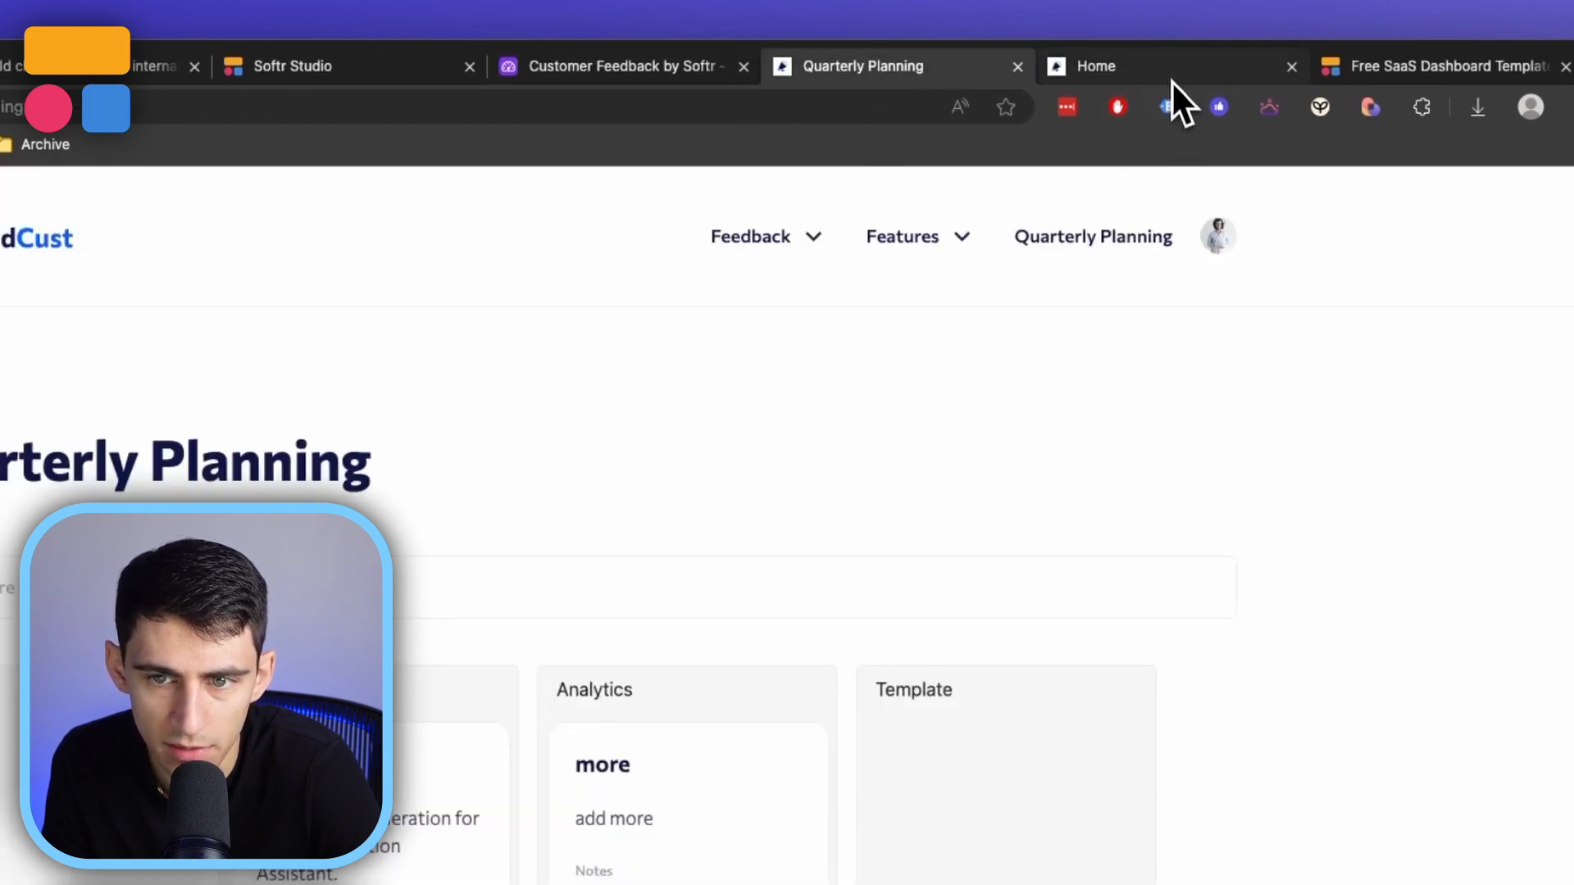
Open the other user's Review Feedback page listing statuses, ratings and comments.
{"action": "left_click", "coordinate": [1126, 66]}
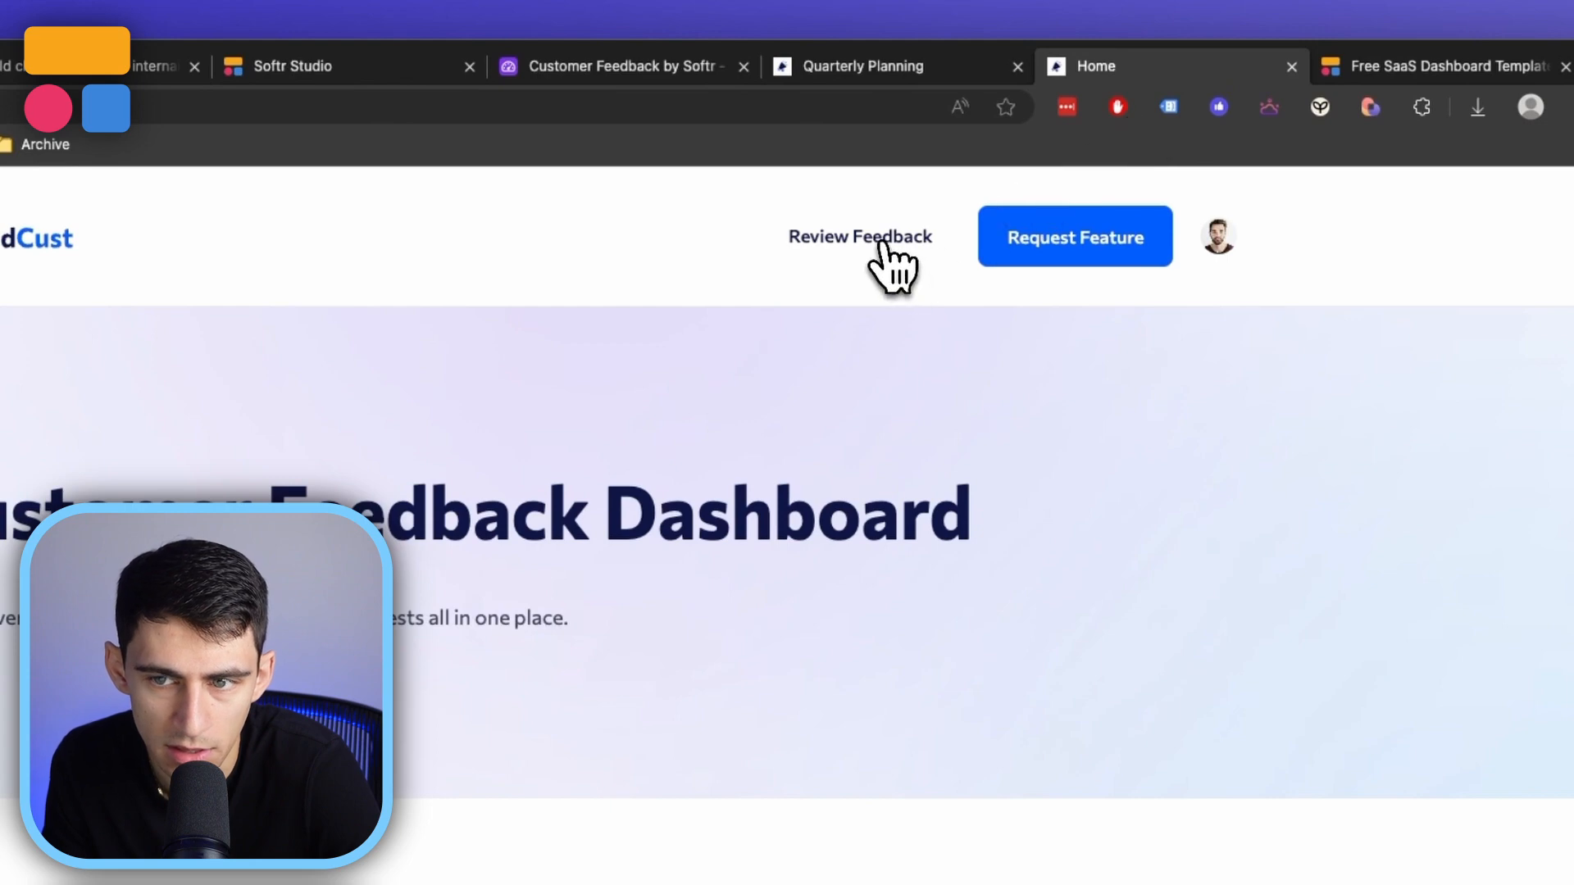
{"action": "left_click", "coordinate": [860, 236]}
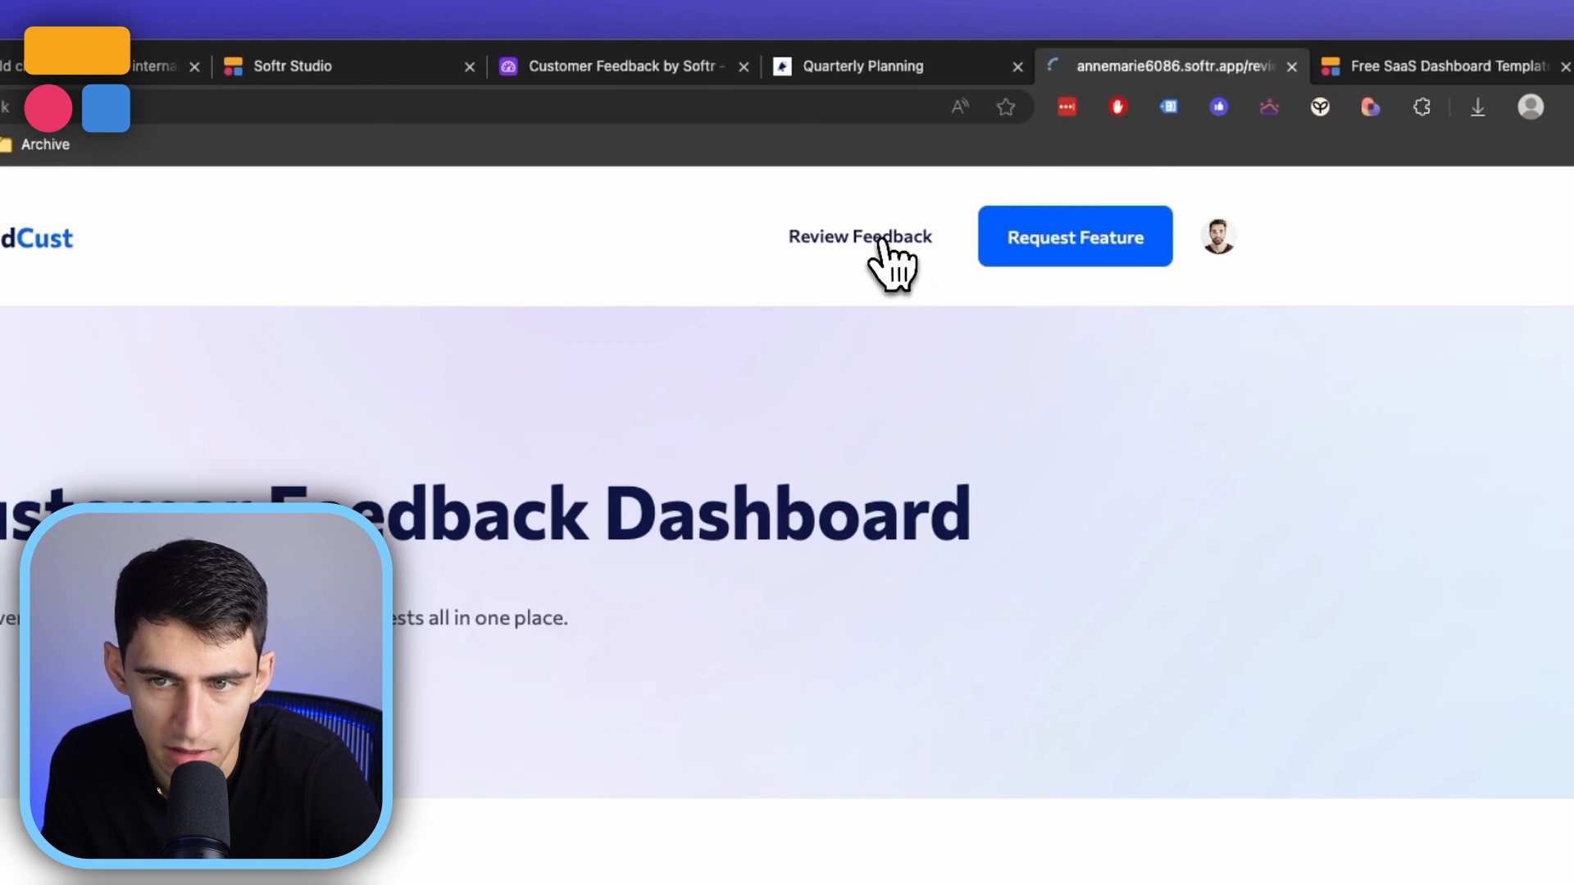
{"action": "left_click", "coordinate": [861, 237]}
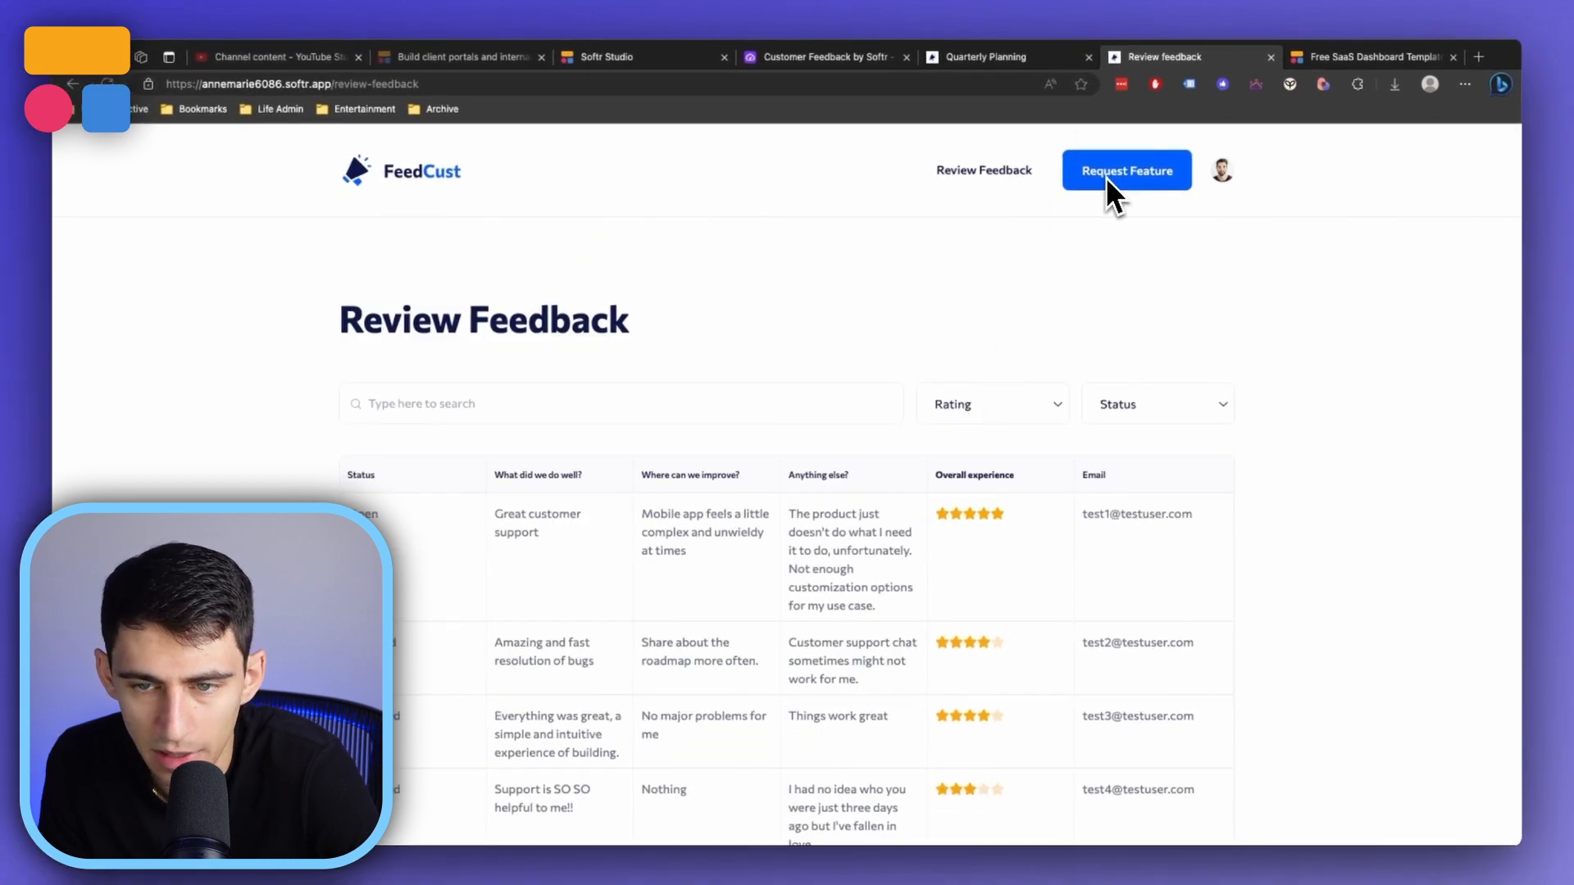
{"action": "mouse_move", "coordinate": [943, 270]}
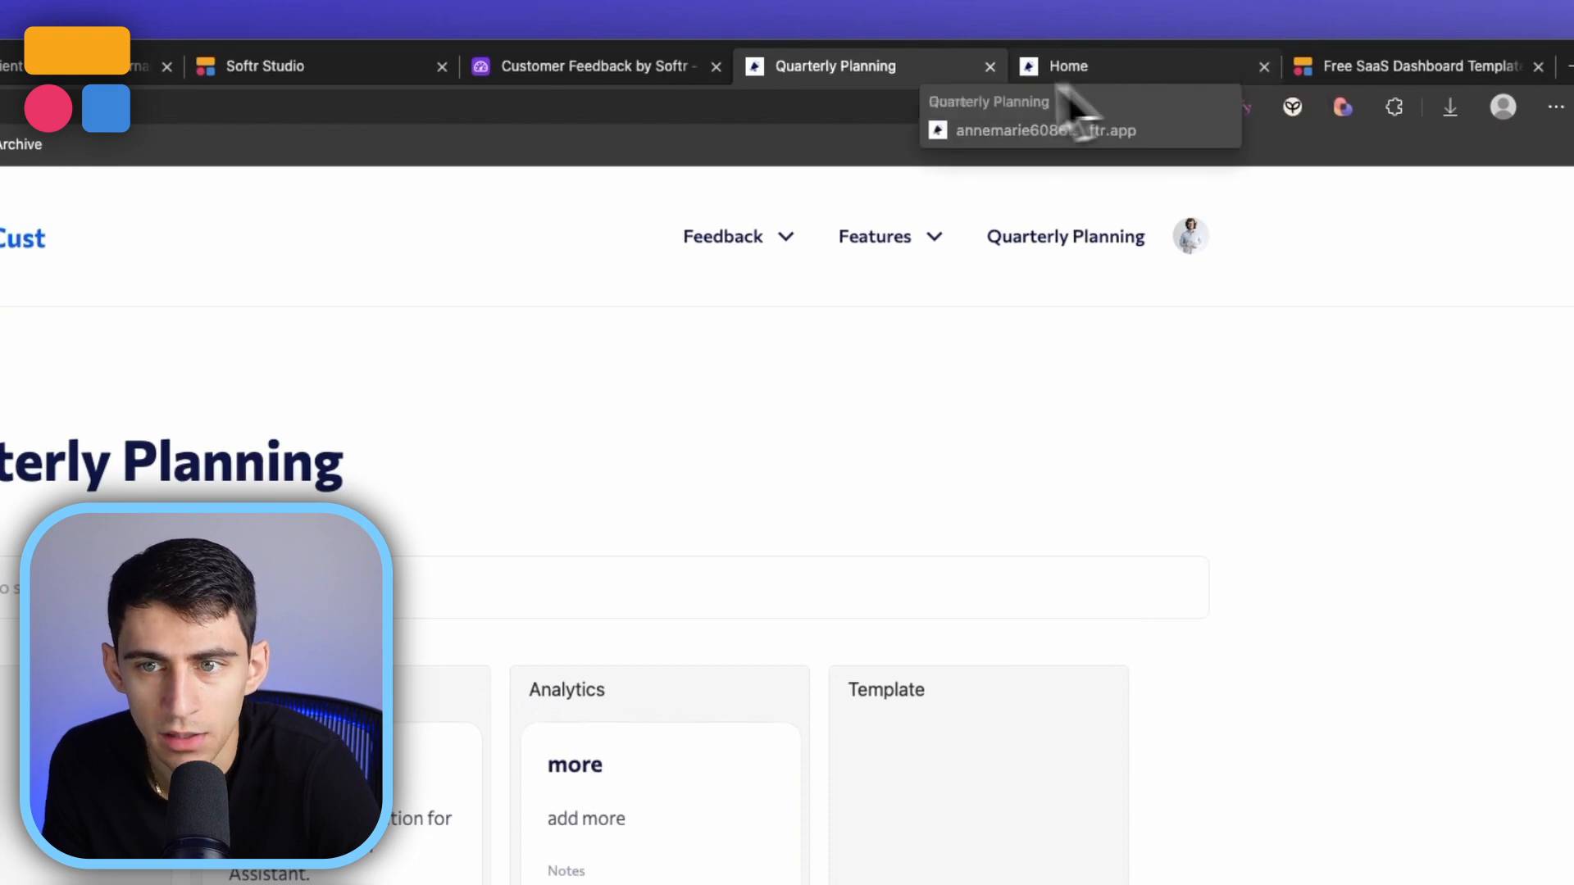
Sign out from the avatar menu and open the public Help Us Improve page.
{"action": "left_click", "coordinate": [1189, 236]}
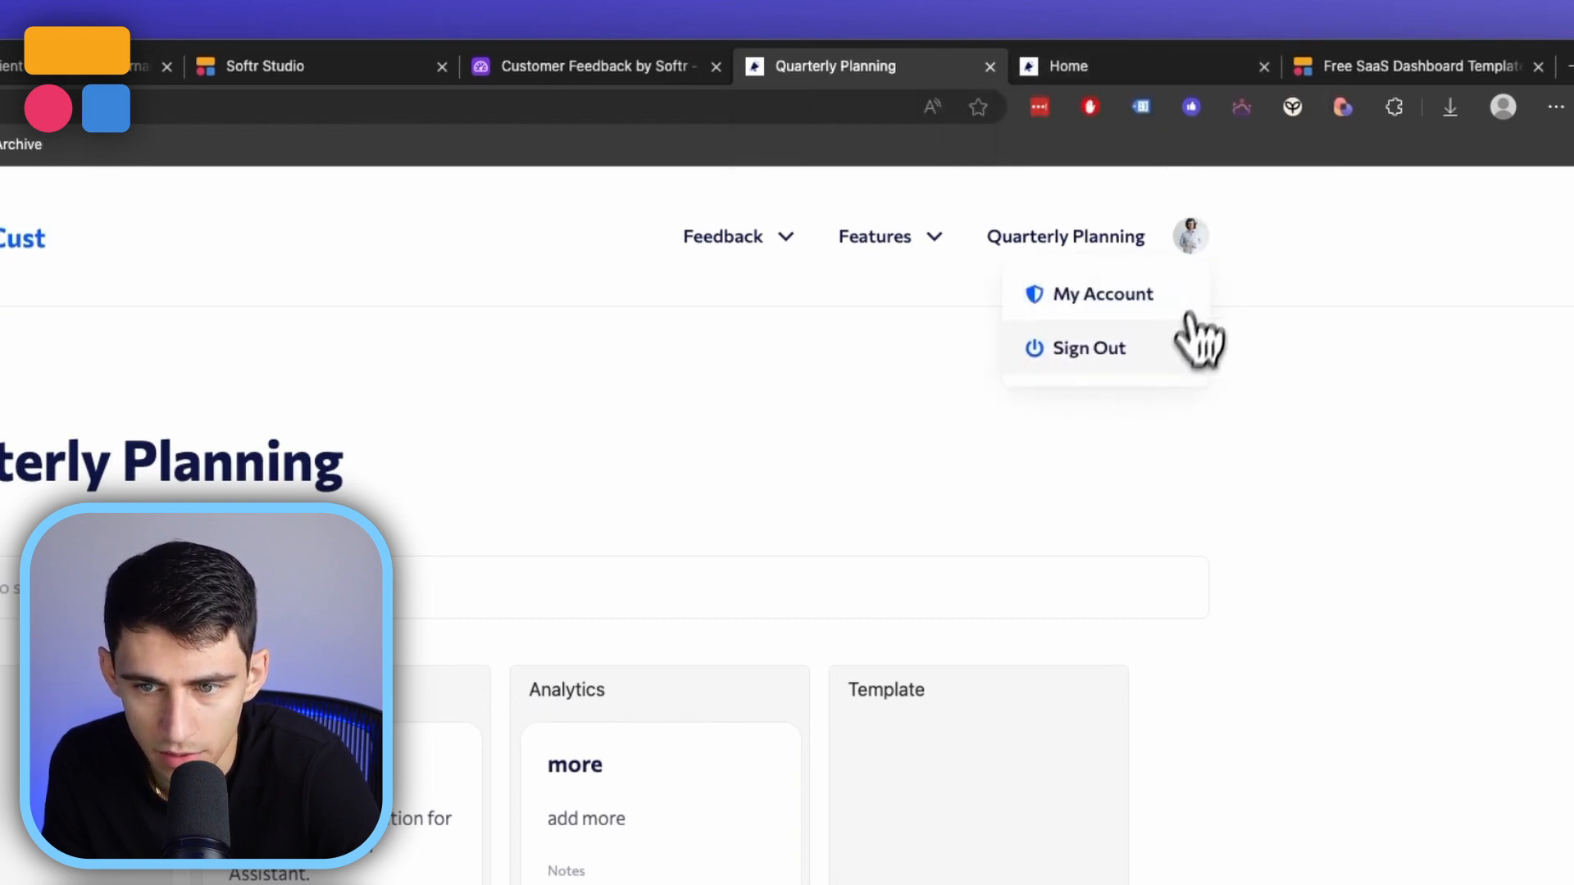
{"action": "left_click", "coordinate": [1088, 348]}
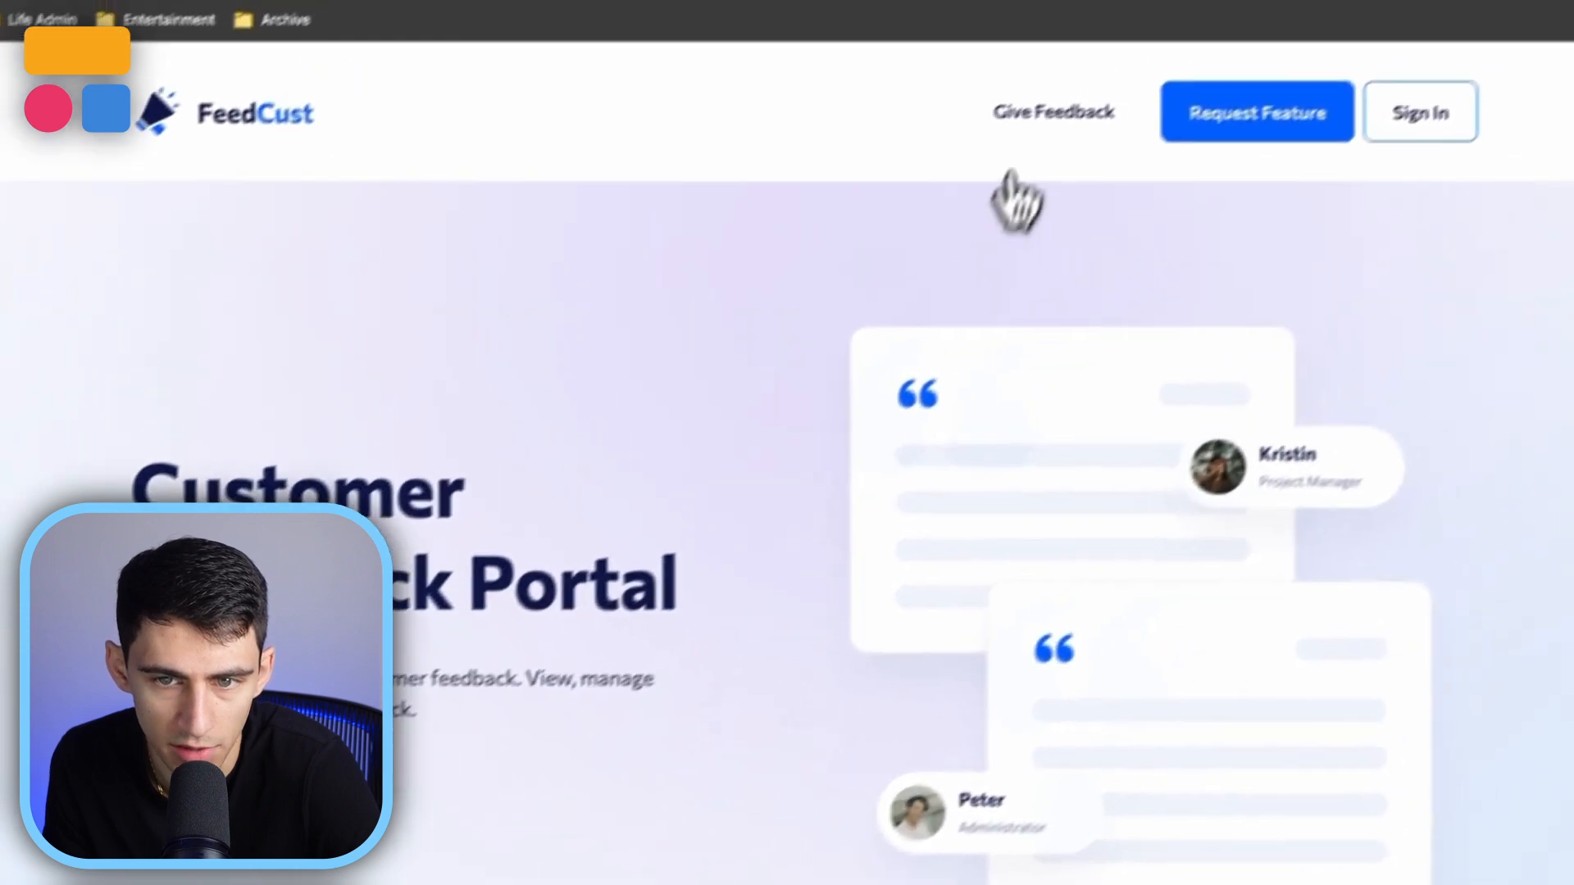
{"action": "left_click", "coordinate": [1052, 113]}
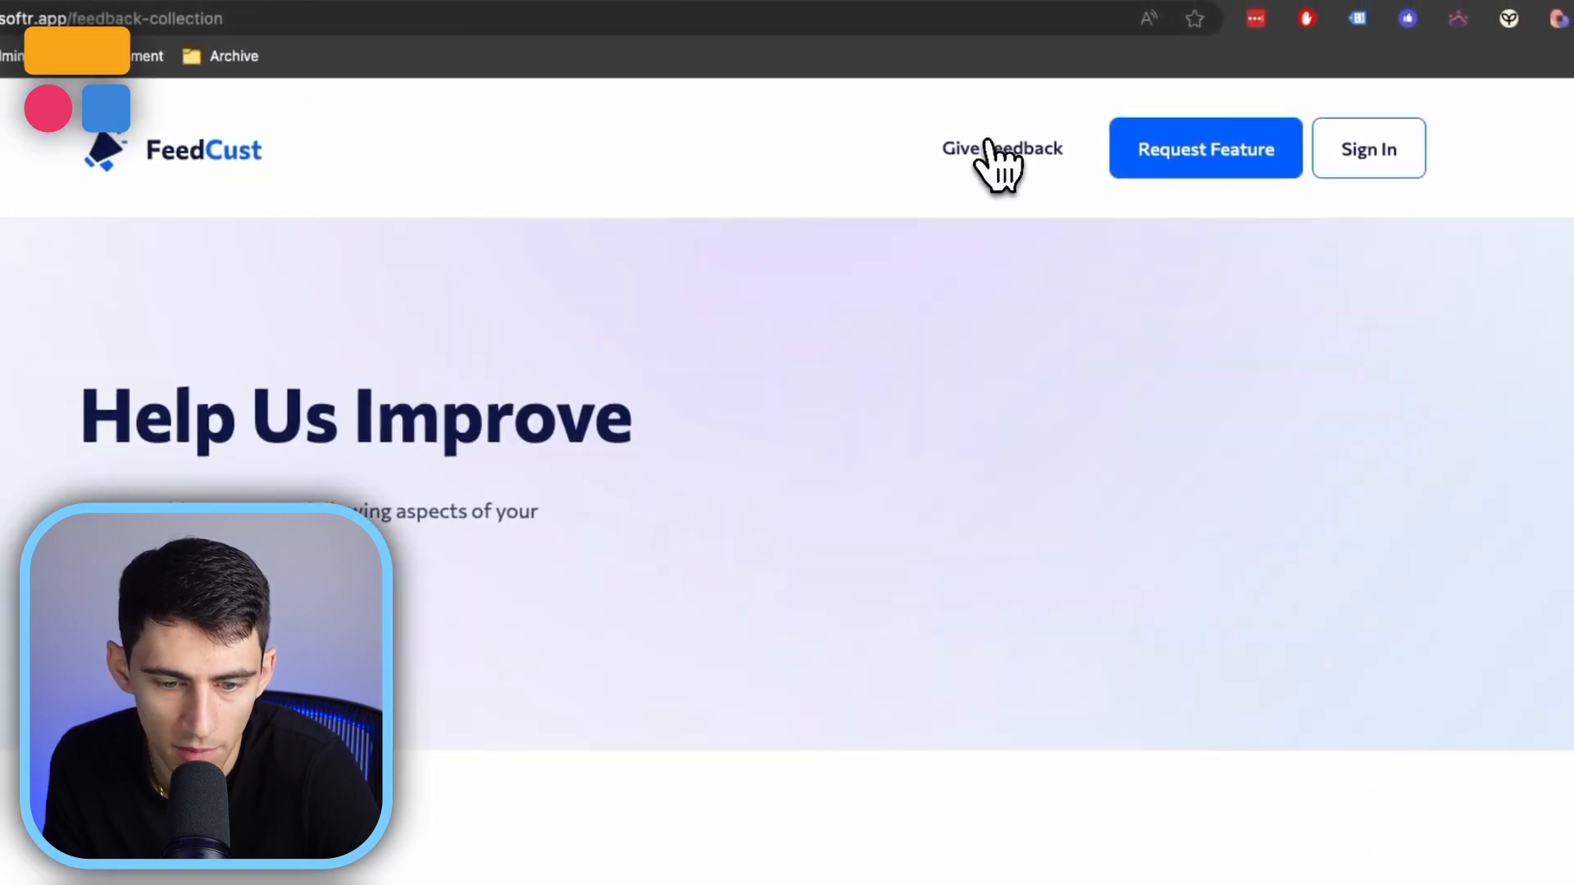